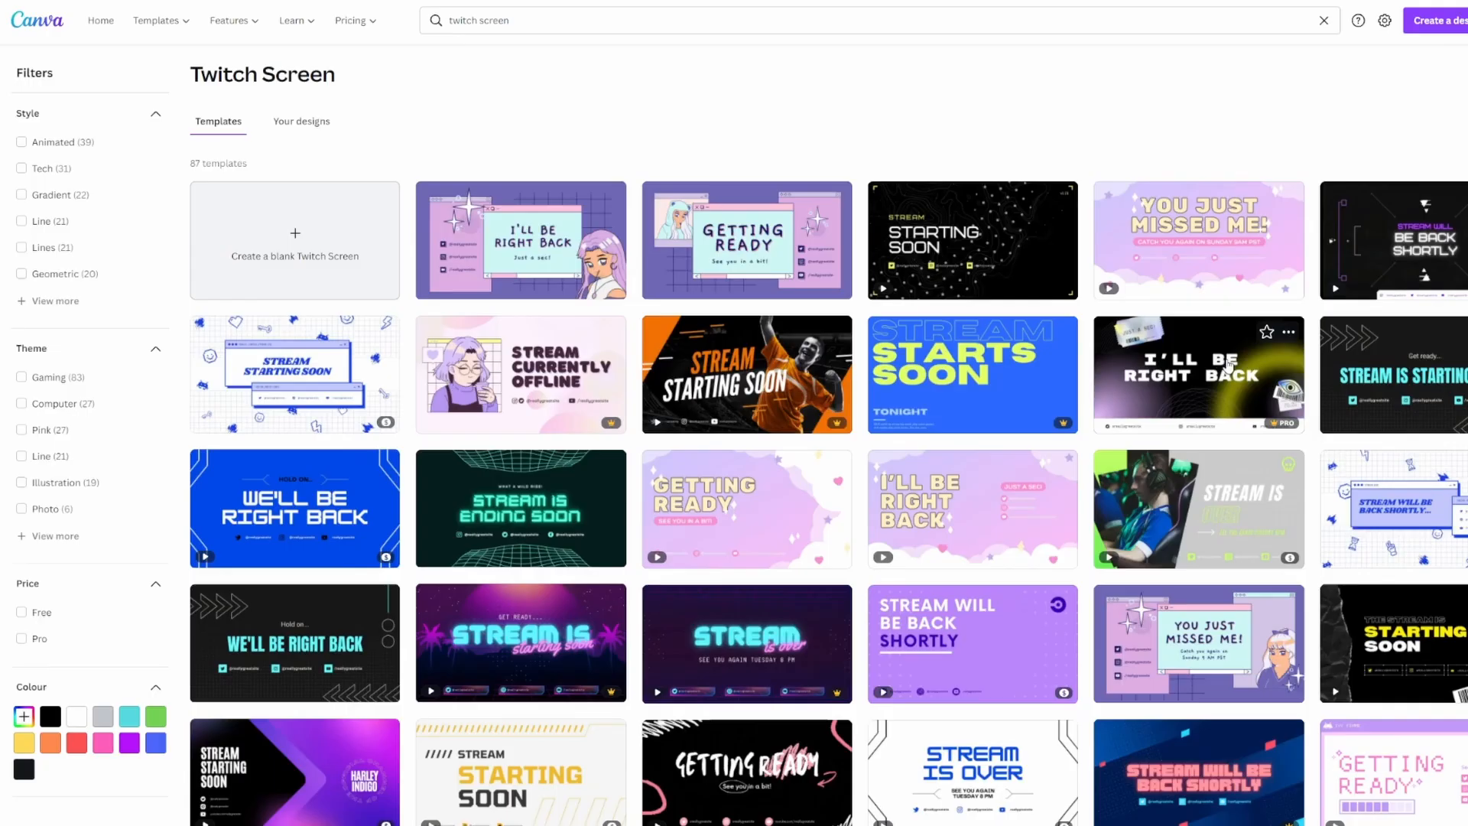
Step: Scroll the Twitch screen templates and open the pink 'You just missed me' template
scroll("down", 3)
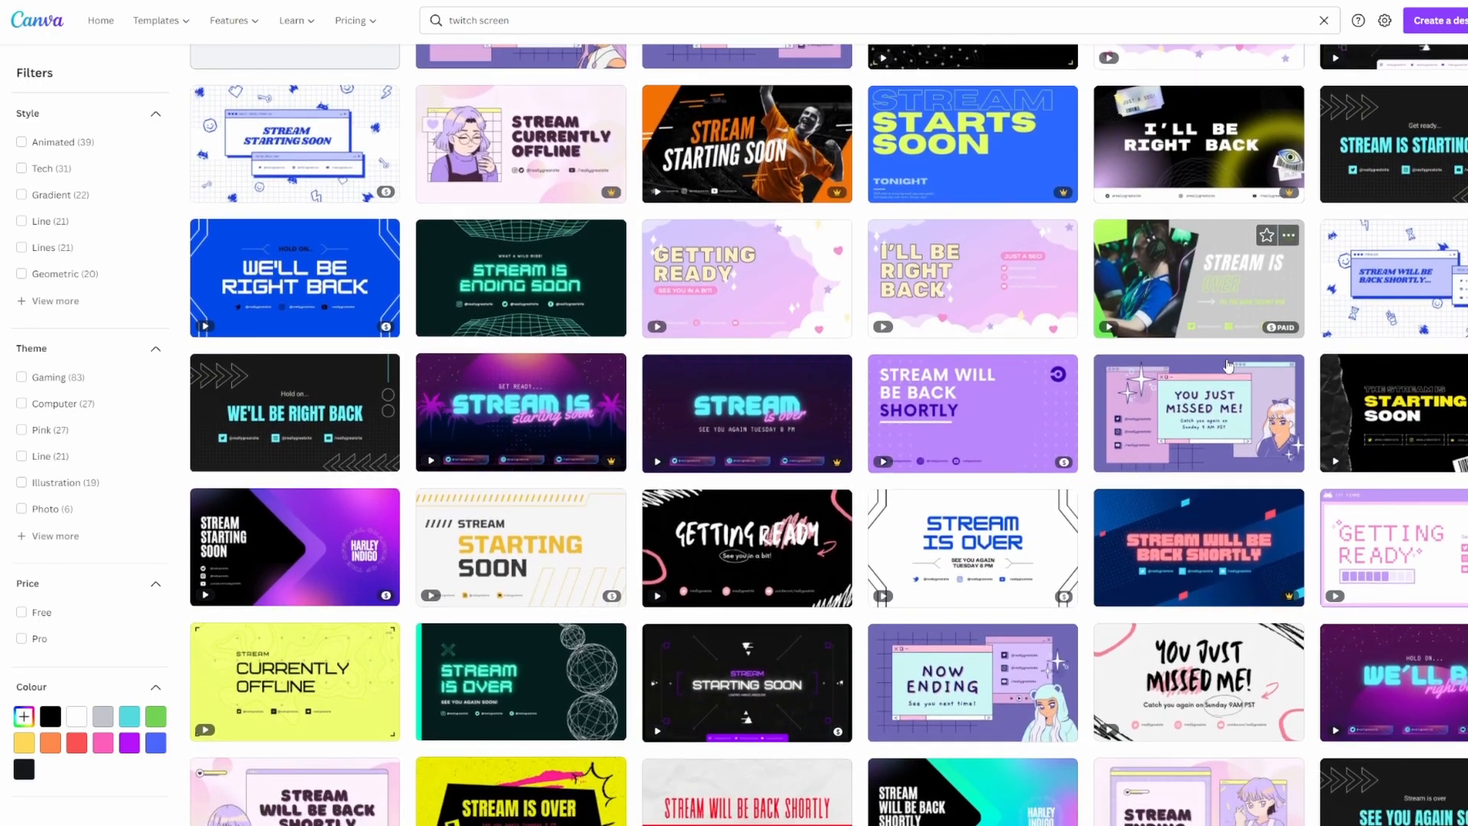
scroll("down", 3)
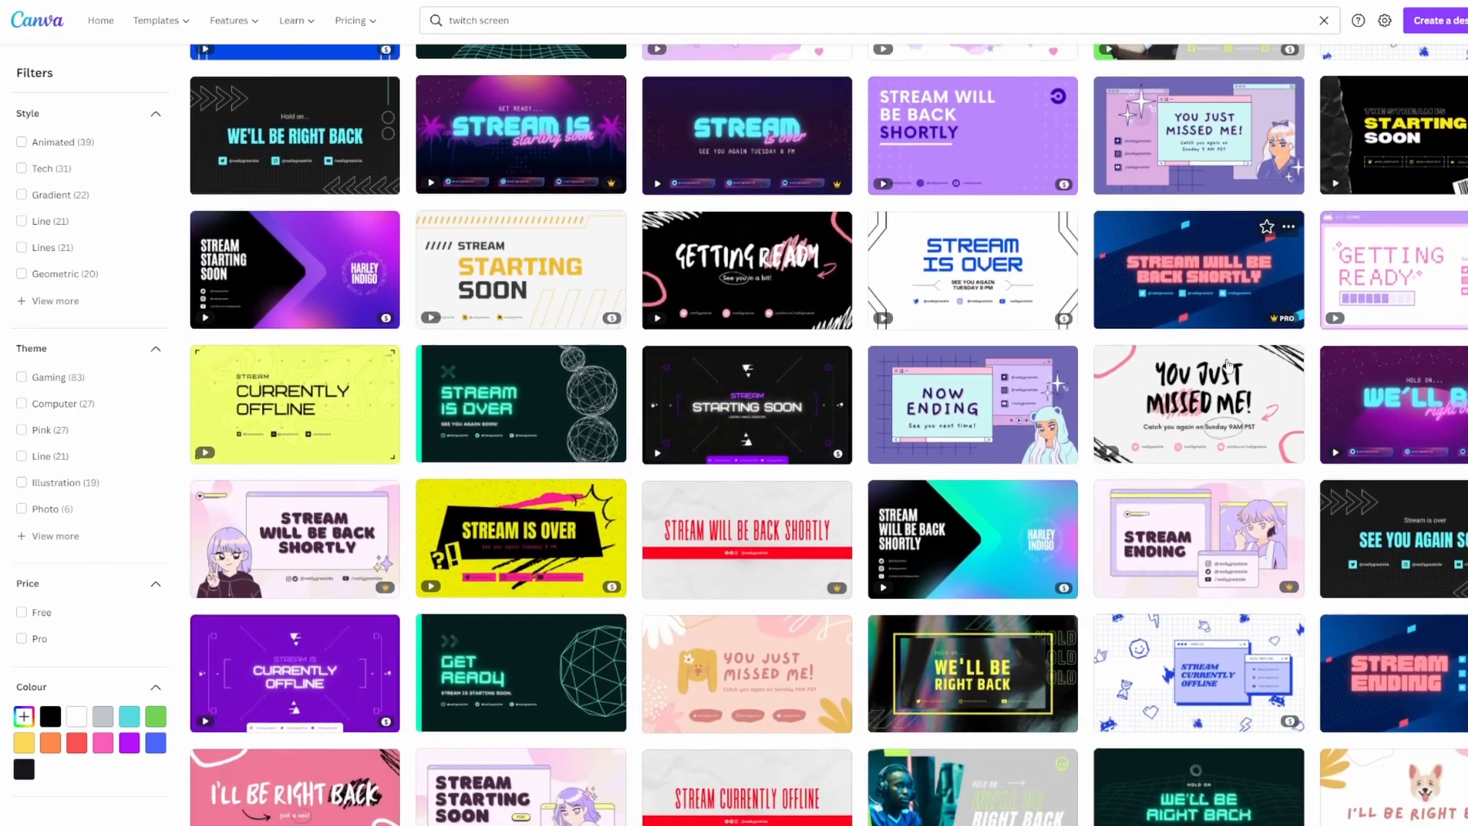
scroll("down", 3)
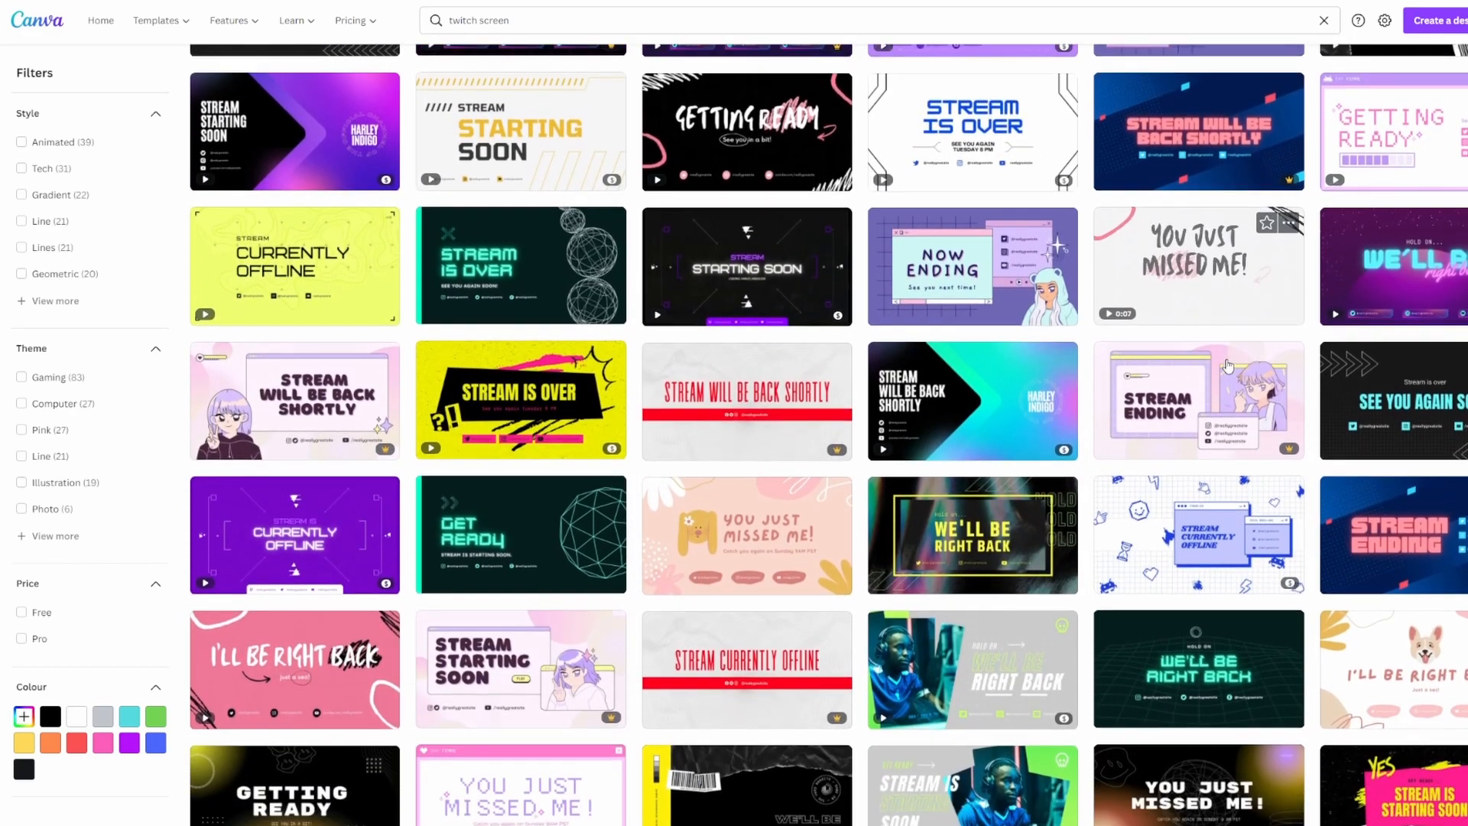
scroll("down", 3)
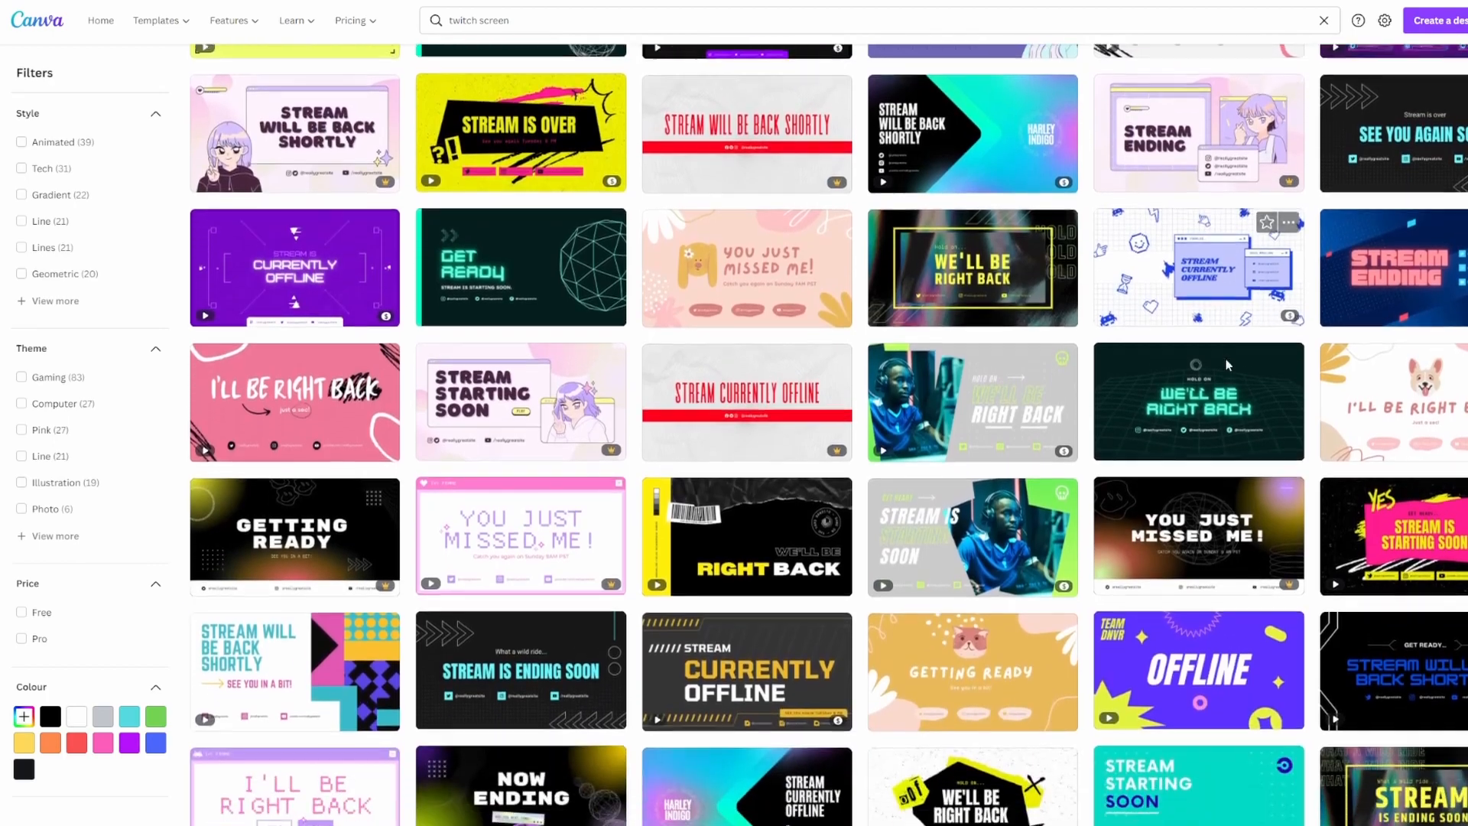
scroll("down", 3)
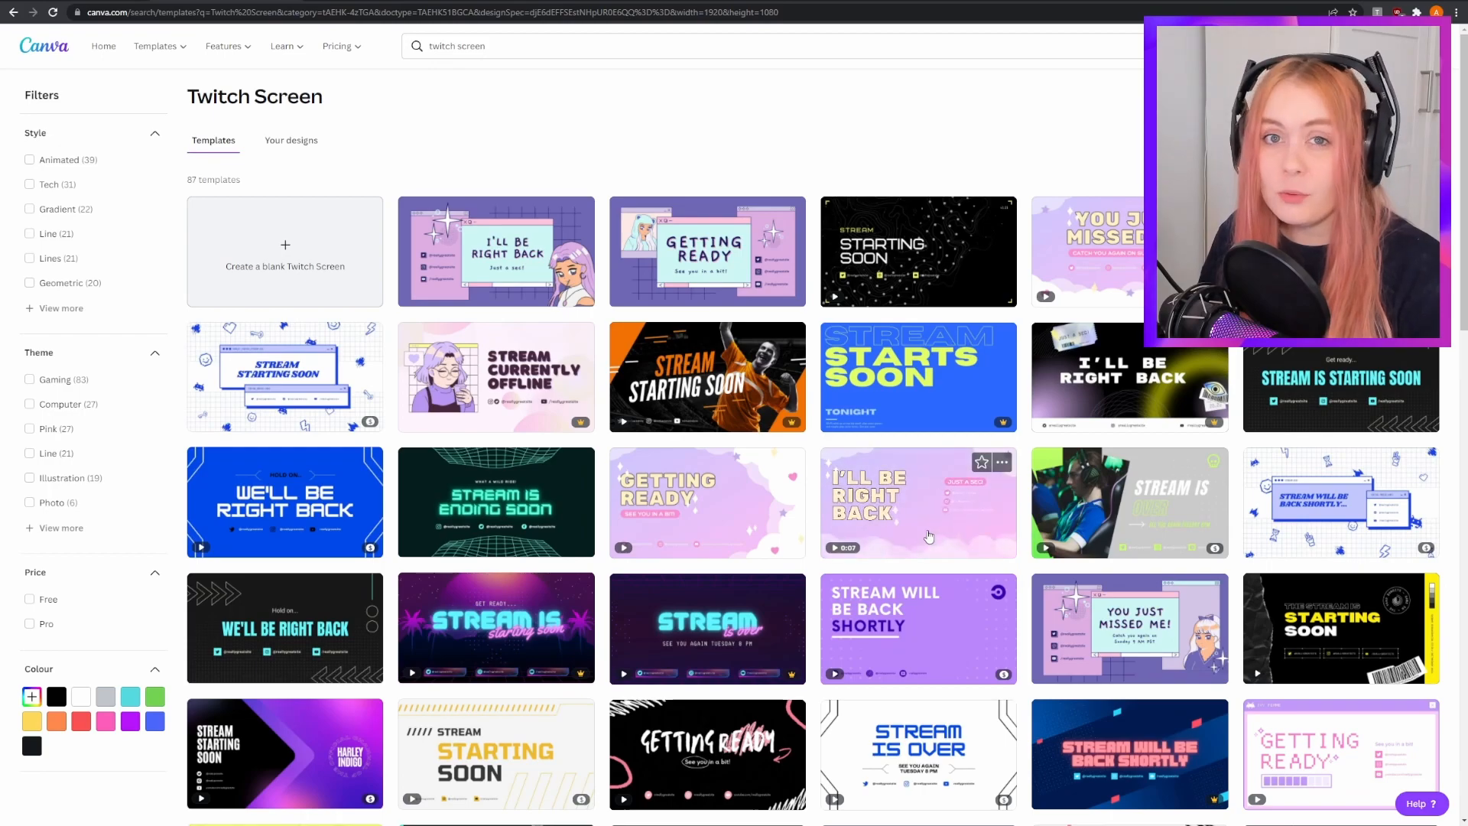
scroll("down", 3)
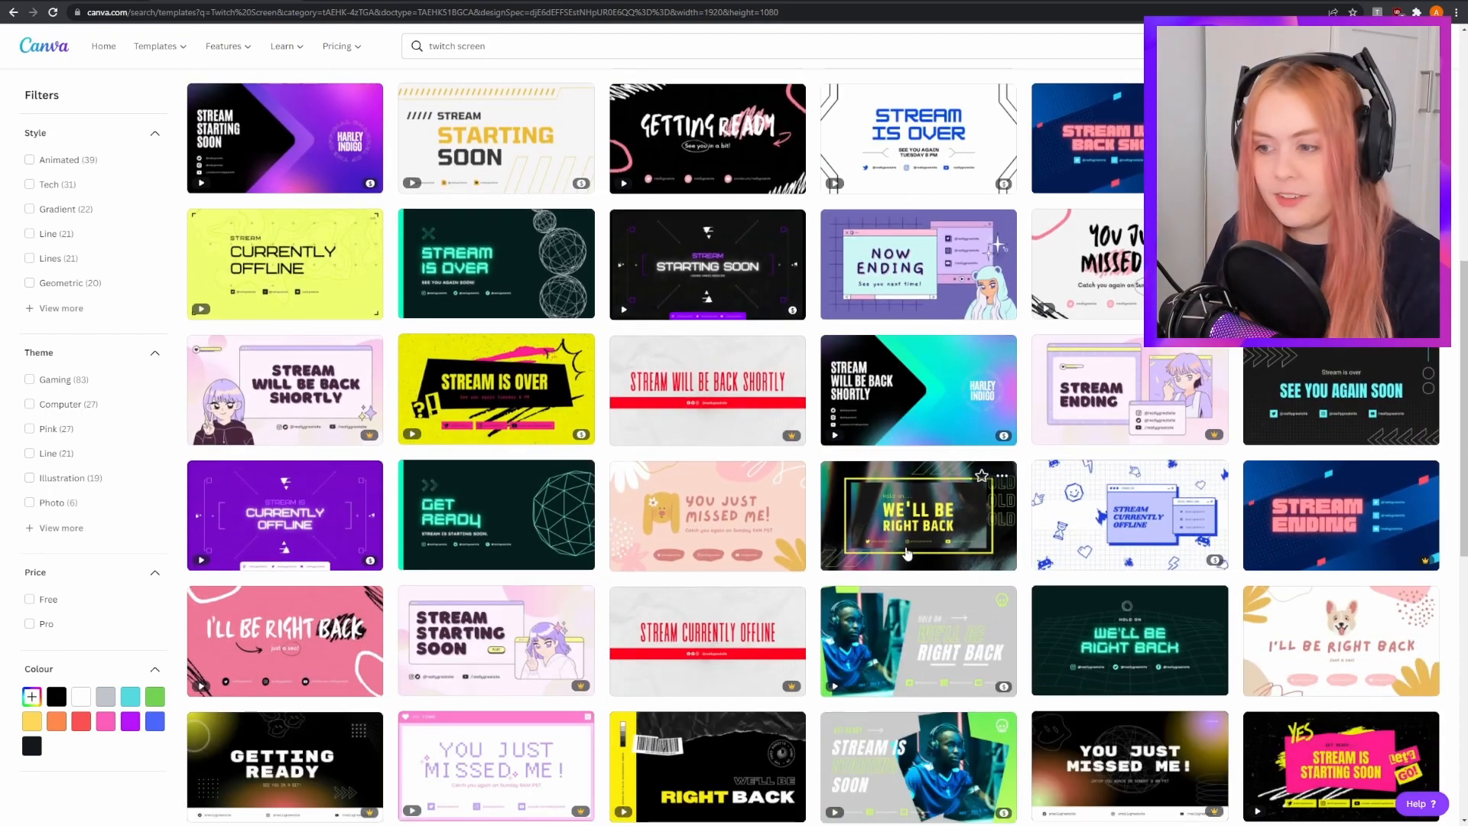
scroll("down", 3)
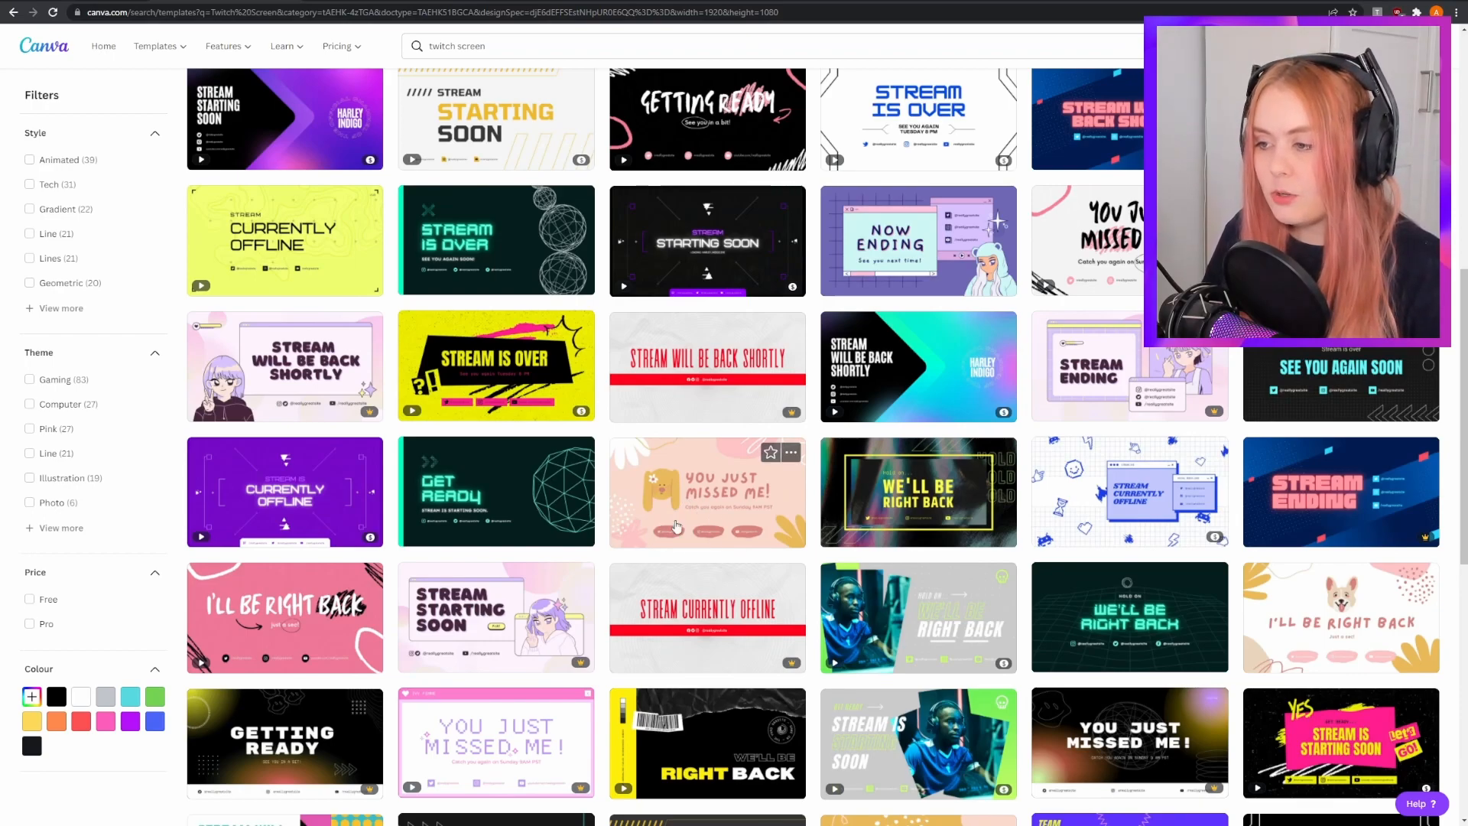
left_click(707, 491)
type("S")
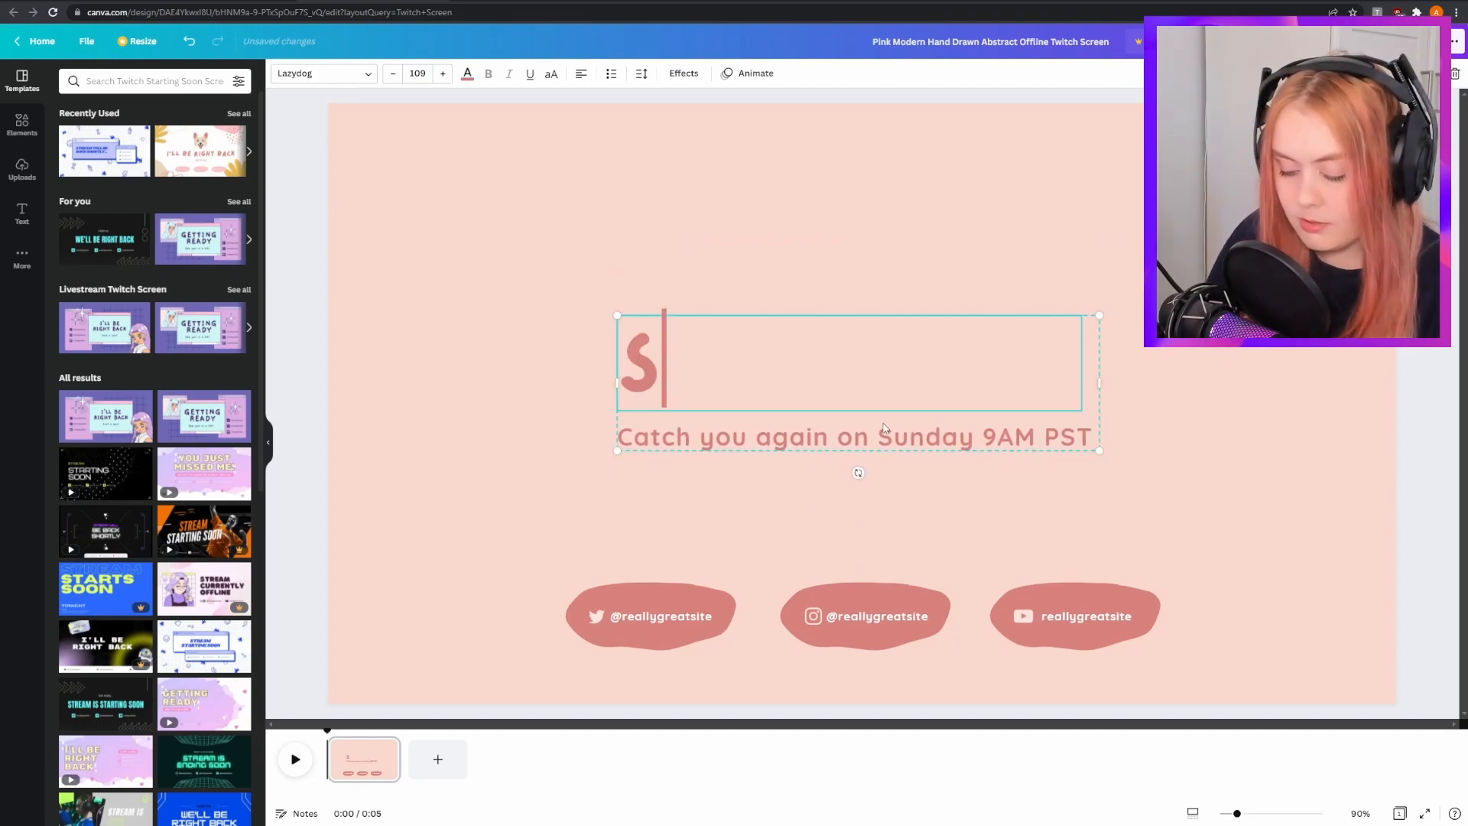
Step: Retype the headline as 'STARTING SOON...' and select the Sunday schedule subtitle
type("TARTING")
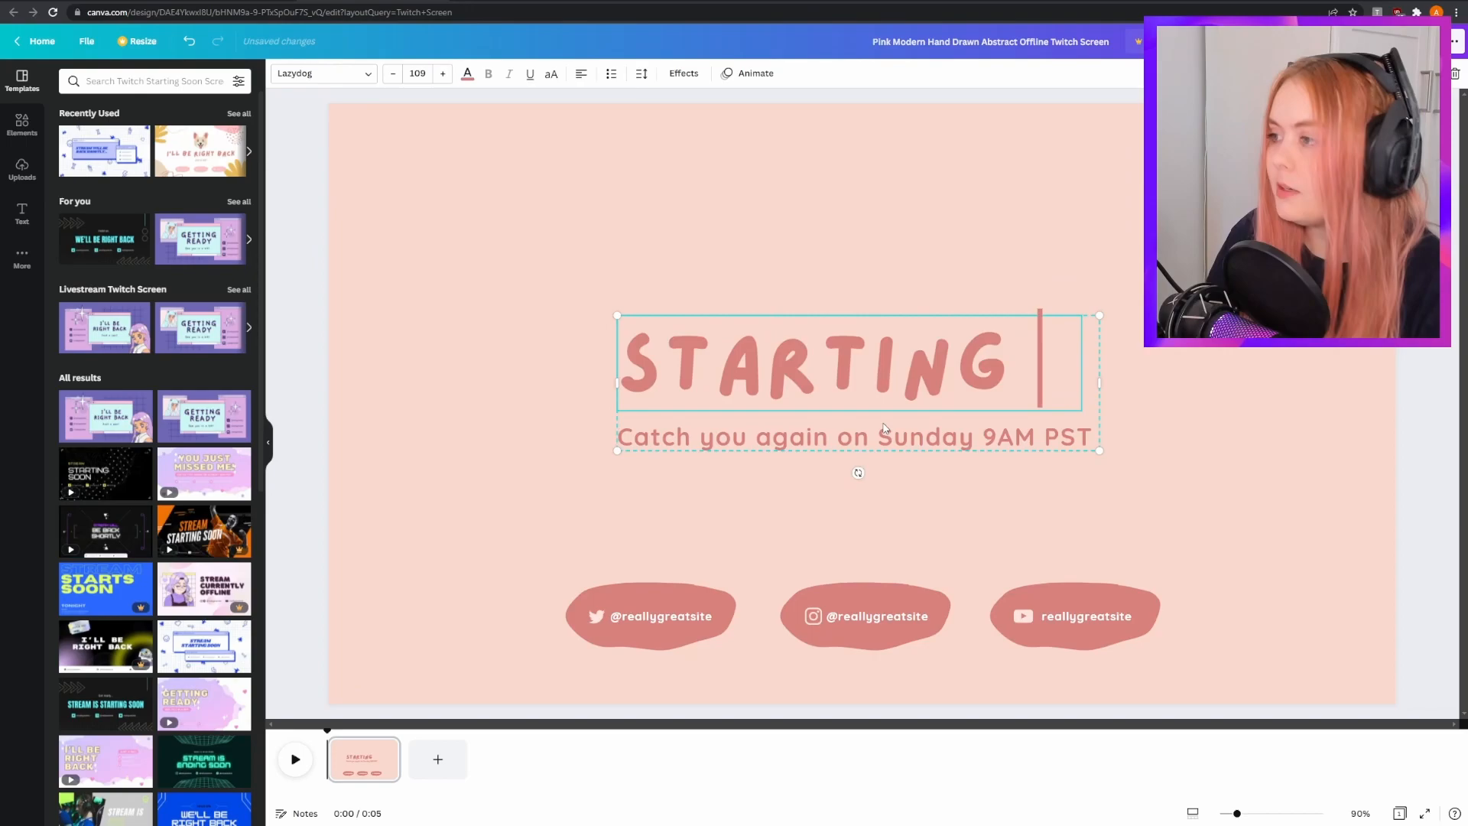
type("SOON...")
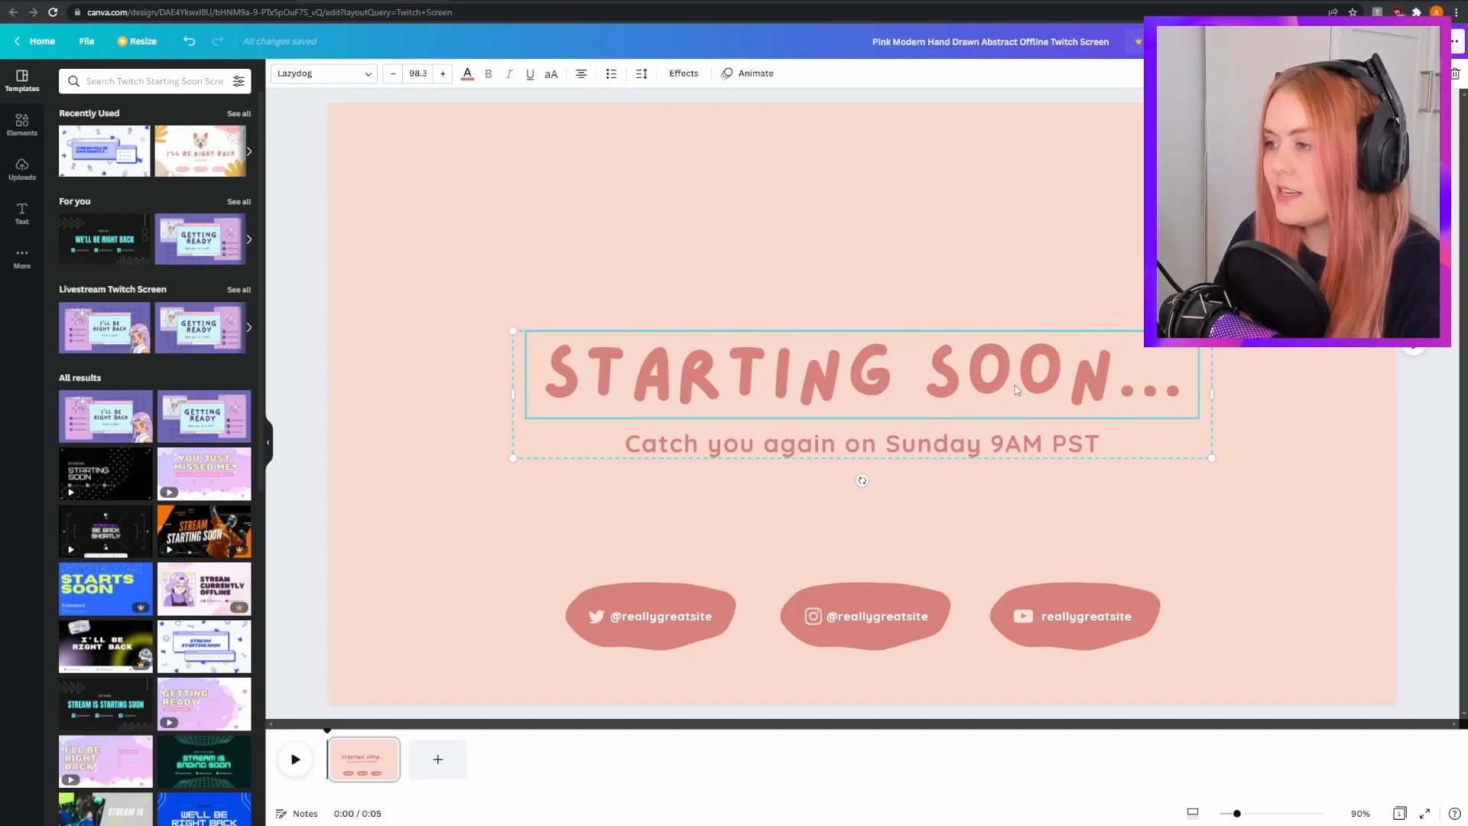
left_click(890, 443)
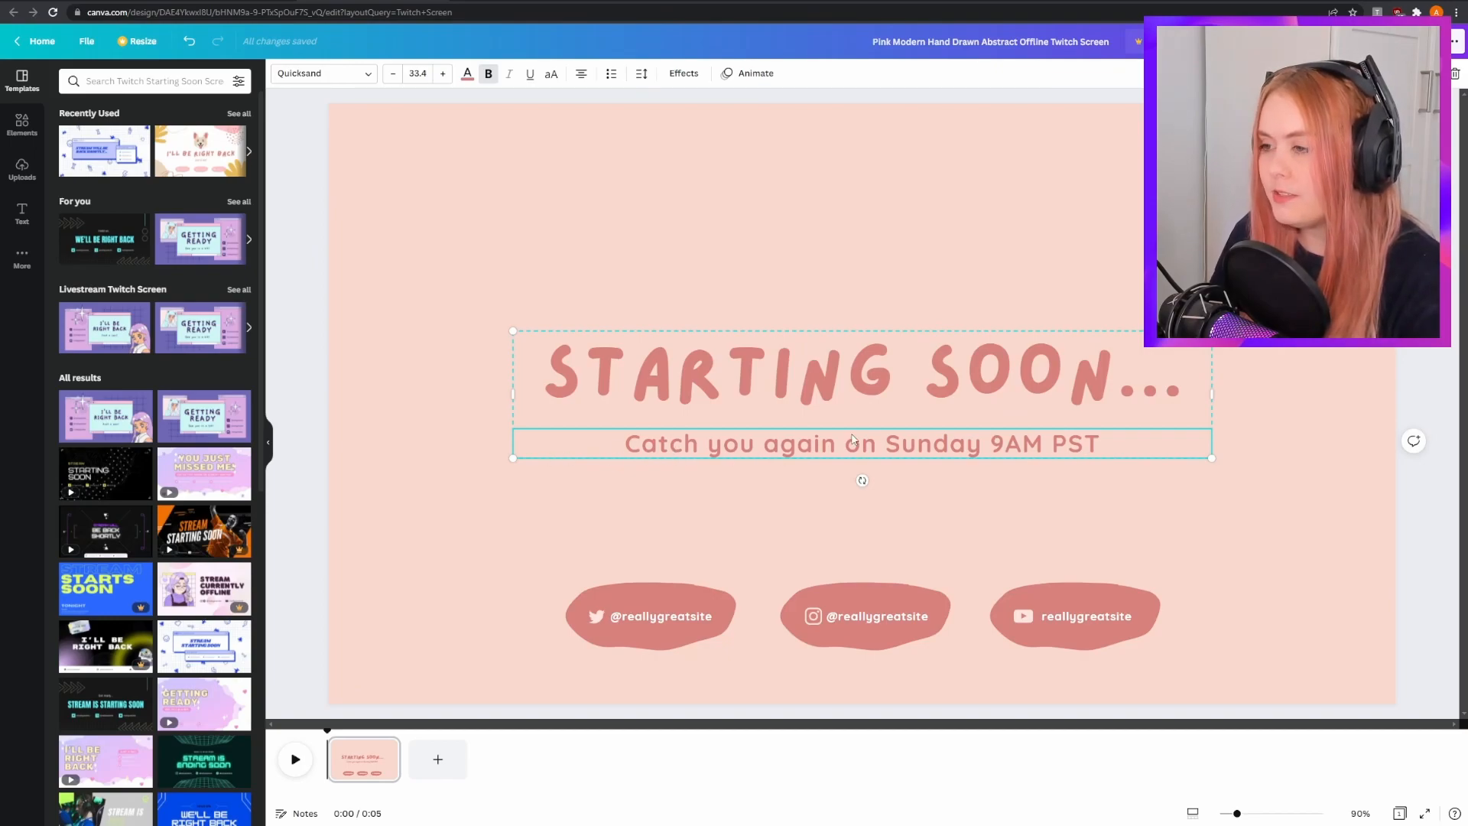
mouse_move(475, 436)
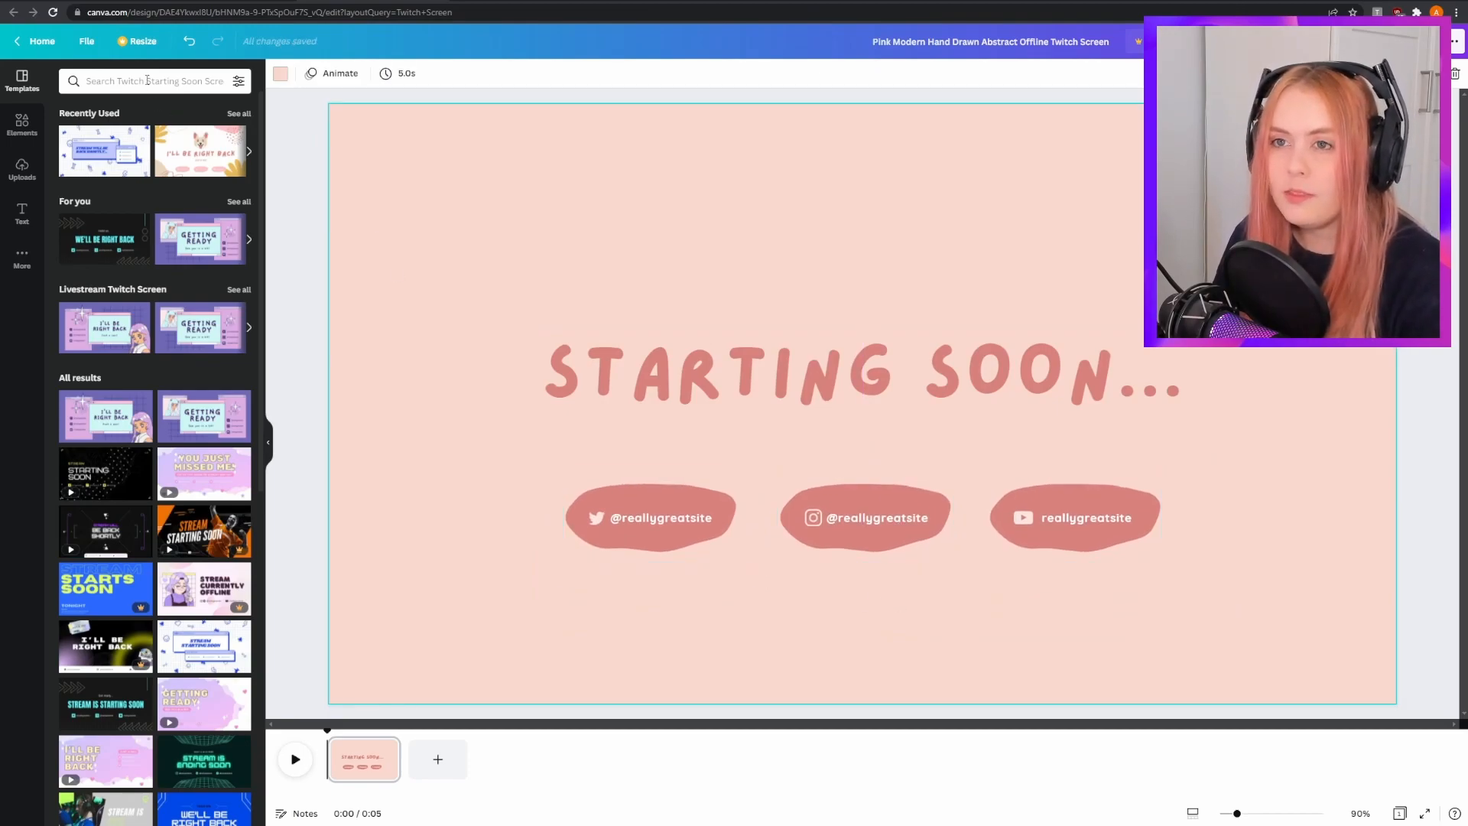
Step: Search the Elements library for plant photos and browse the leafy results
left_click(152, 81)
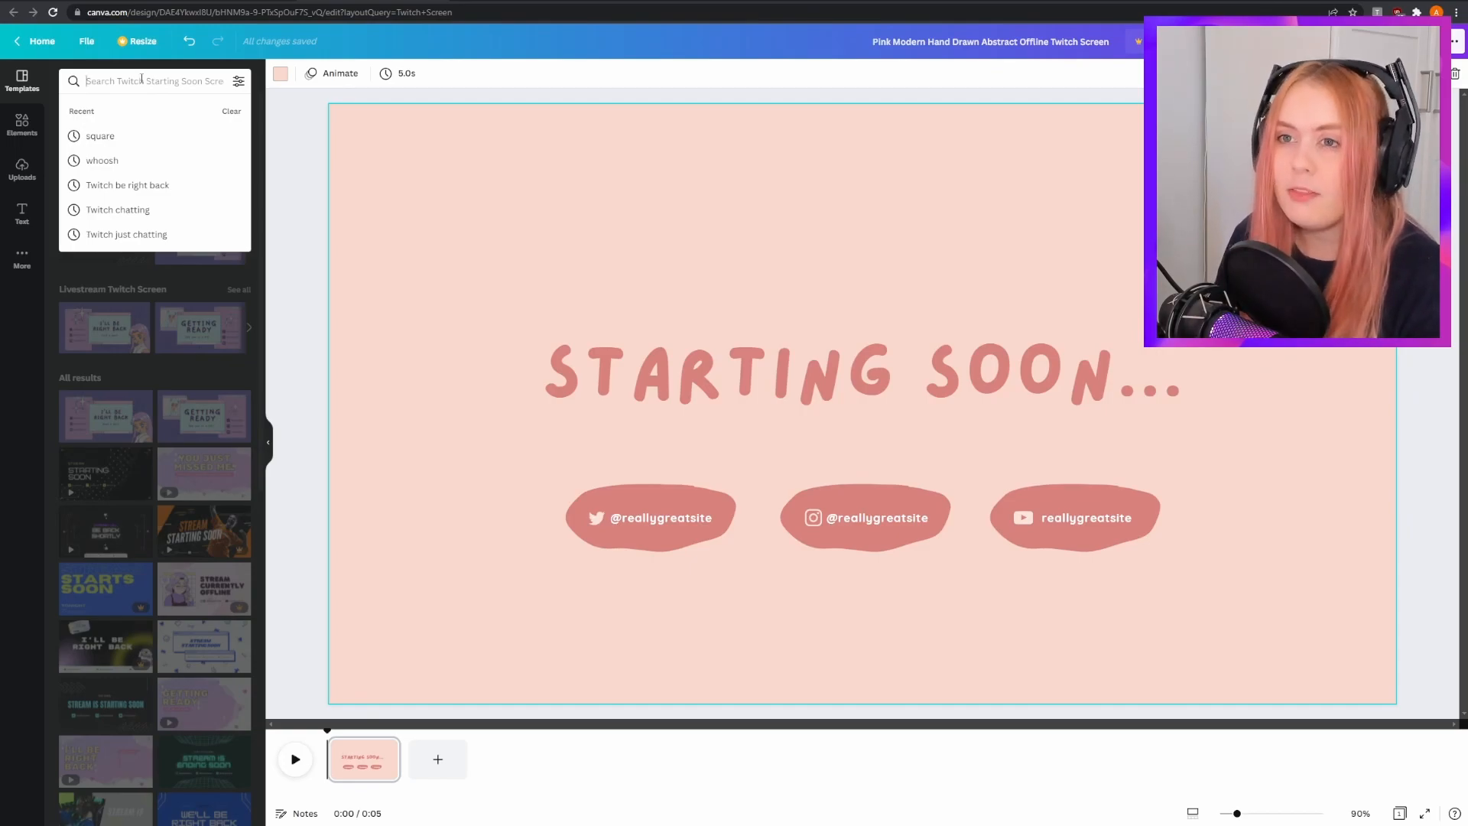
left_click(22, 125)
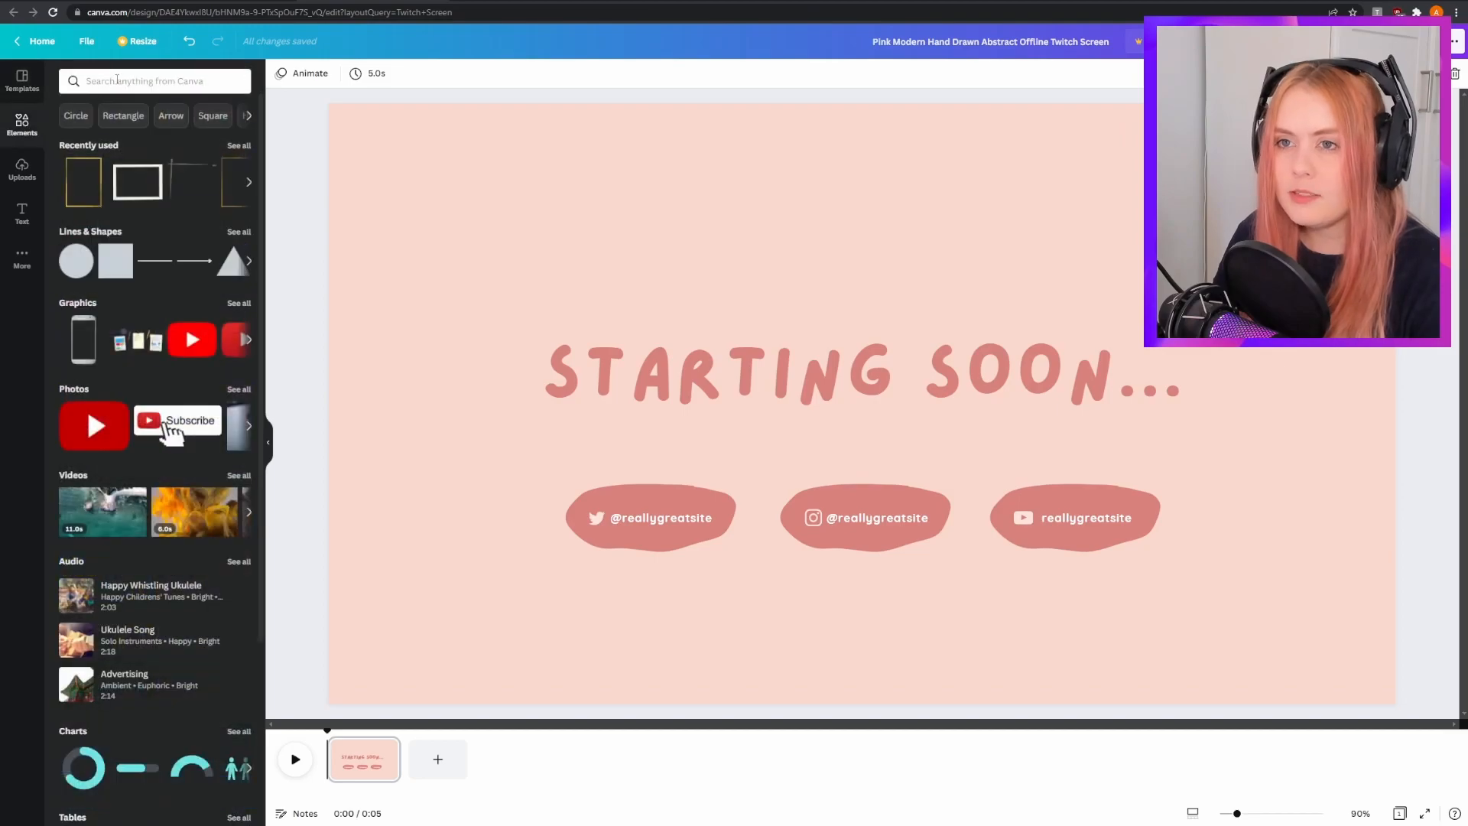
type("planmt")
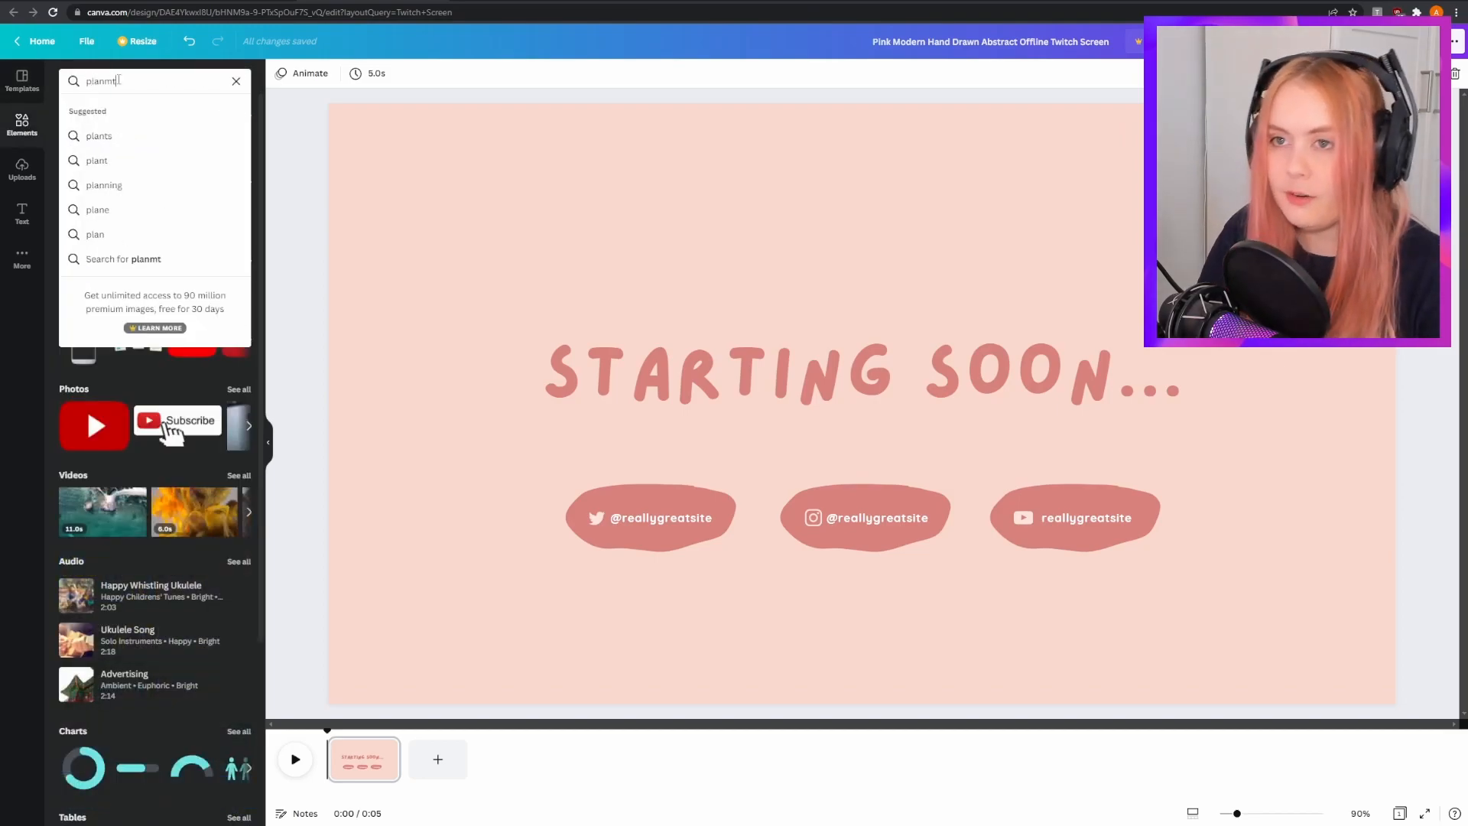
left_click(99, 135)
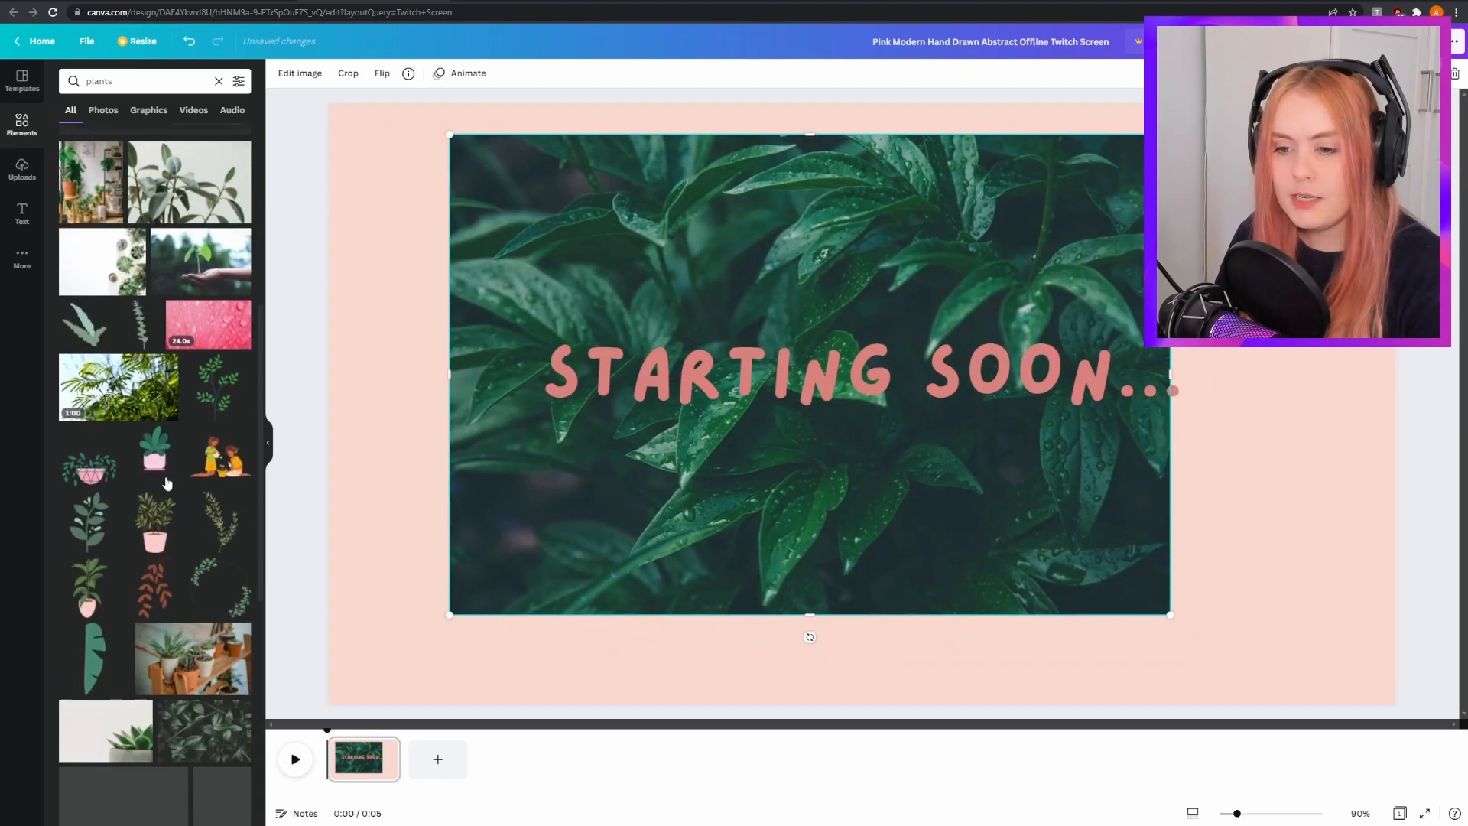
scroll("down", 3)
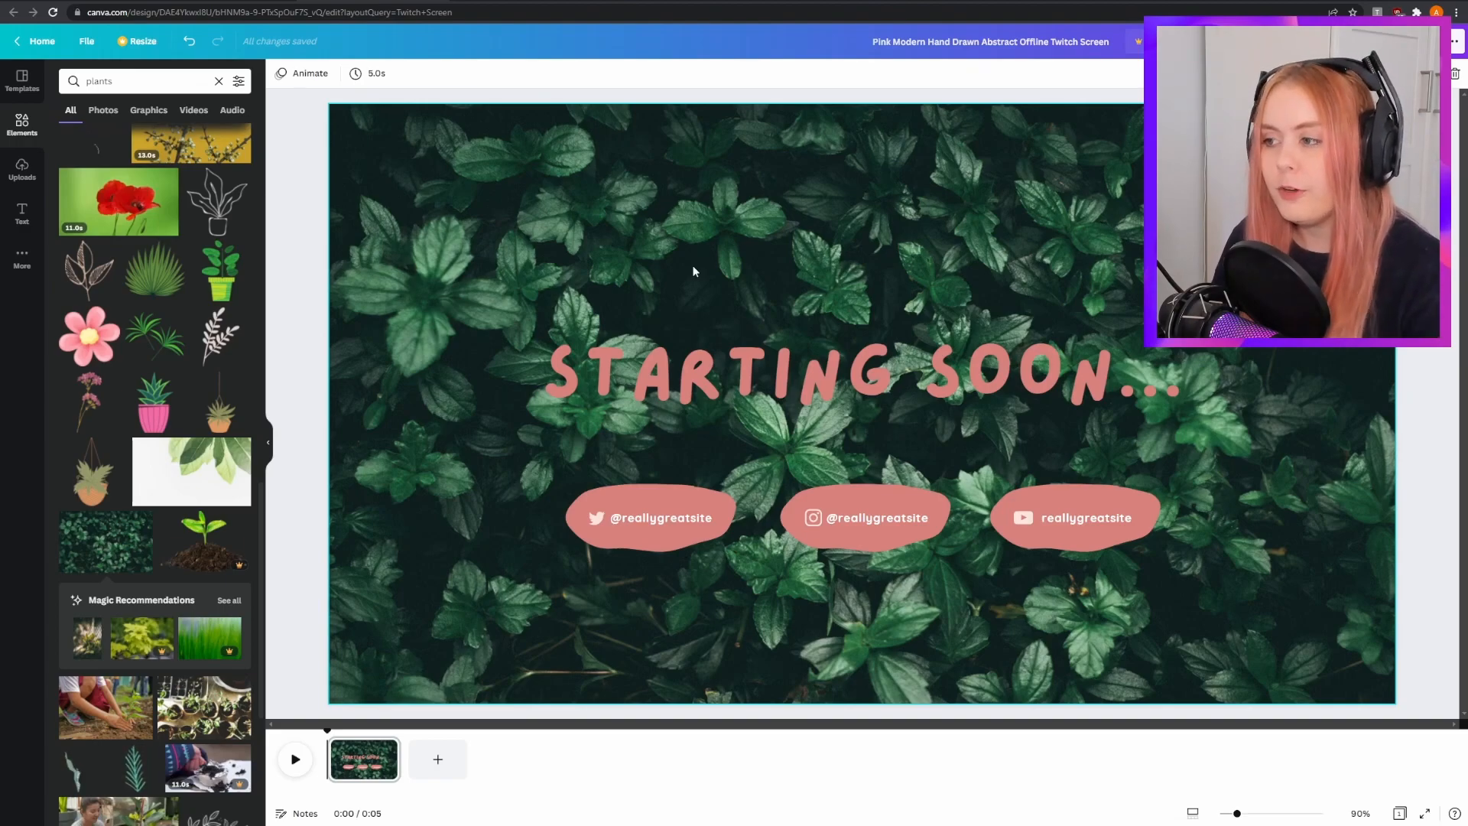
mouse_move(538, 219)
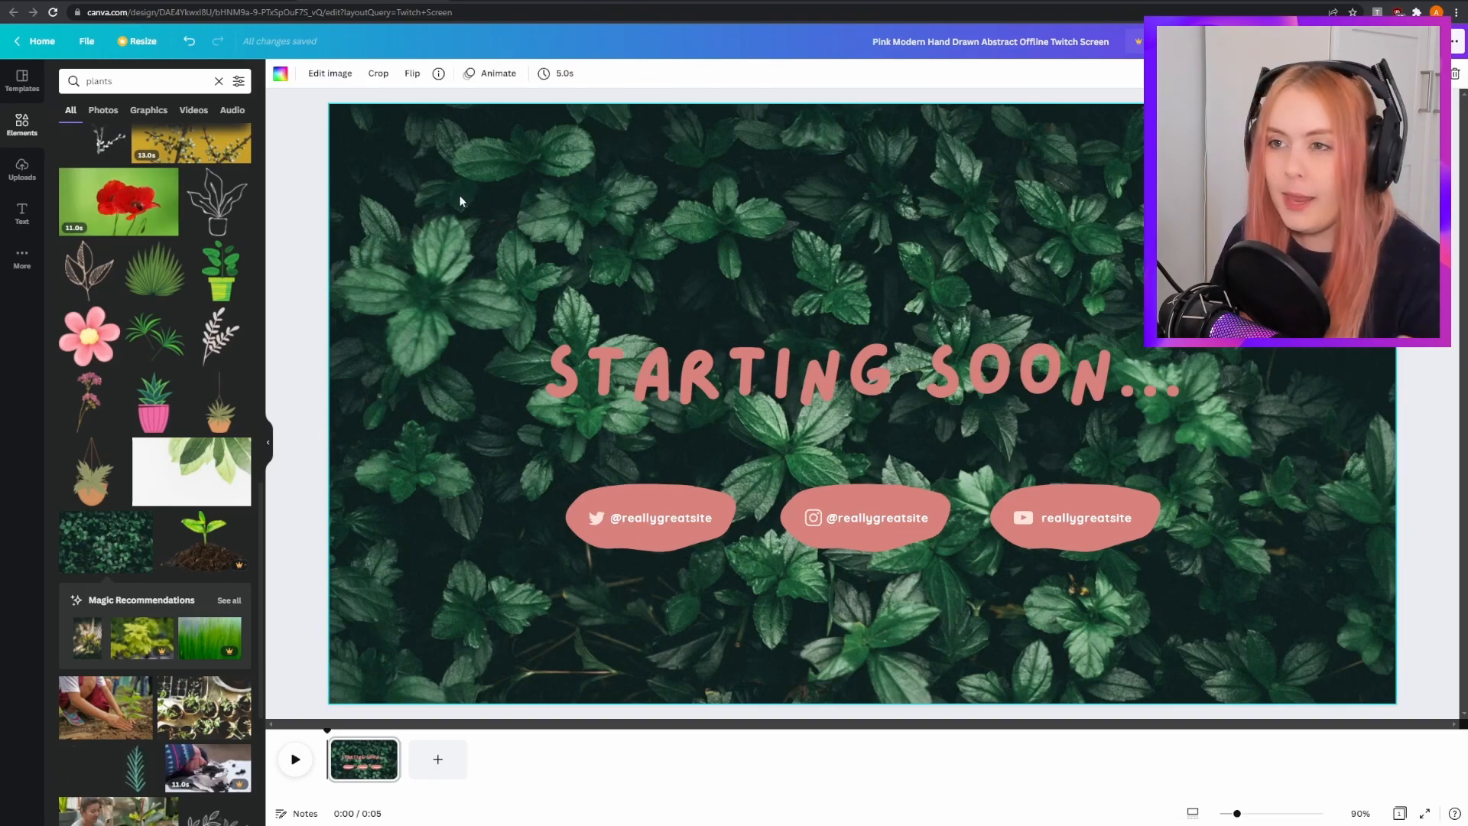
mouse_move(393, 116)
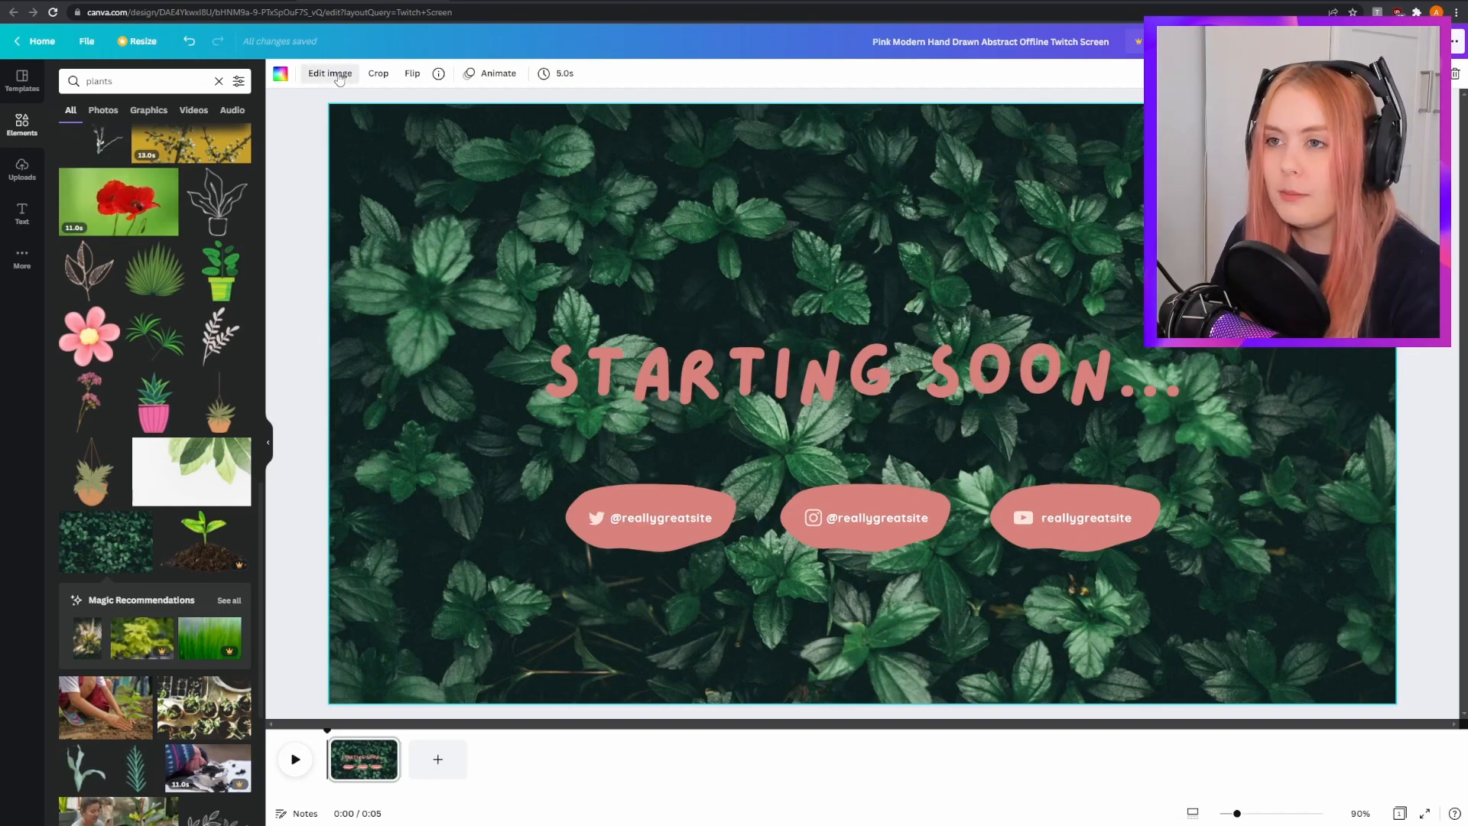
Step: Blur the leafy background photo using the image adjustment settings, fine-tuning the blur amount
left_click(329, 74)
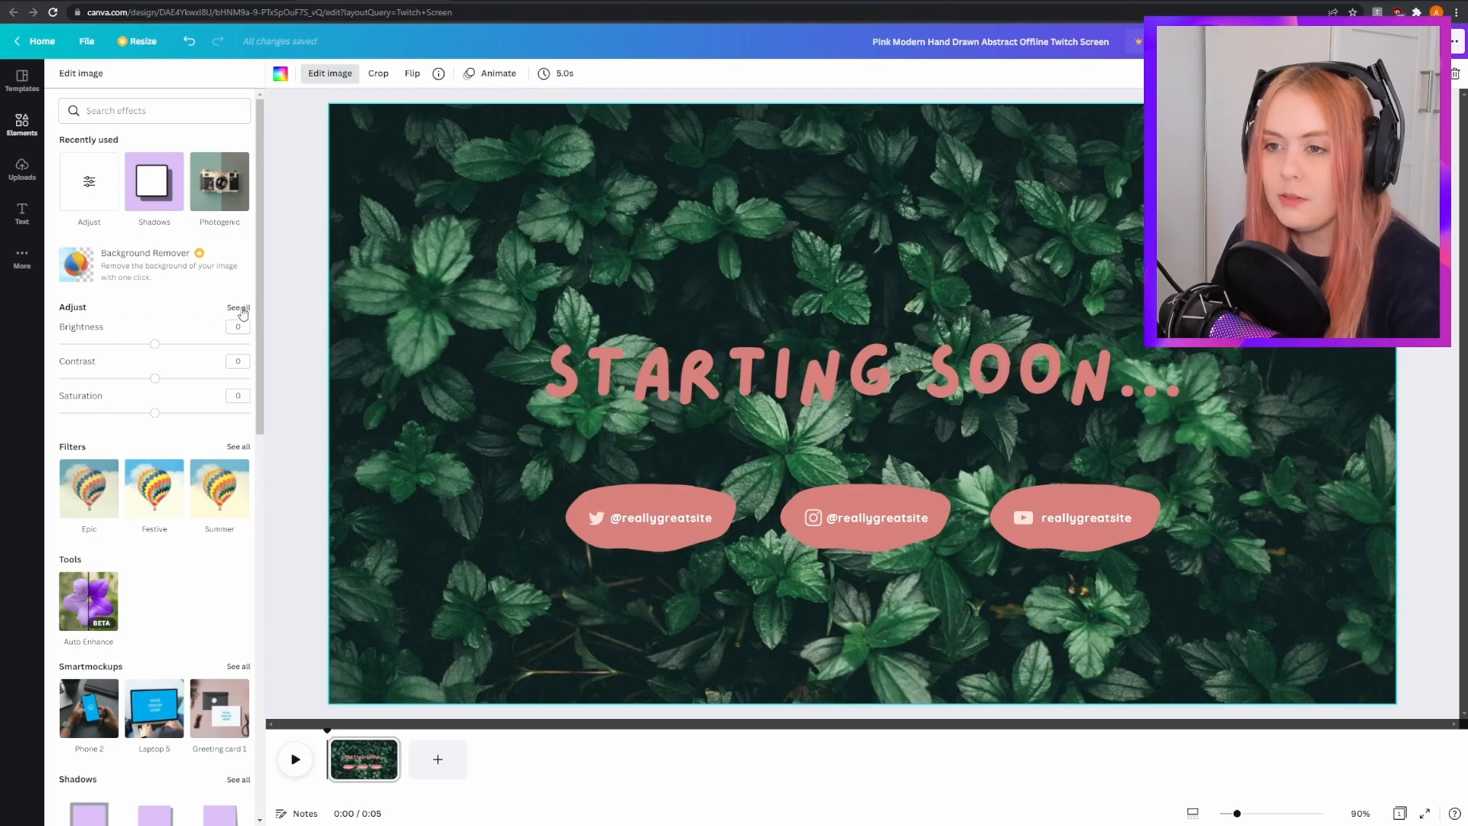
left_click(238, 307)
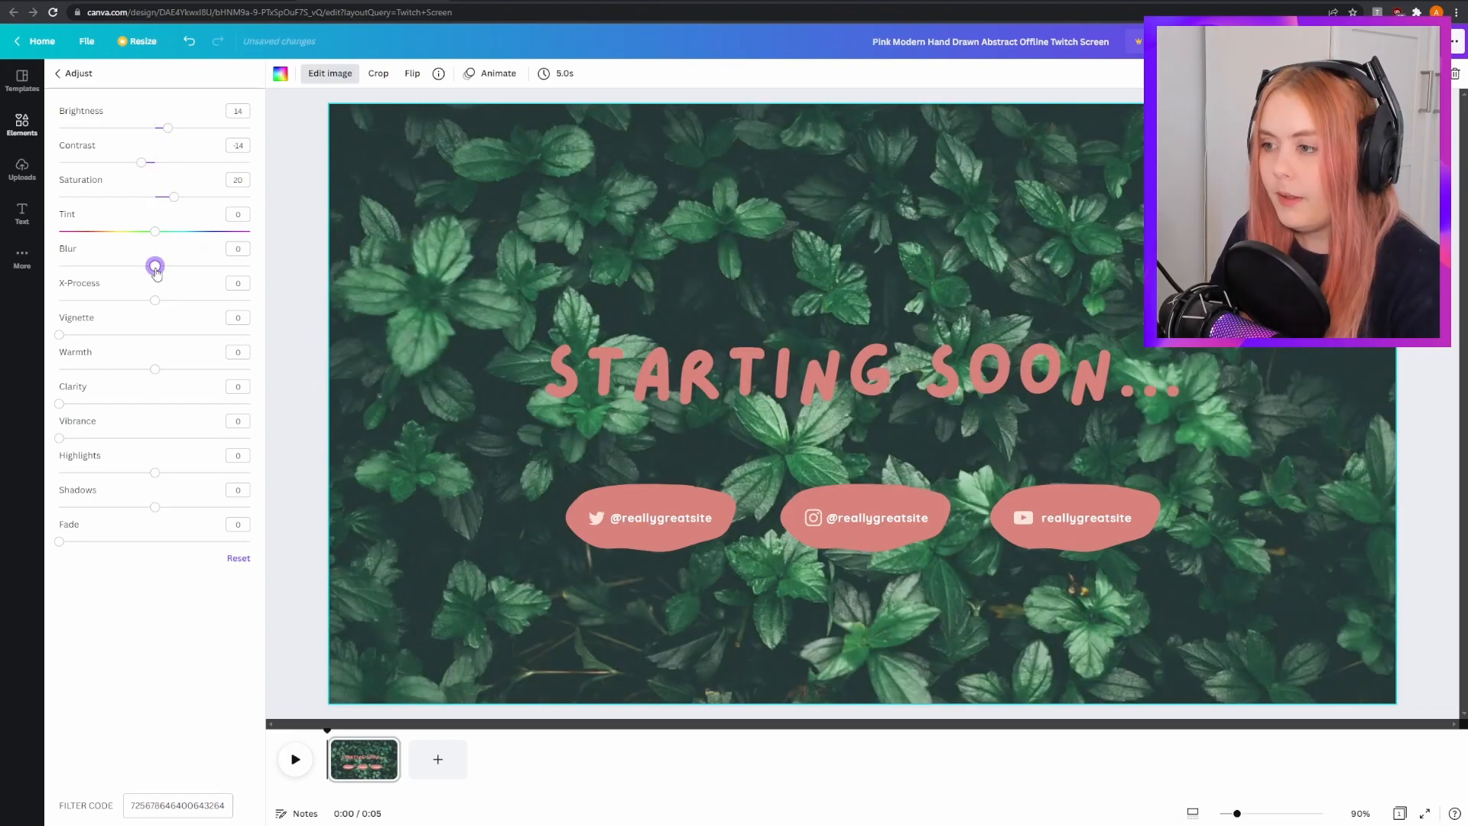
left_click_drag(155, 266, 168, 266)
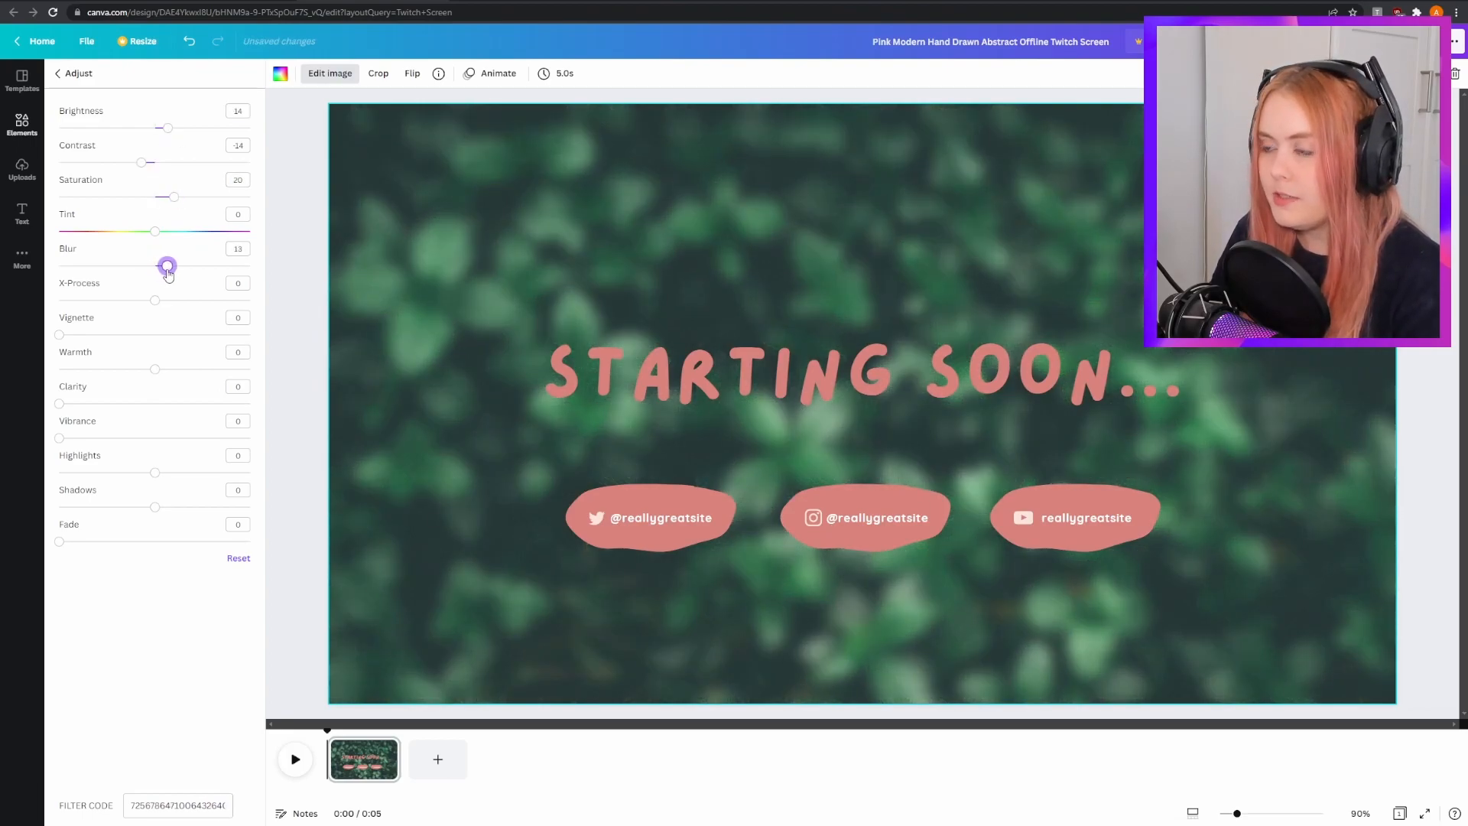
left_click_drag(167, 266, 161, 265)
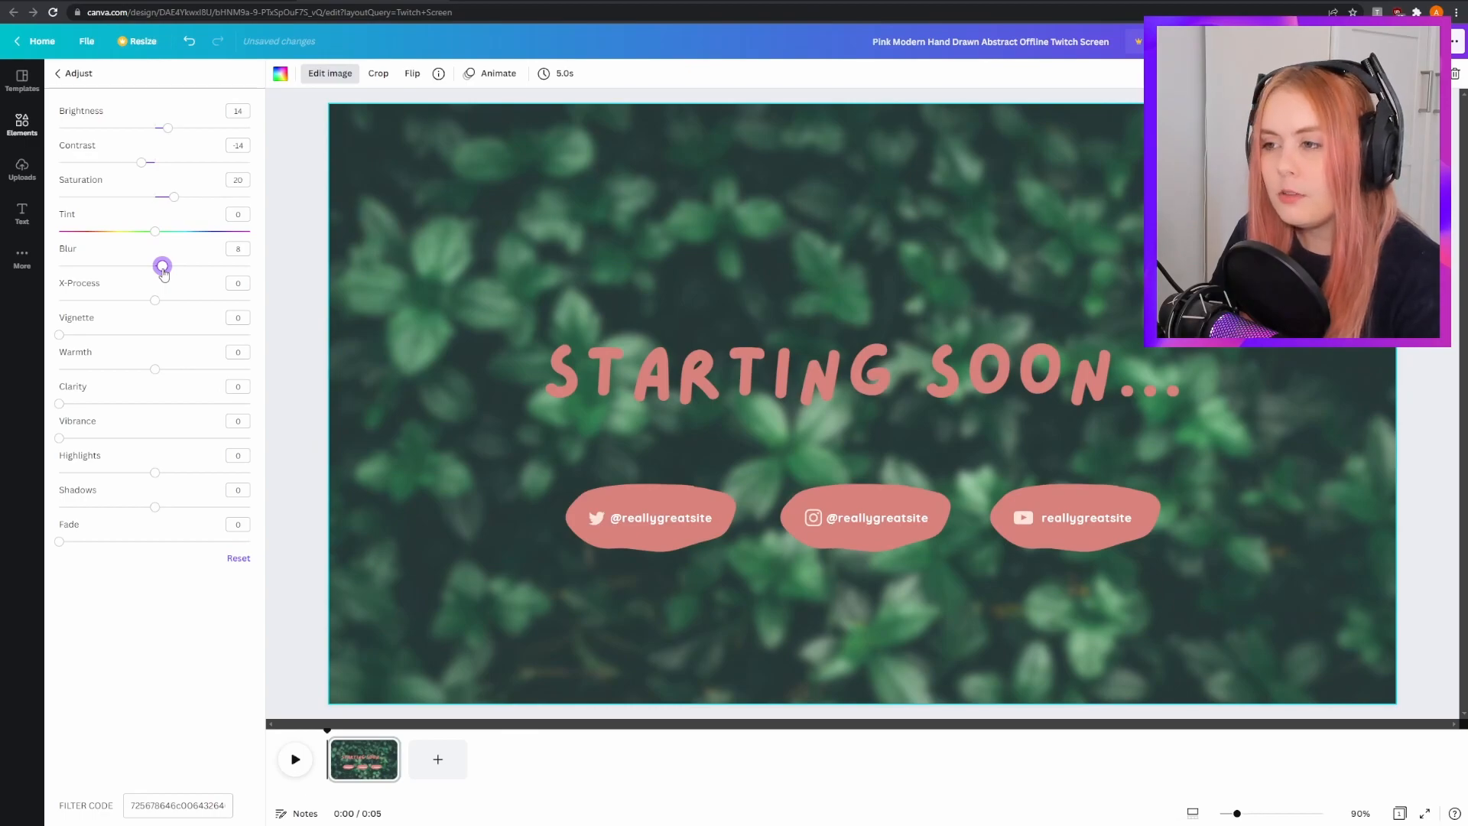
left_click_drag(162, 267, 177, 267)
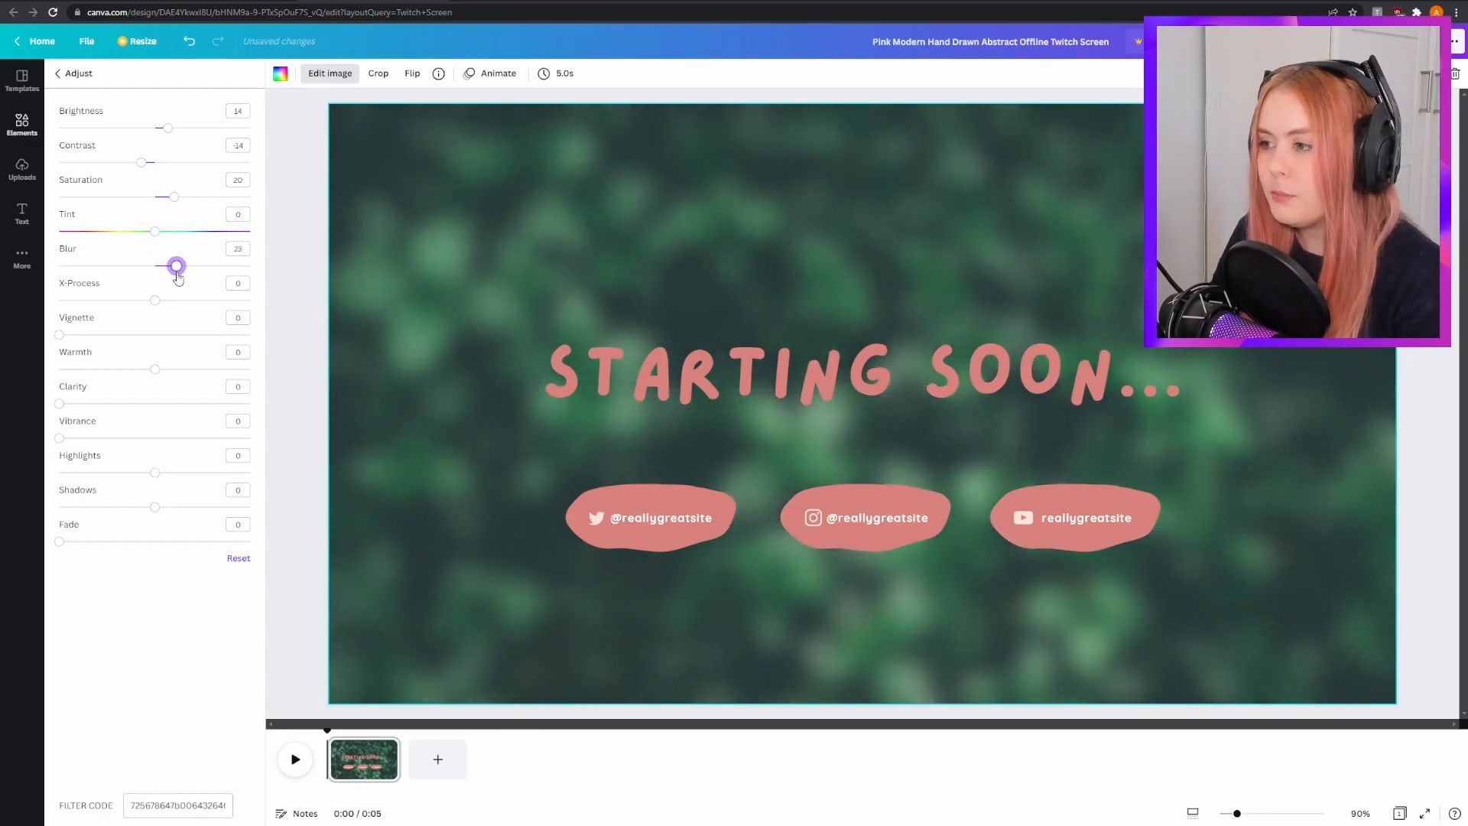
left_click_drag(176, 266, 170, 266)
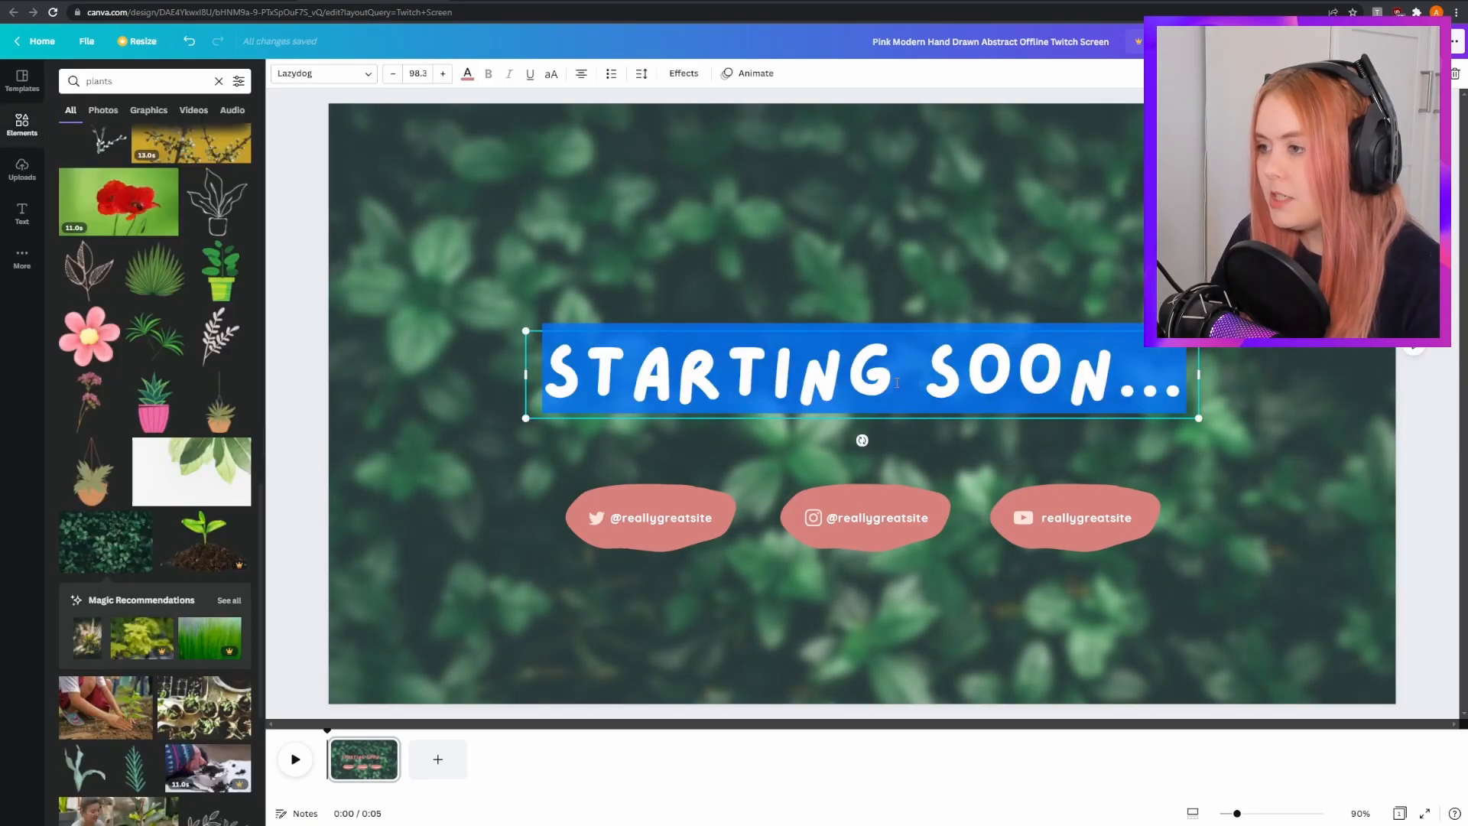
Step: Recolour the Twitter pill a muted photo green and apply it to every pink pill
left_click(469, 73)
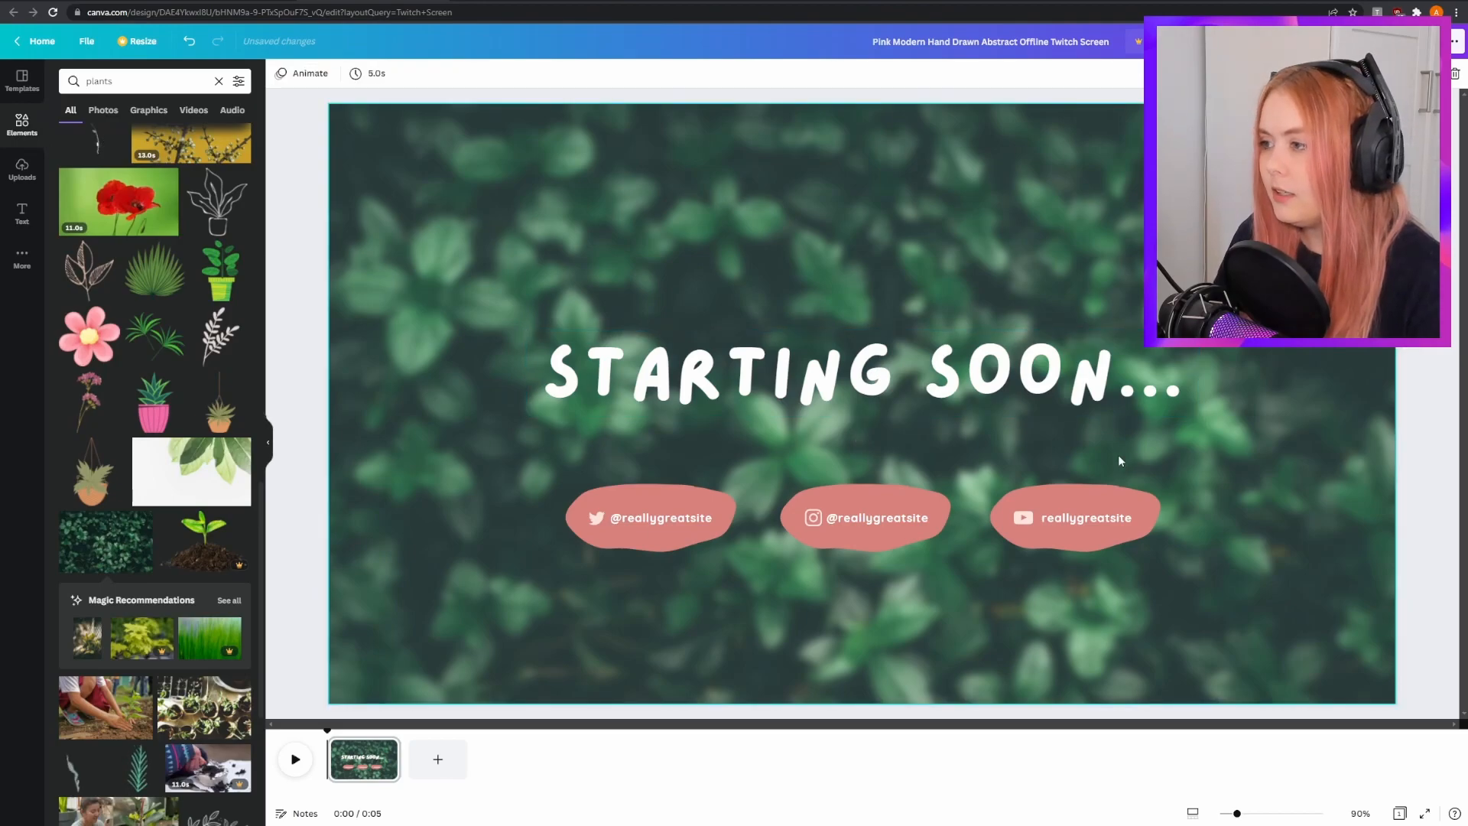
left_click(651, 518)
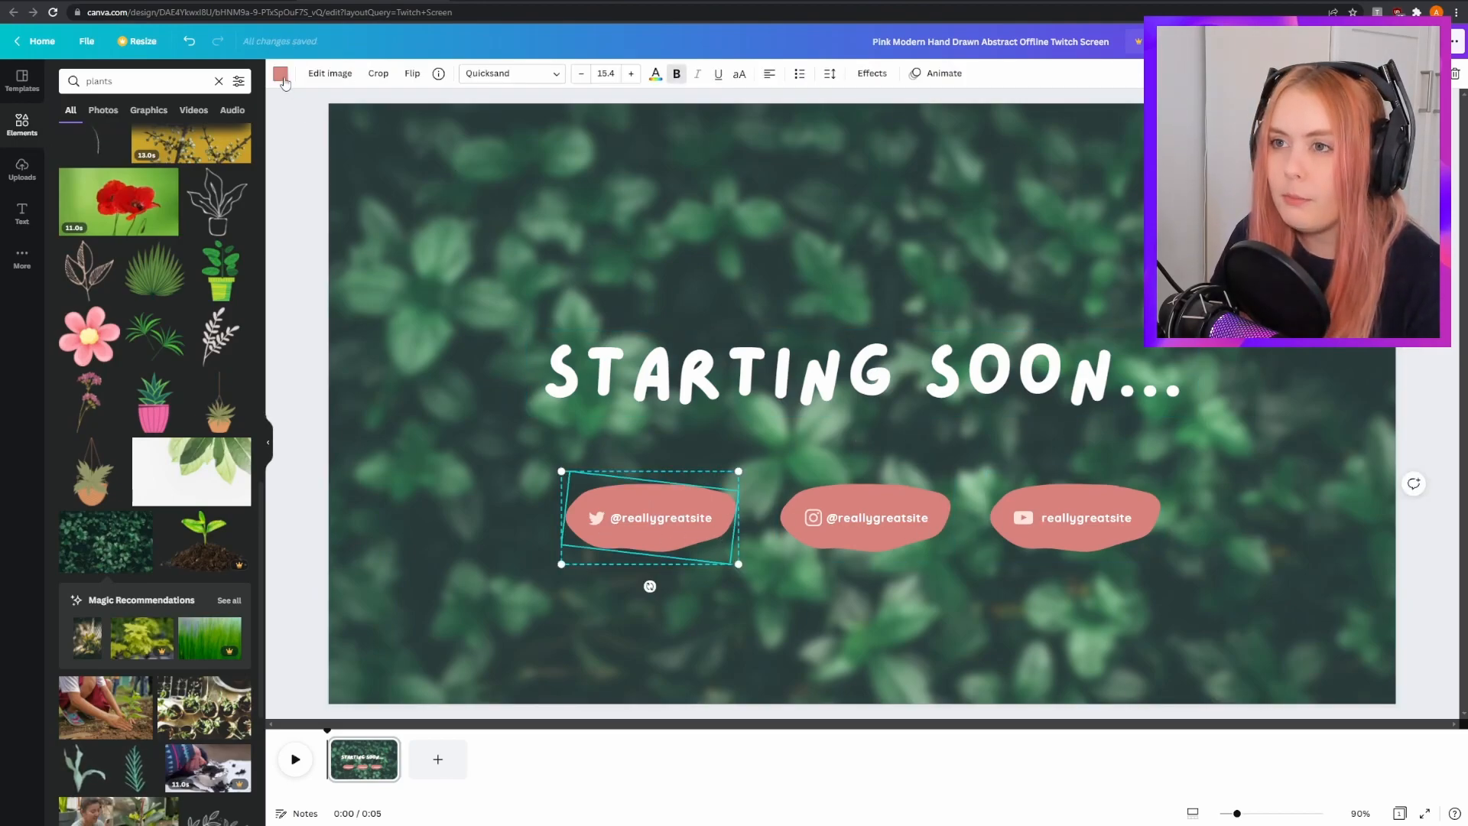
left_click(281, 73)
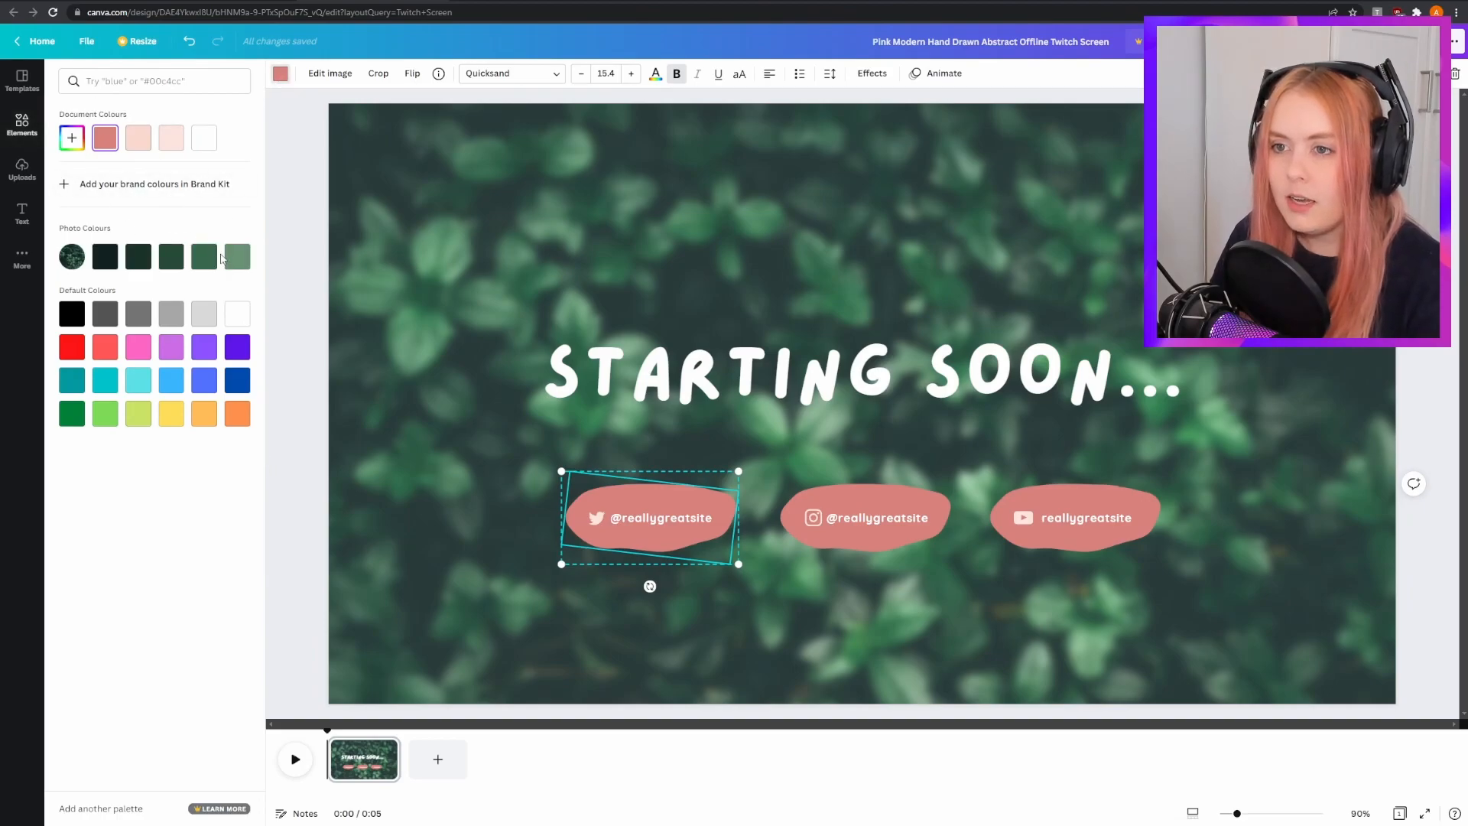
left_click(236, 256)
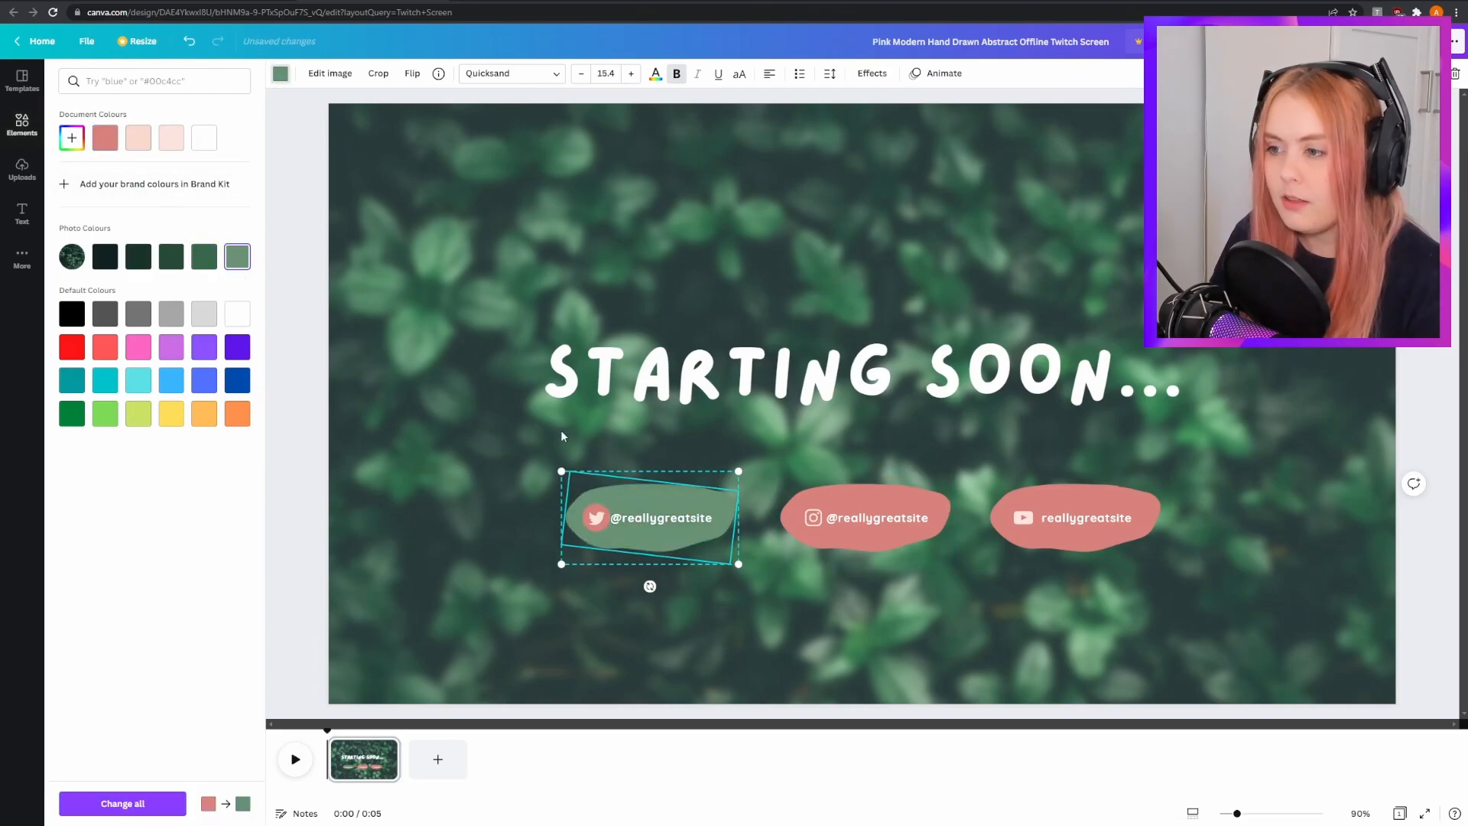
left_click(171, 257)
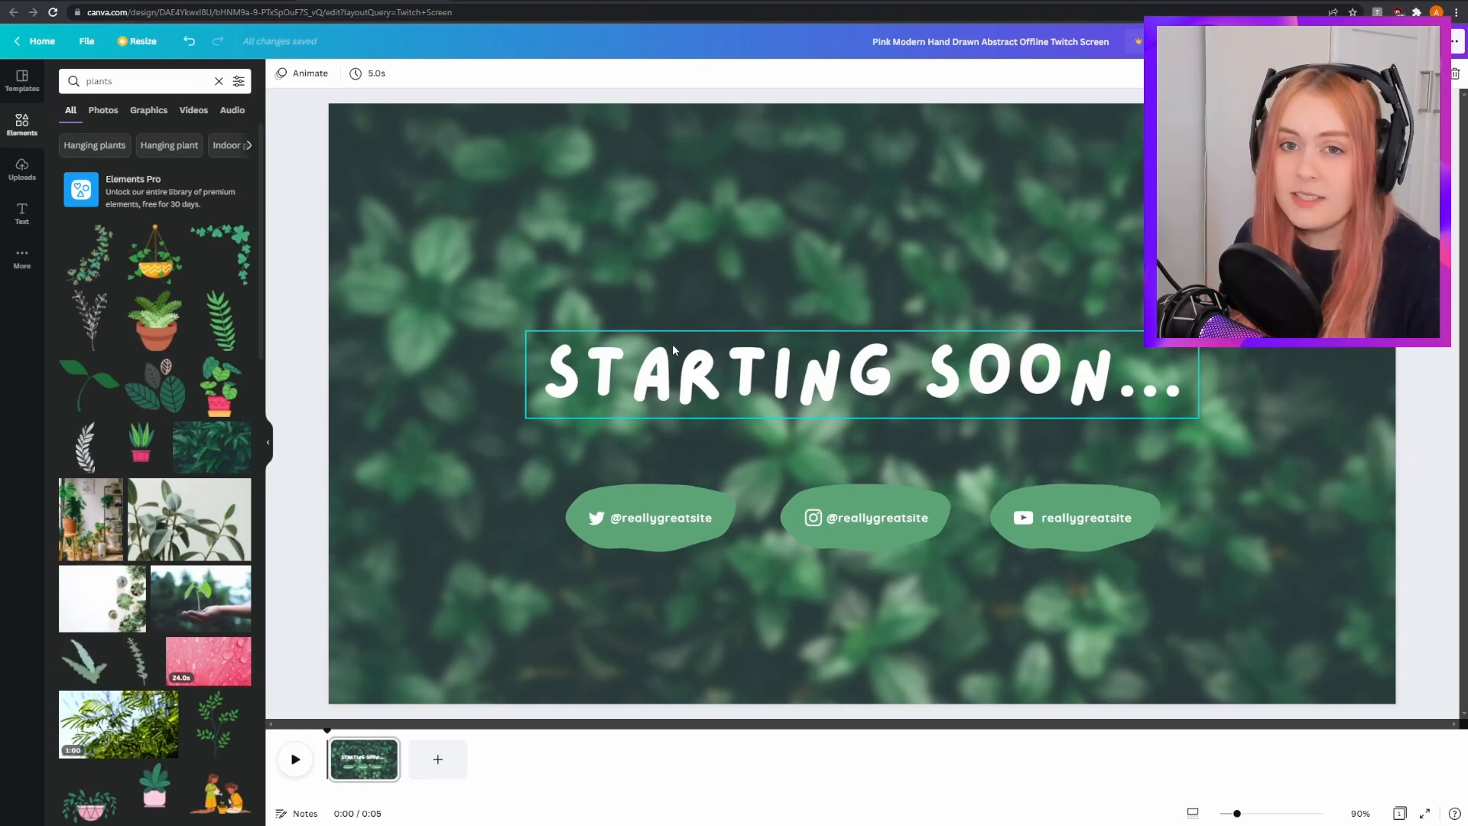
Step: Give the STARTING SOON... heading a Typewriter animation and filter plant results to Graphics
left_click(484, 395)
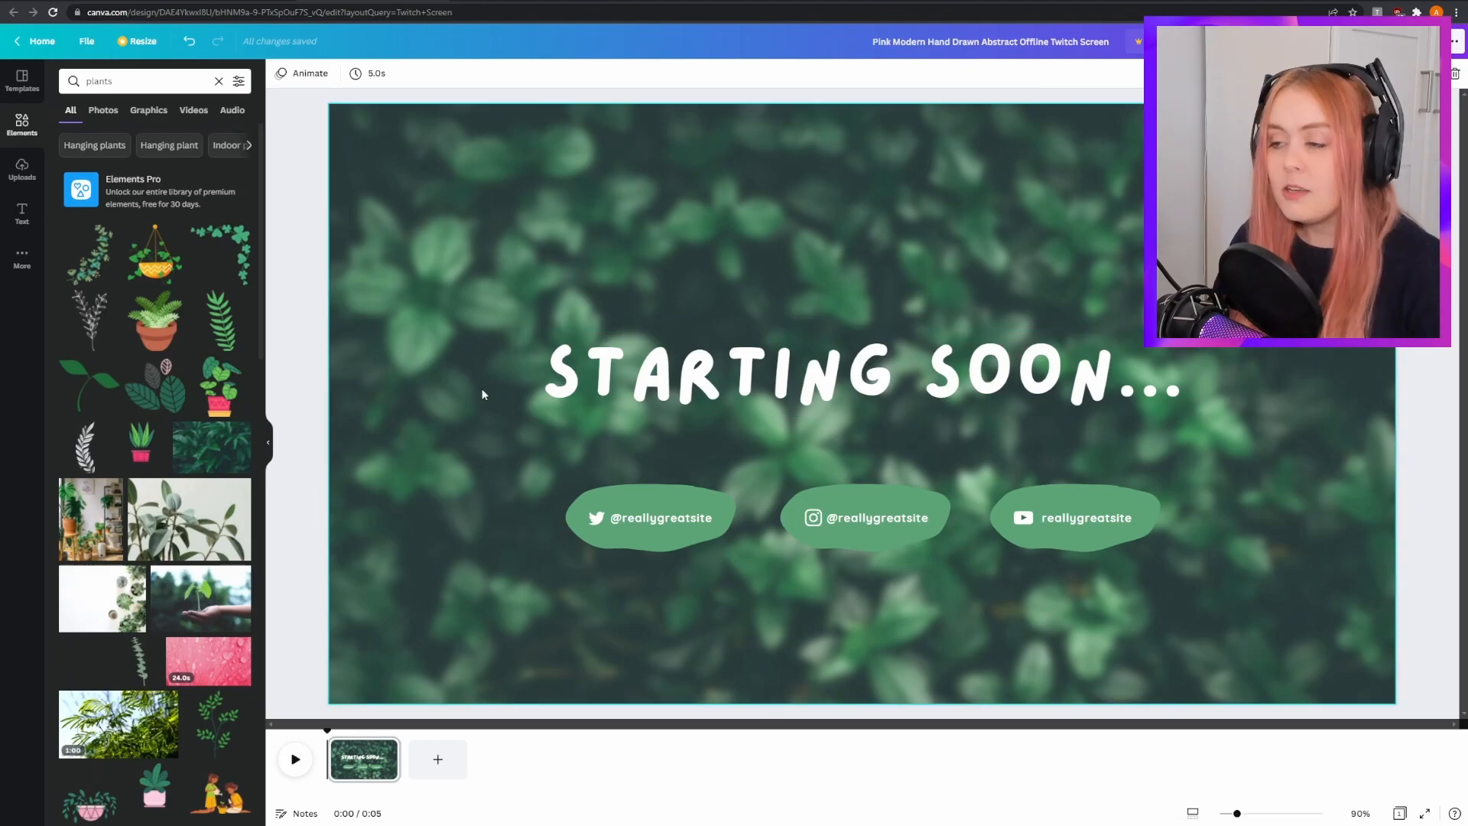
left_click(832, 397)
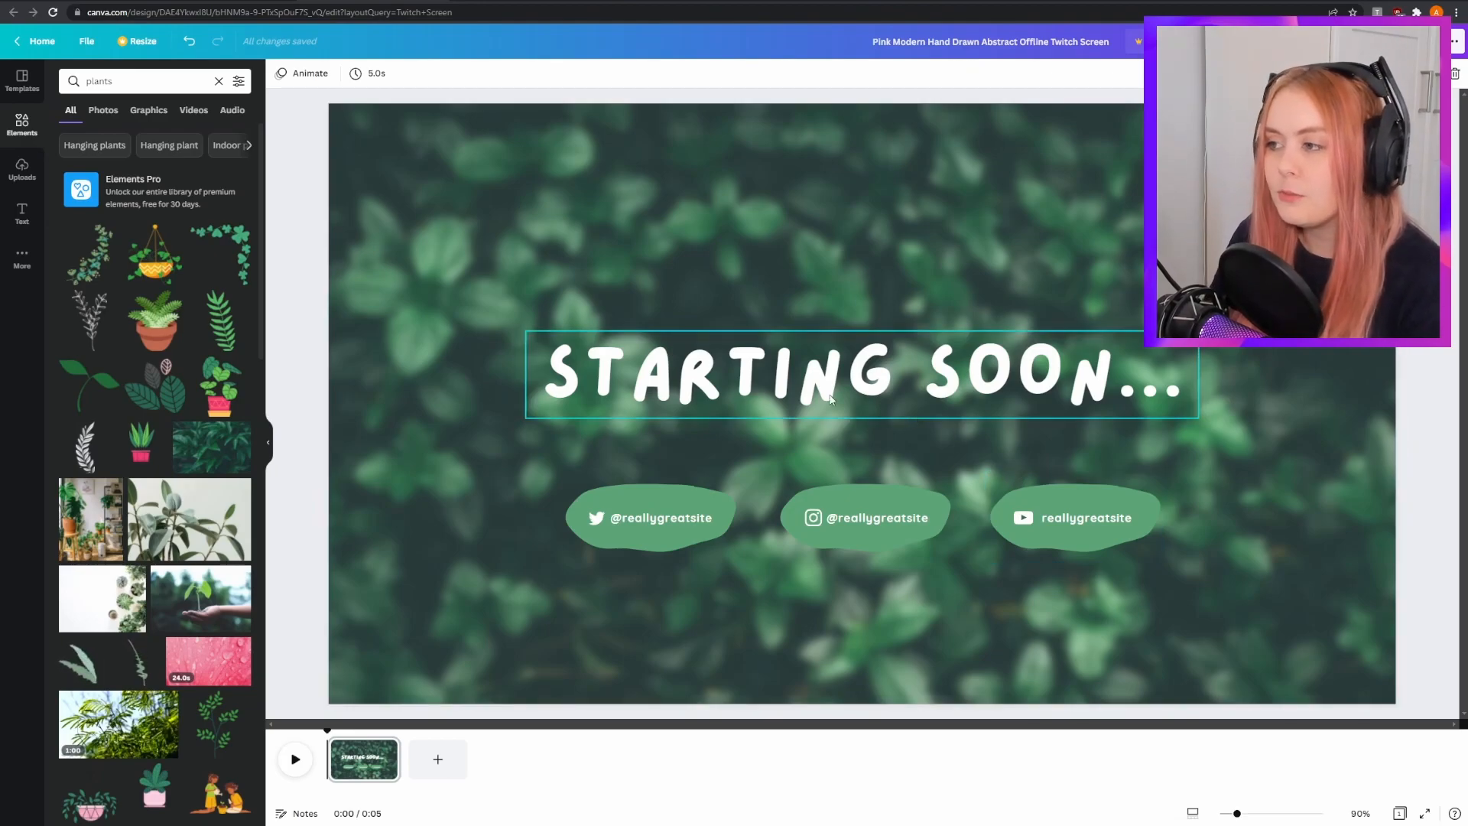
left_click(836, 396)
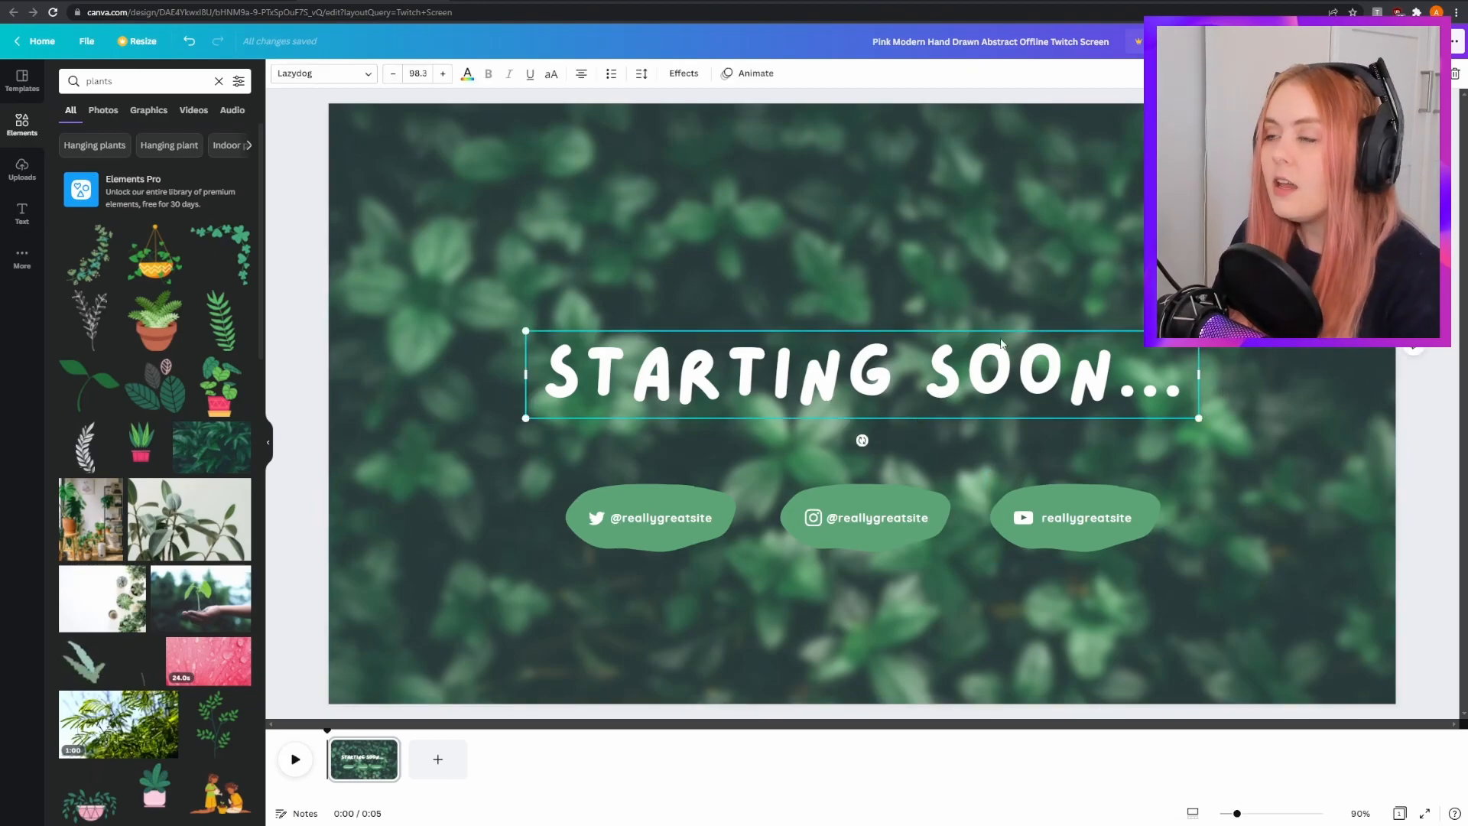
left_click(755, 74)
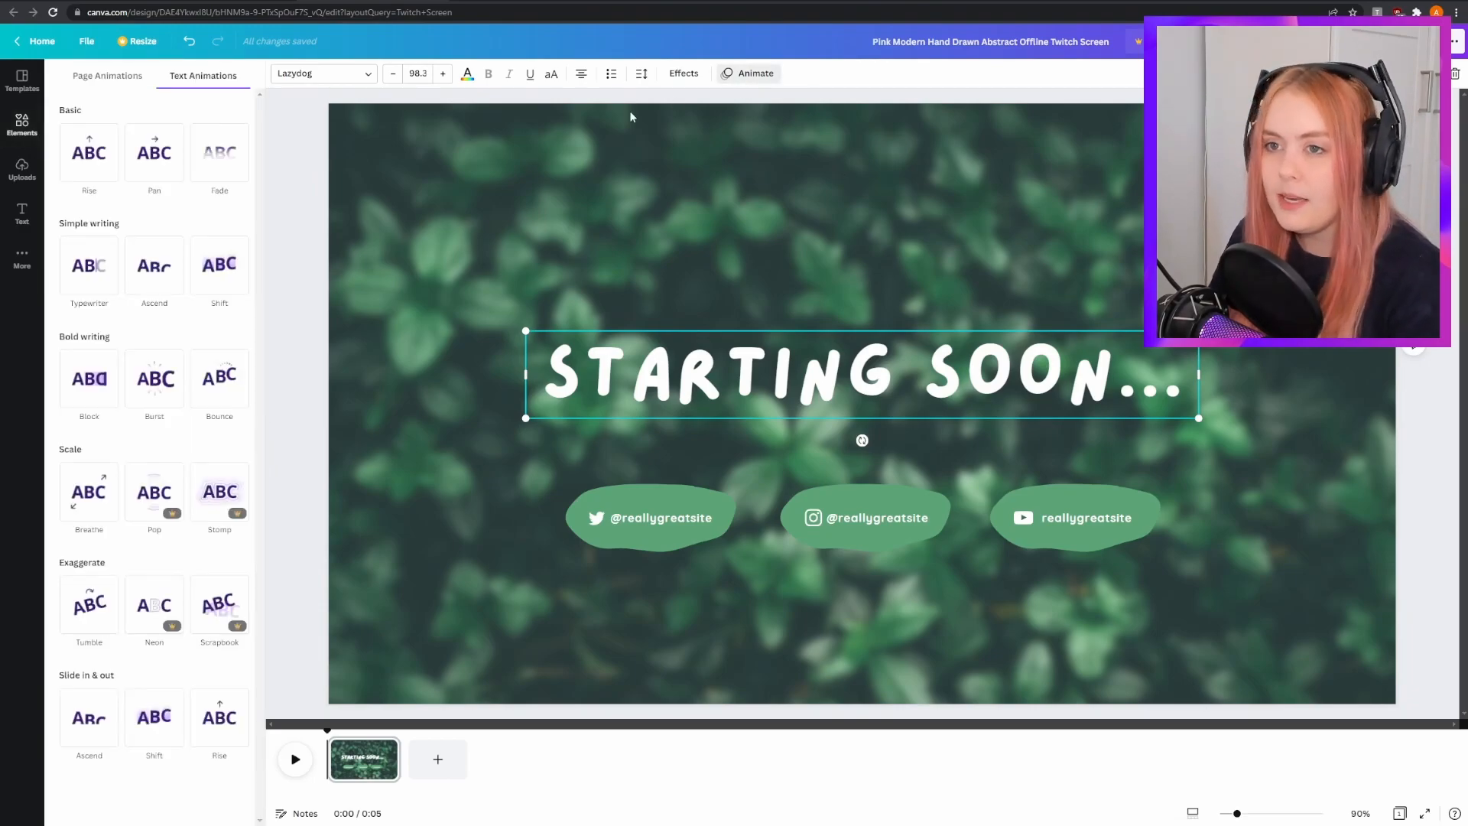
mouse_move(285, 329)
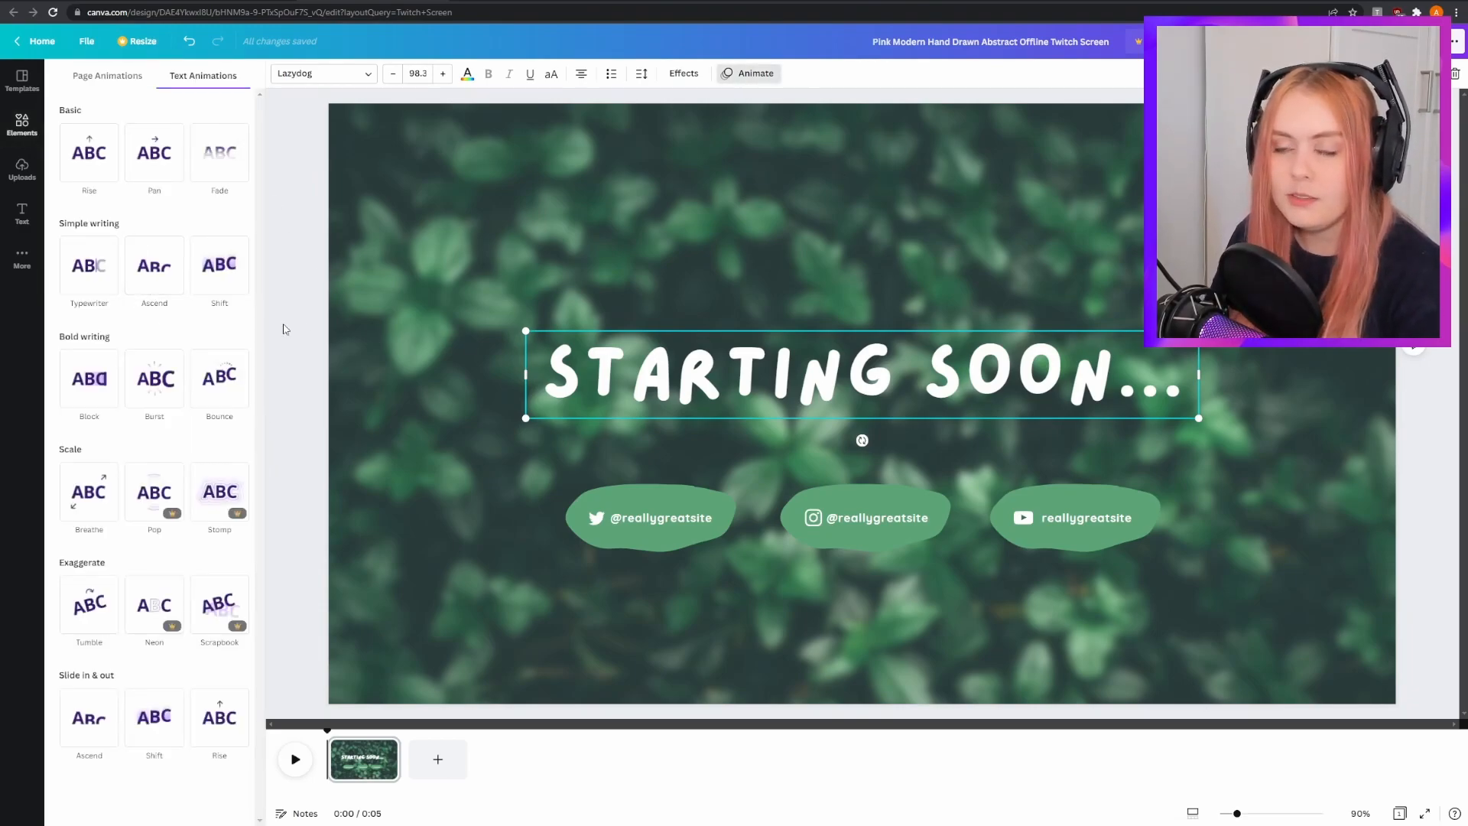
left_click(89, 265)
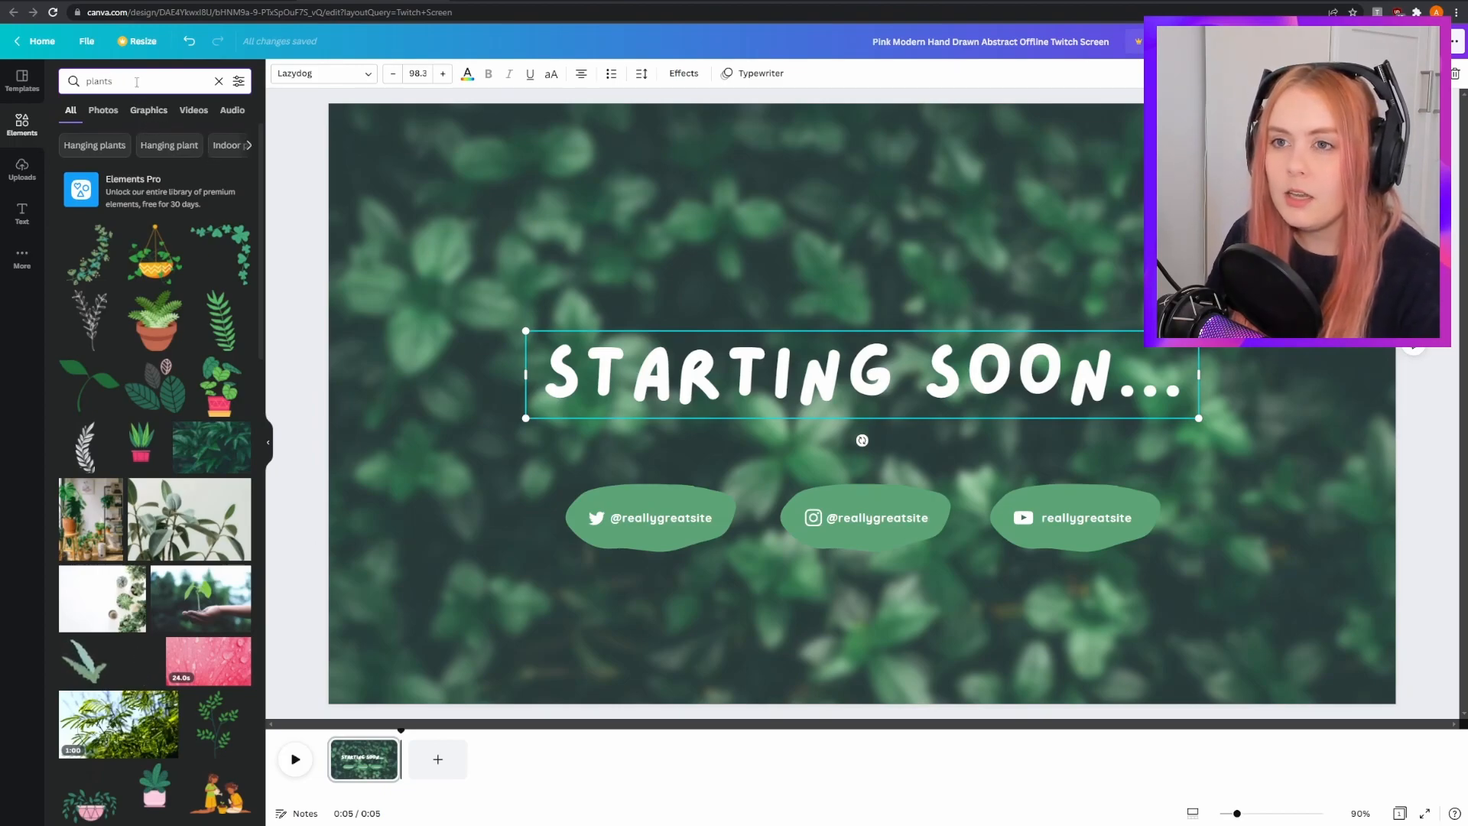
left_click(149, 110)
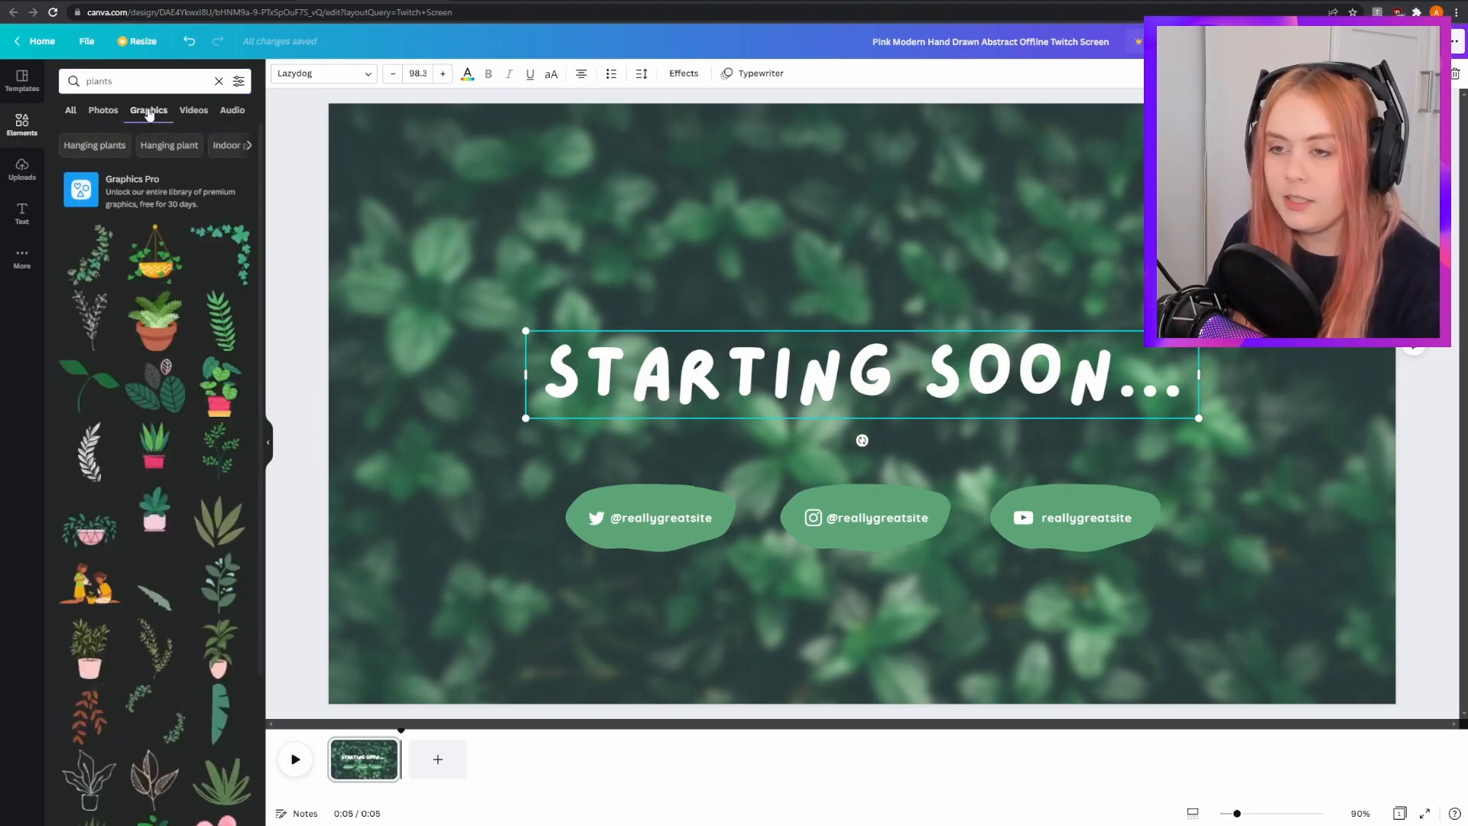
Step: Scroll through the plant graphics and pick one to decorate the scene
scroll("down", 3)
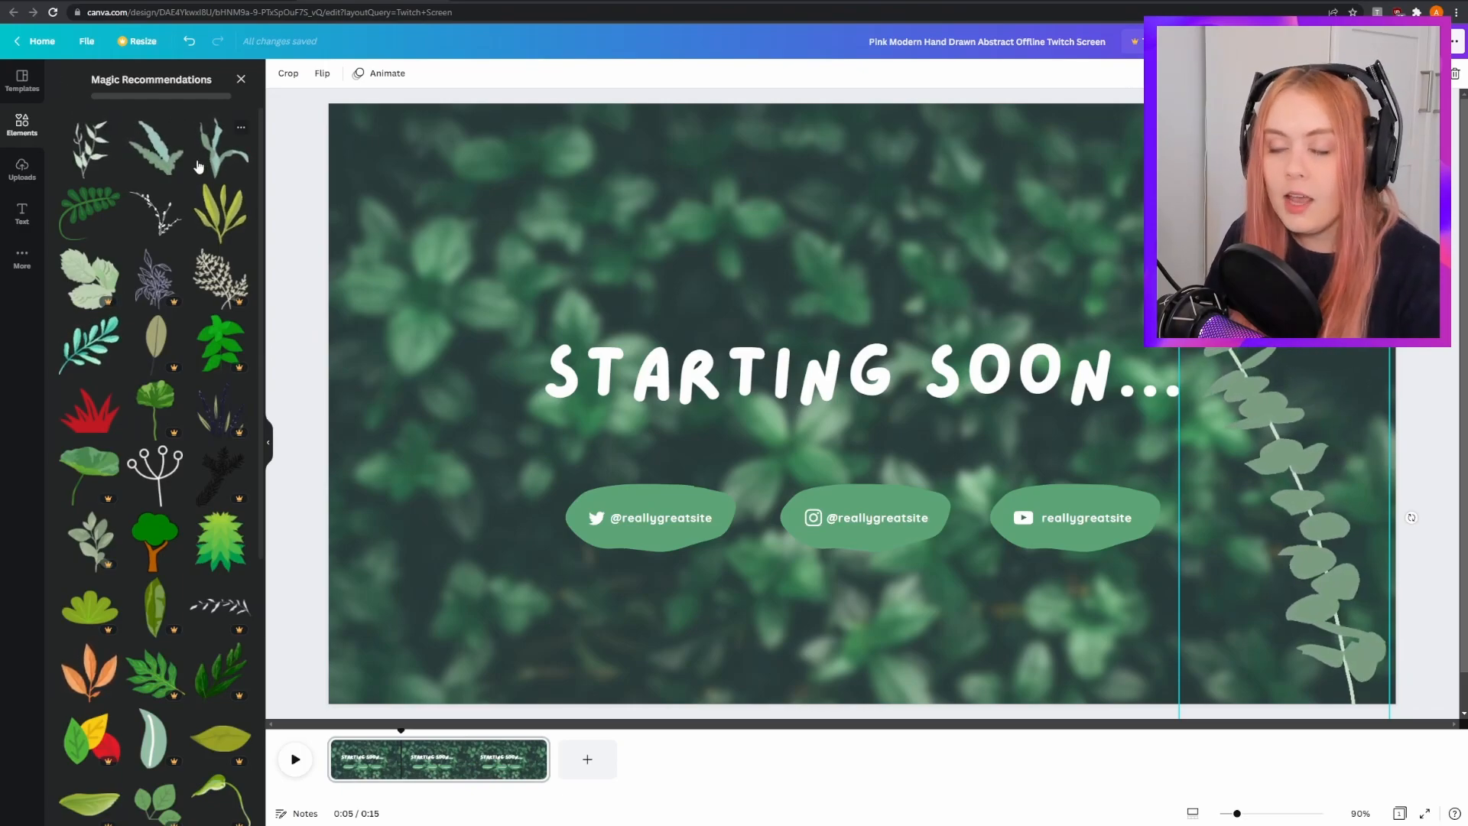
scroll("down", 3)
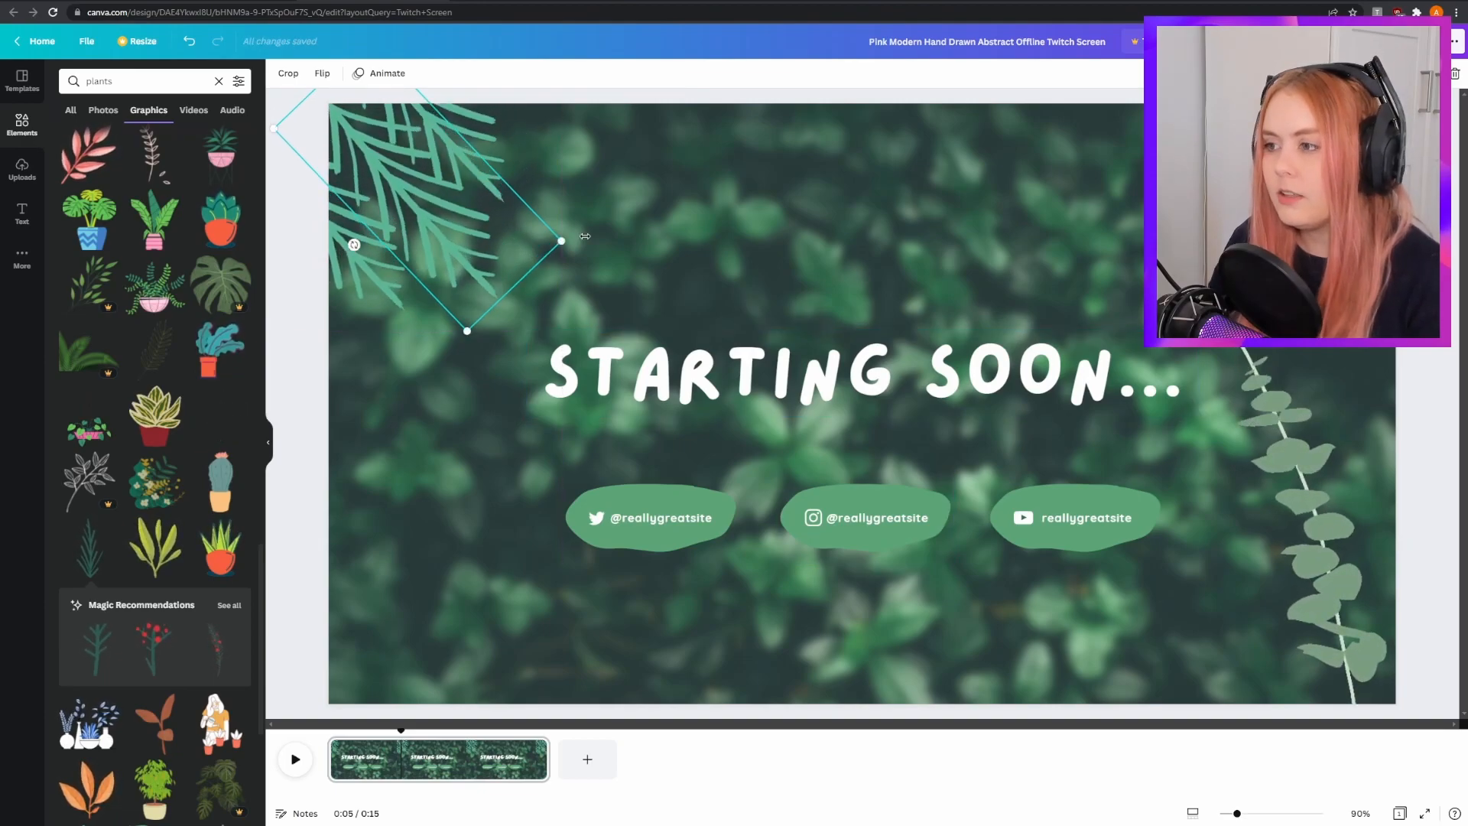
scroll("down", 3)
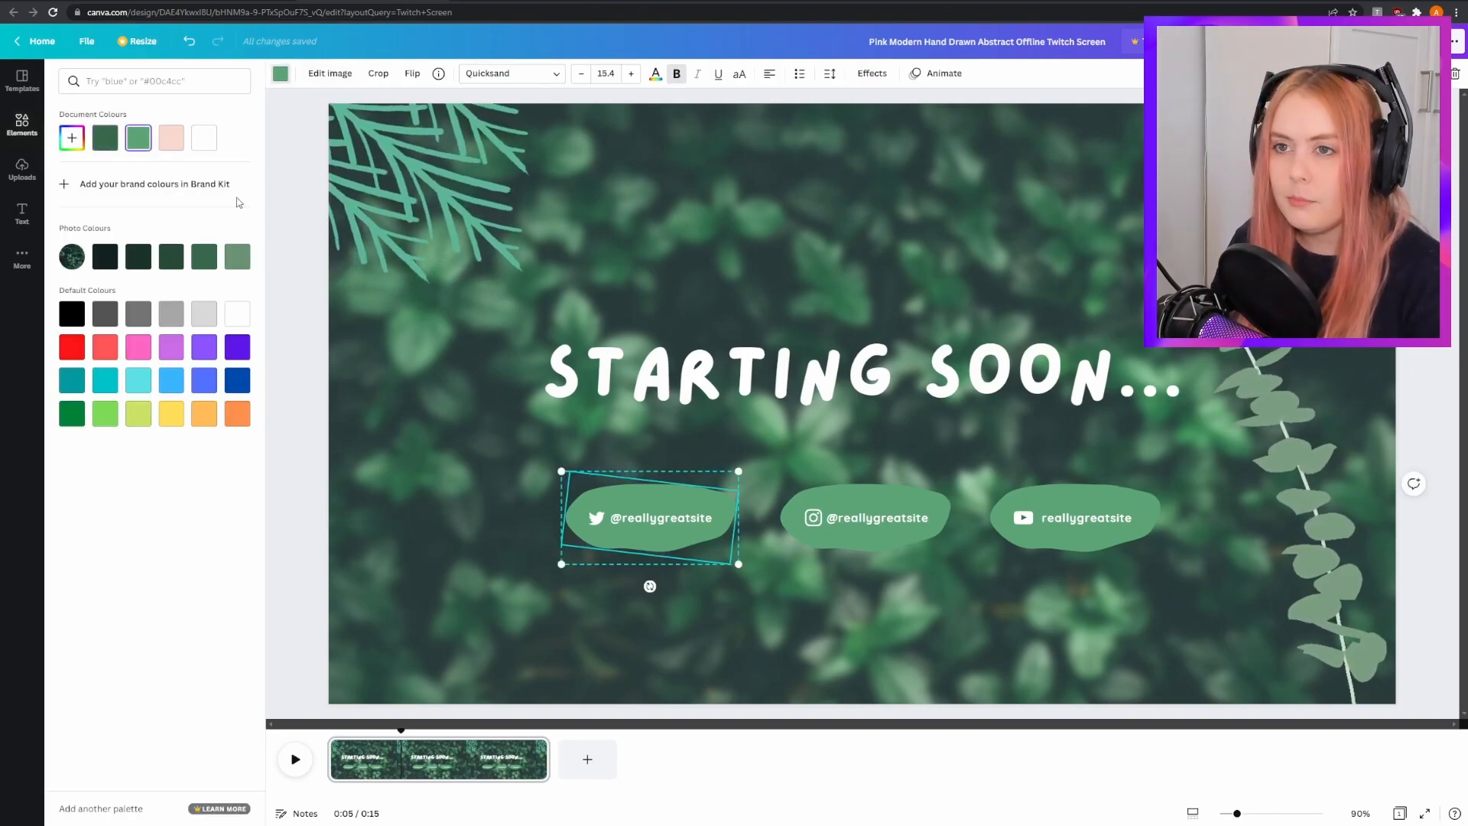
left_click(71, 138)
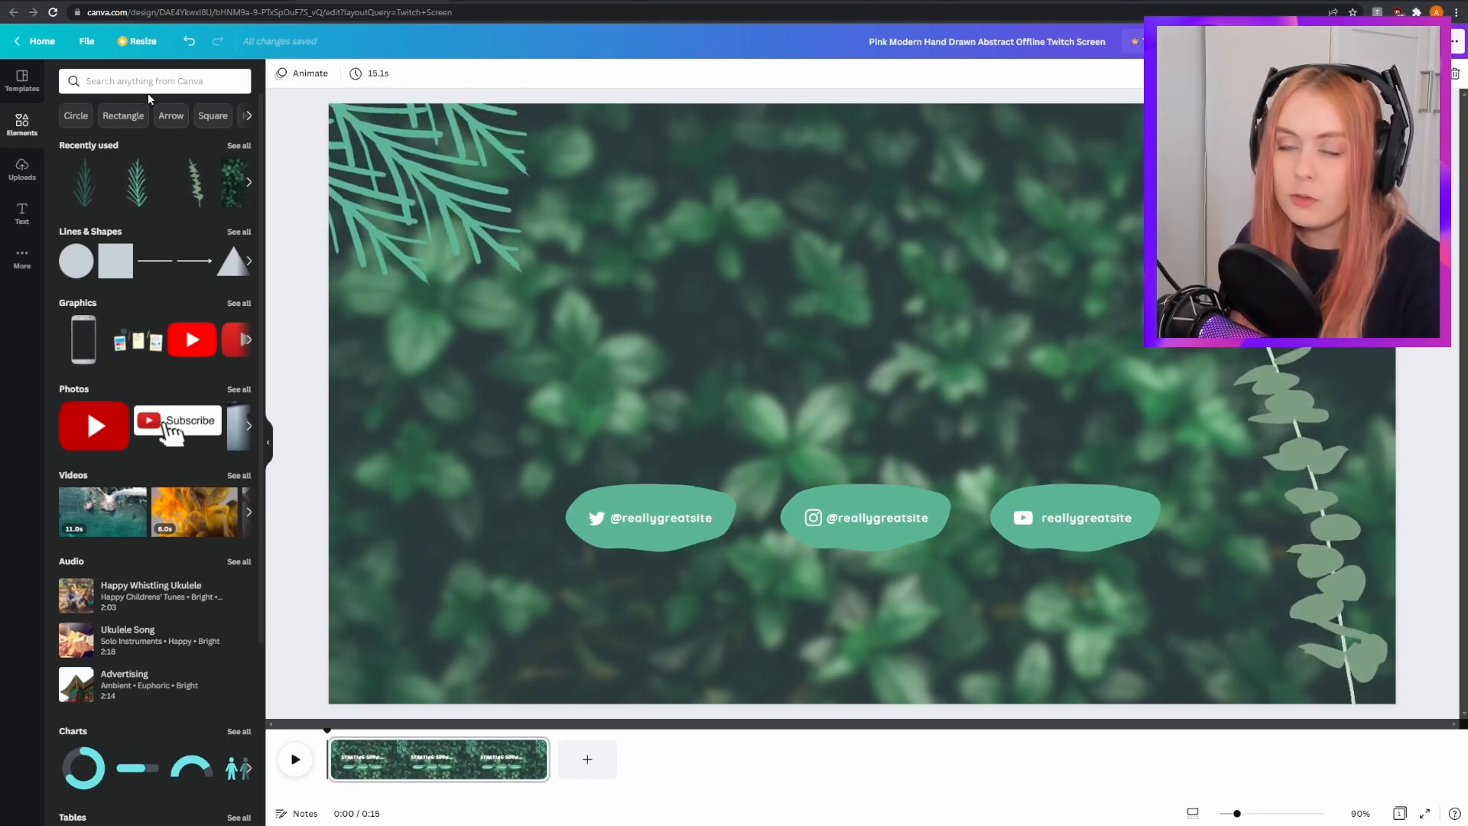
Step: Search 'gold', move the gold frame to the top-left and stretch it across the scene
type("gold border")
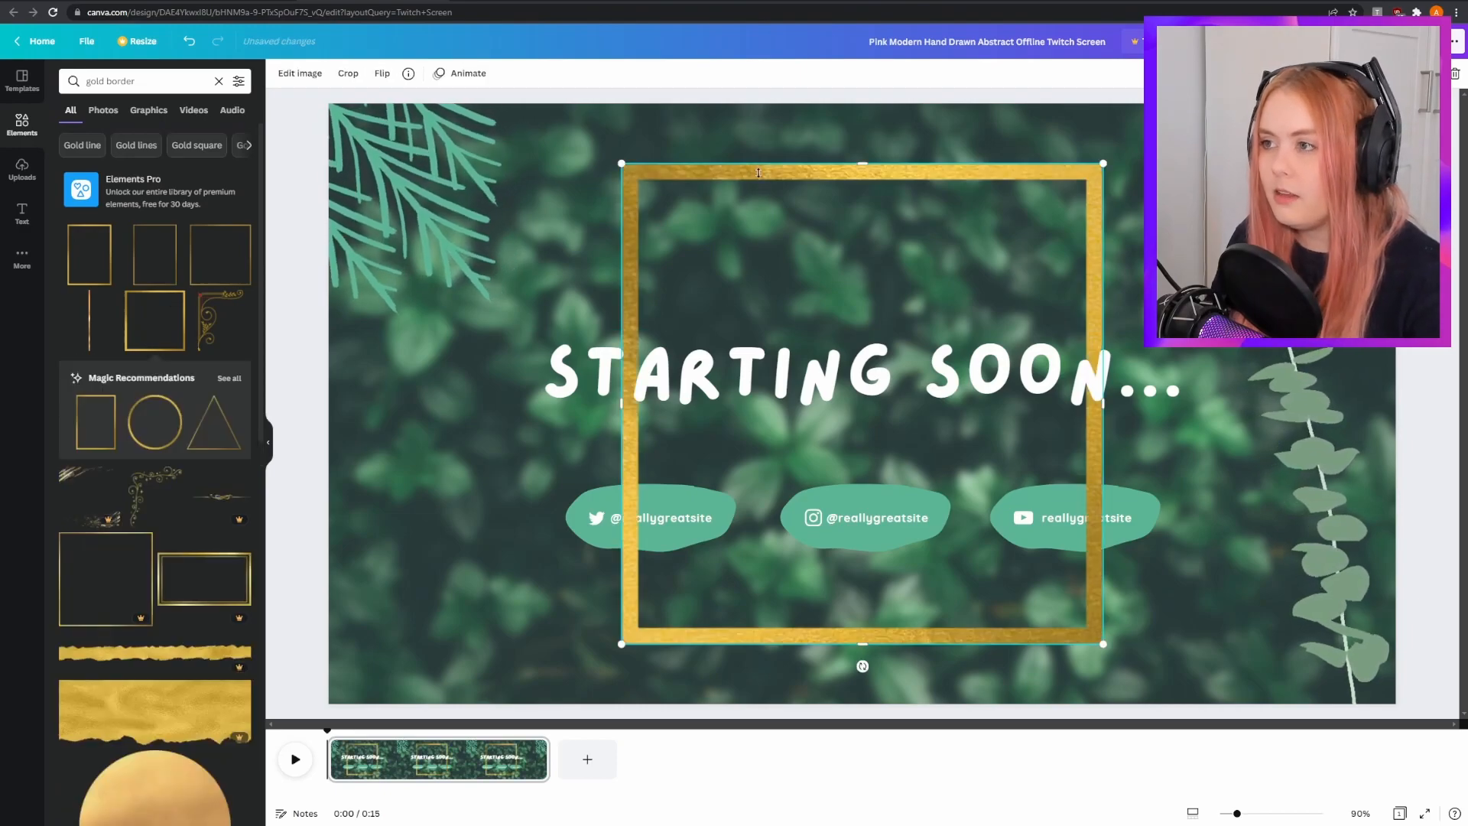
left_click_drag(862, 403, 599, 360)
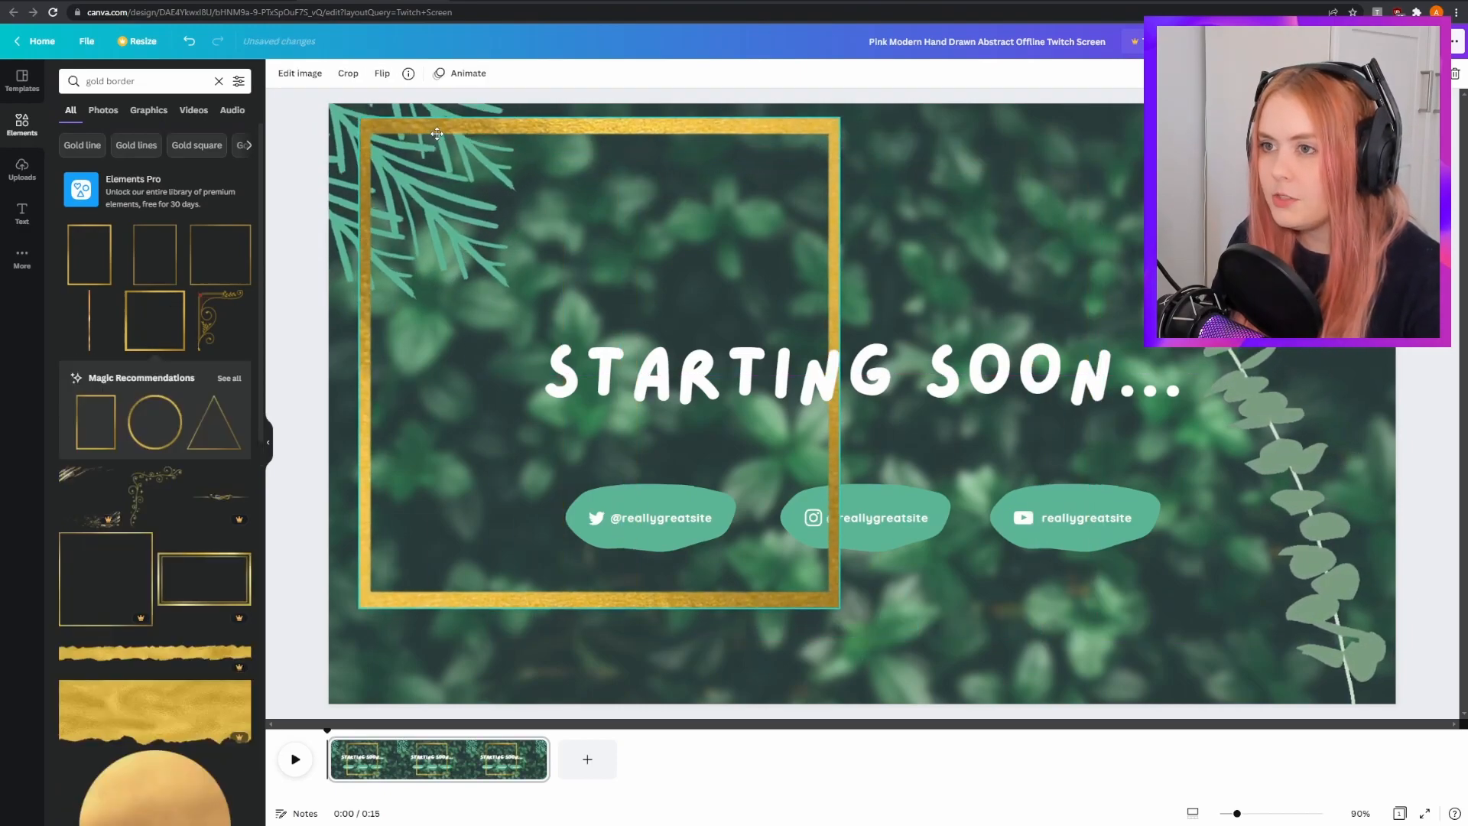
left_click_drag(842, 606, 892, 658)
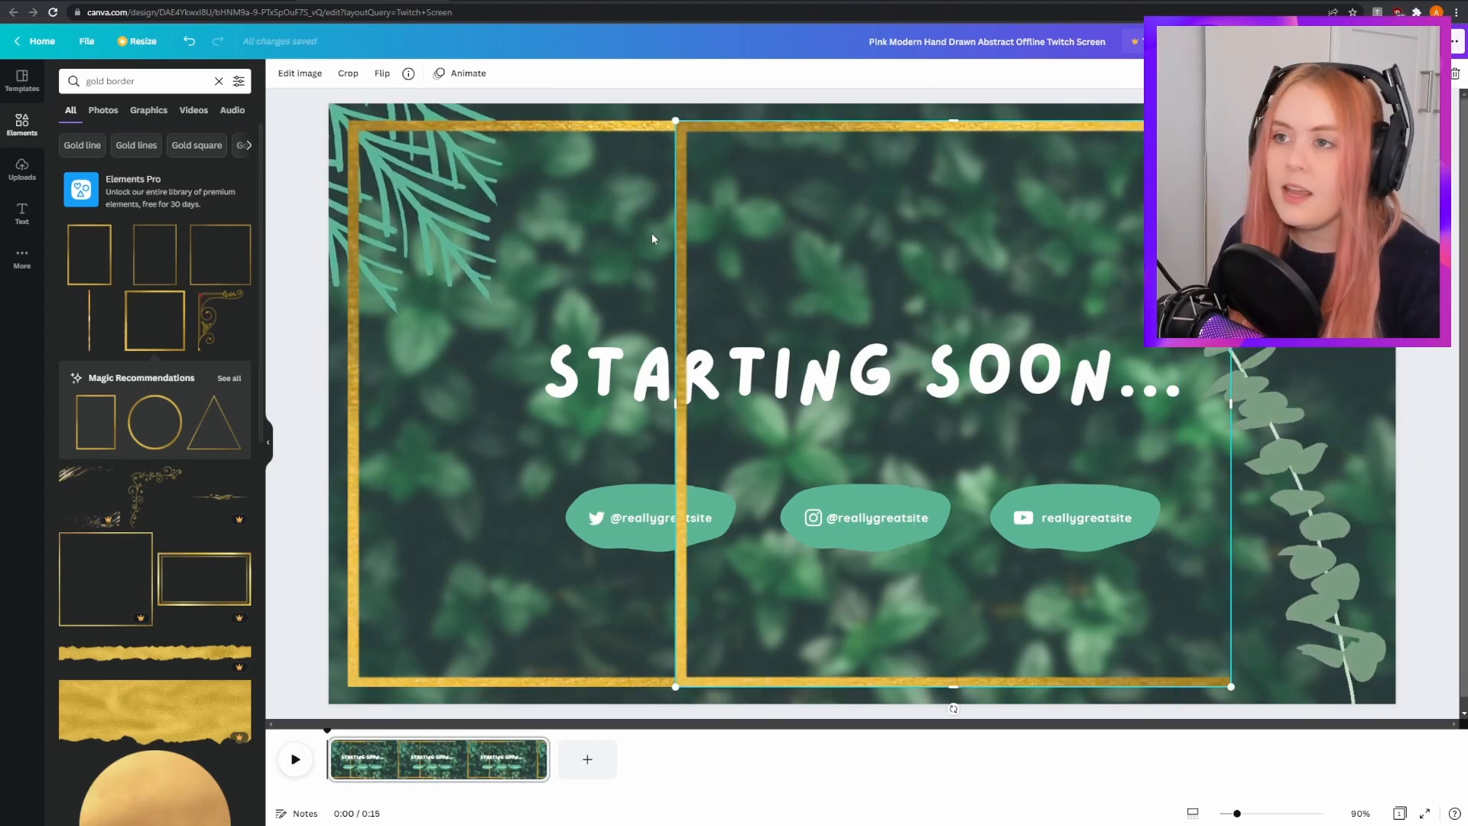
Step: Flip the gold frame vertically and open its right-click arrange menu
left_click(381, 73)
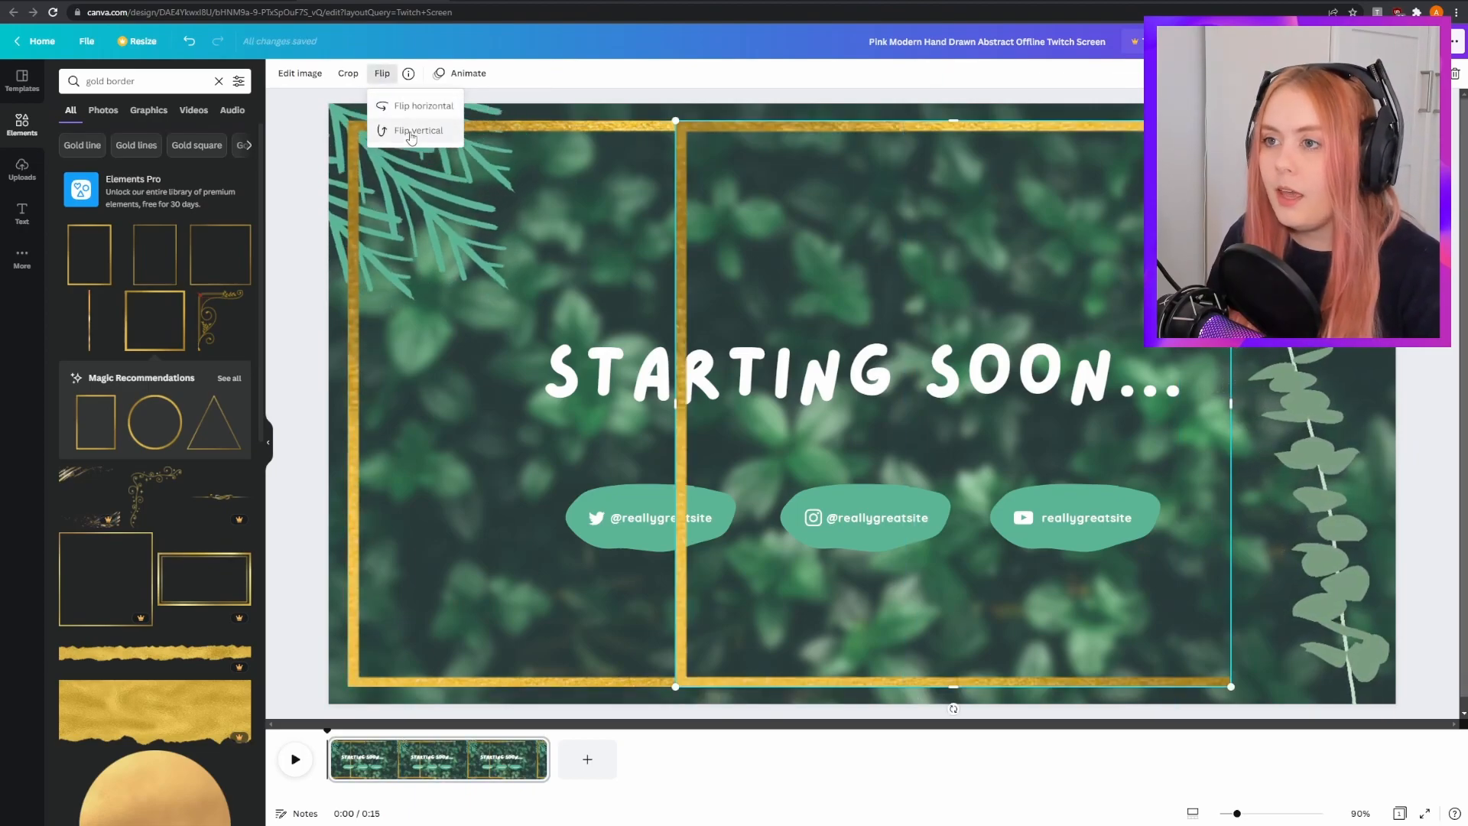
left_click(421, 106)
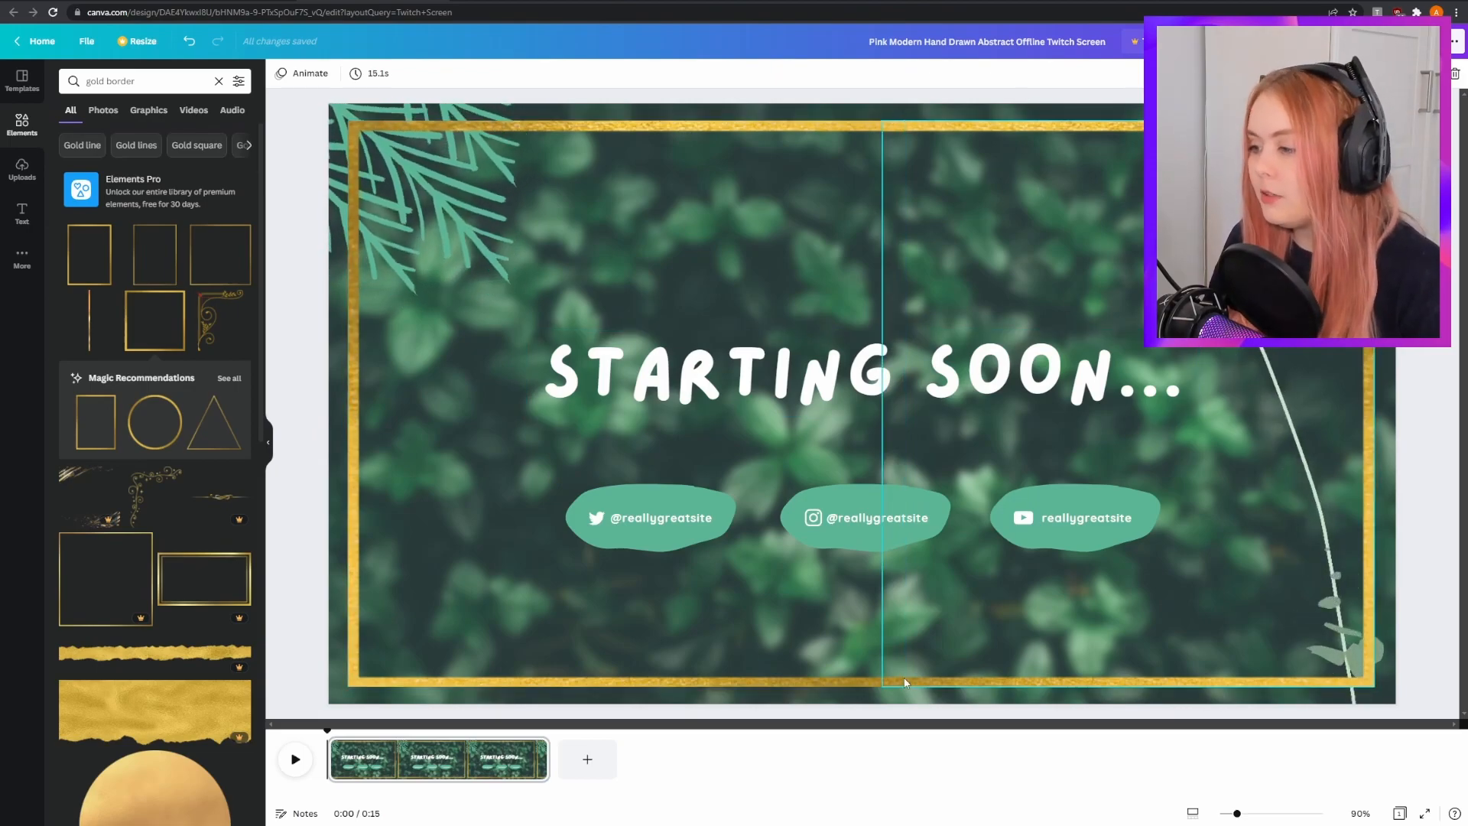
right_click(905, 683)
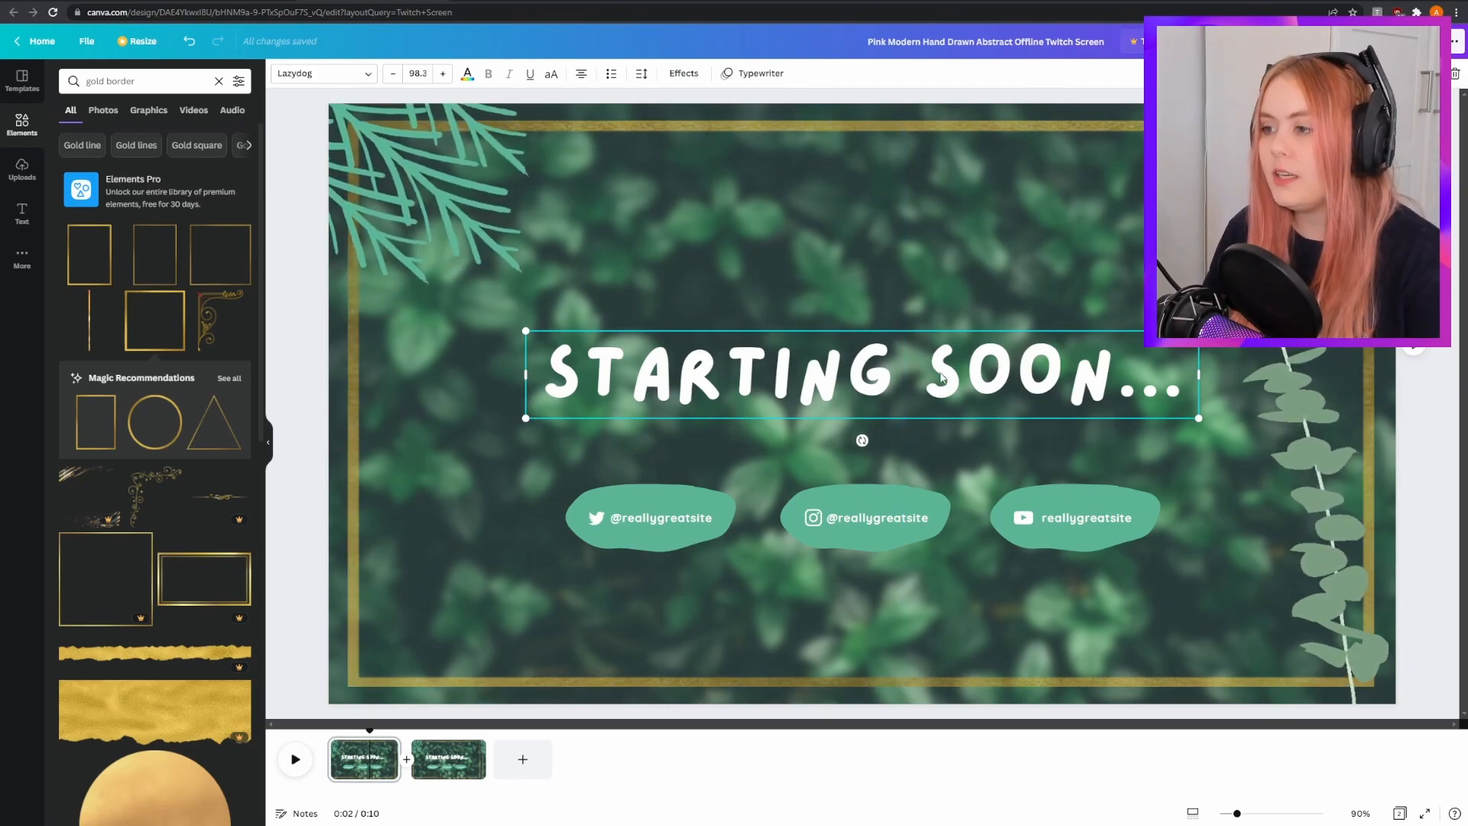
Step: Open the heading's Effects panel and choose an option in it
left_click(683, 73)
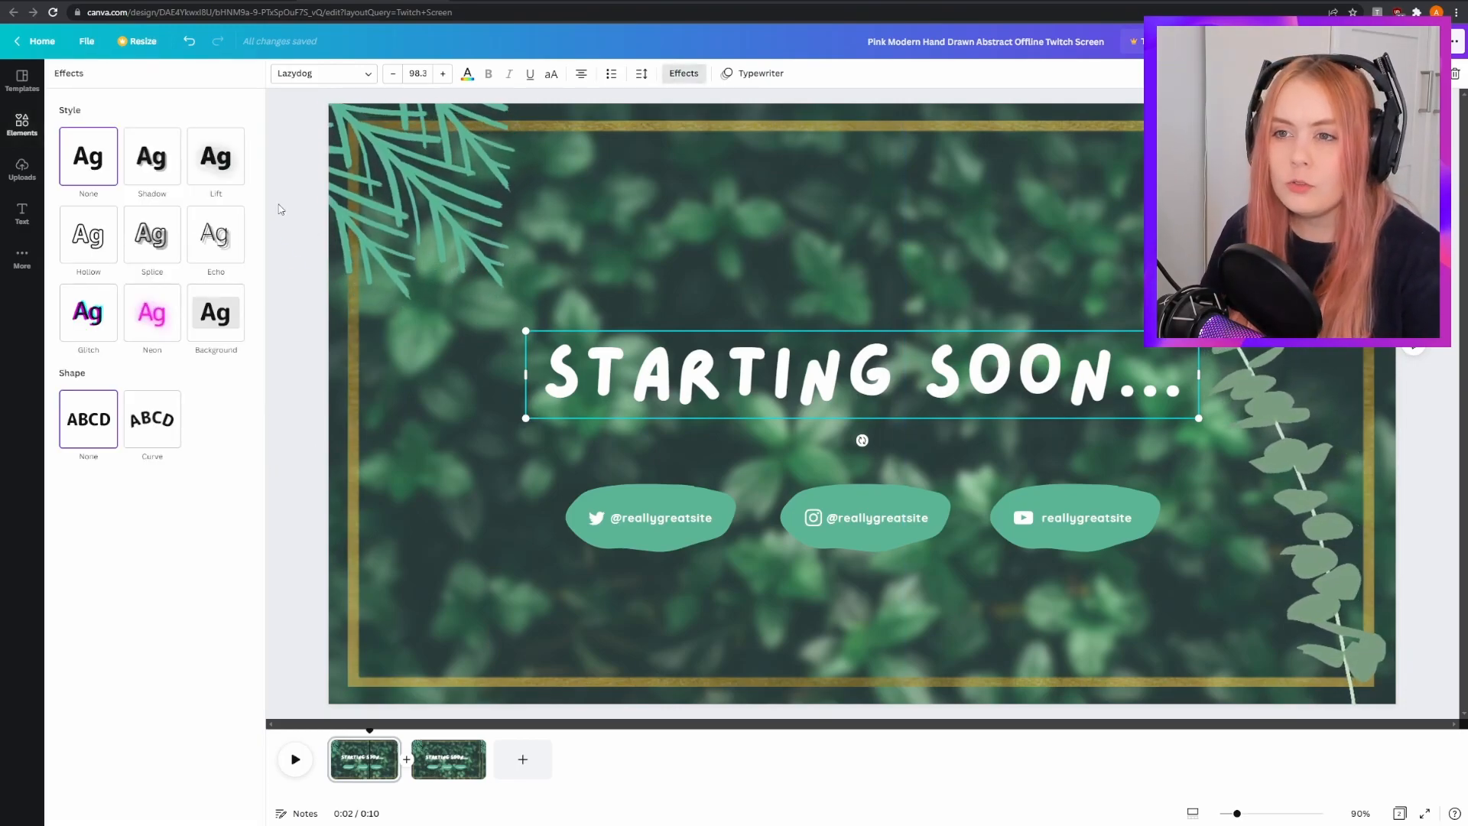
left_click(151, 155)
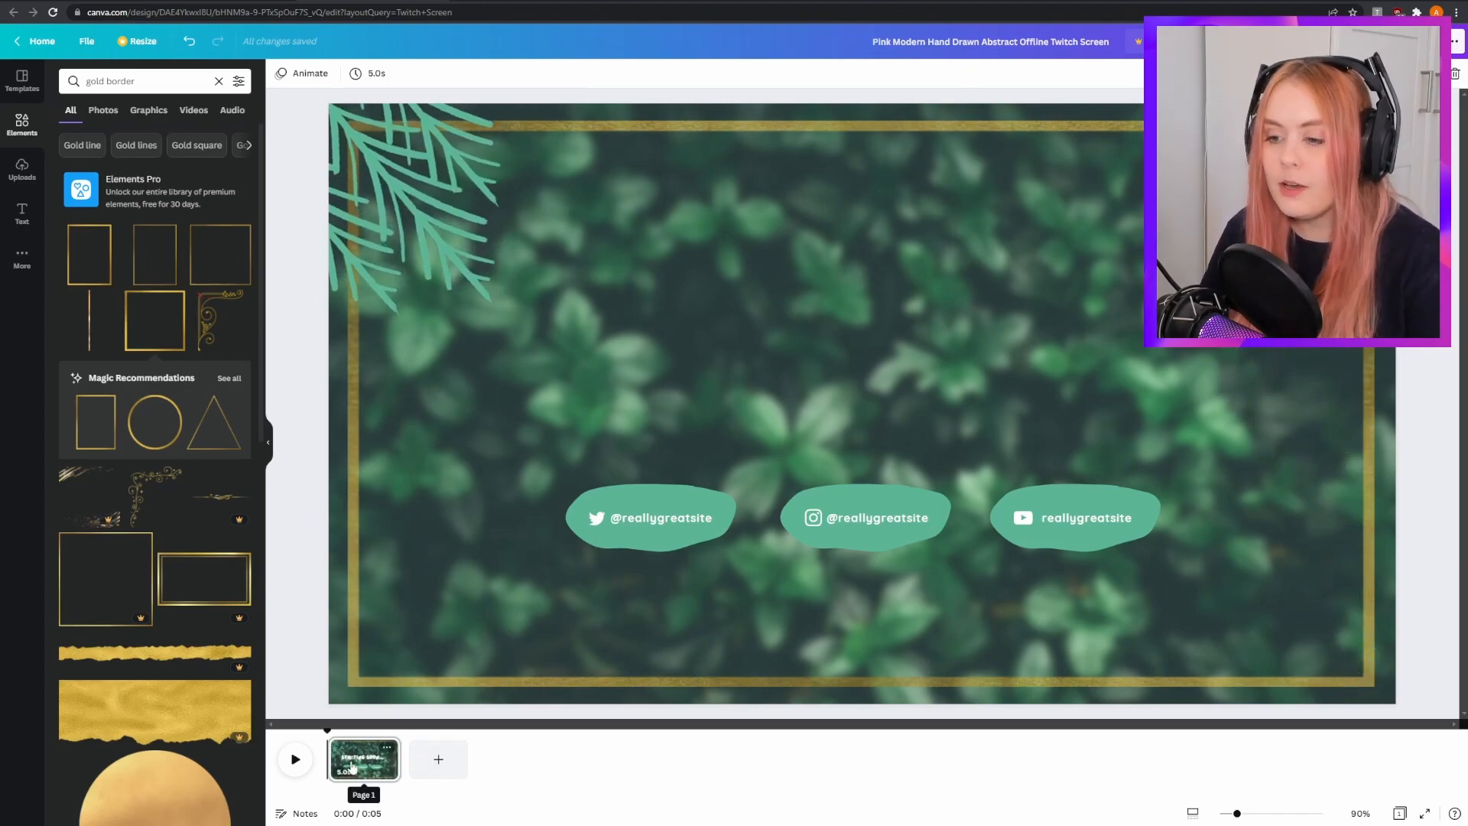
Step: Select the first Starting Soon page and play its animation preview
left_click(294, 758)
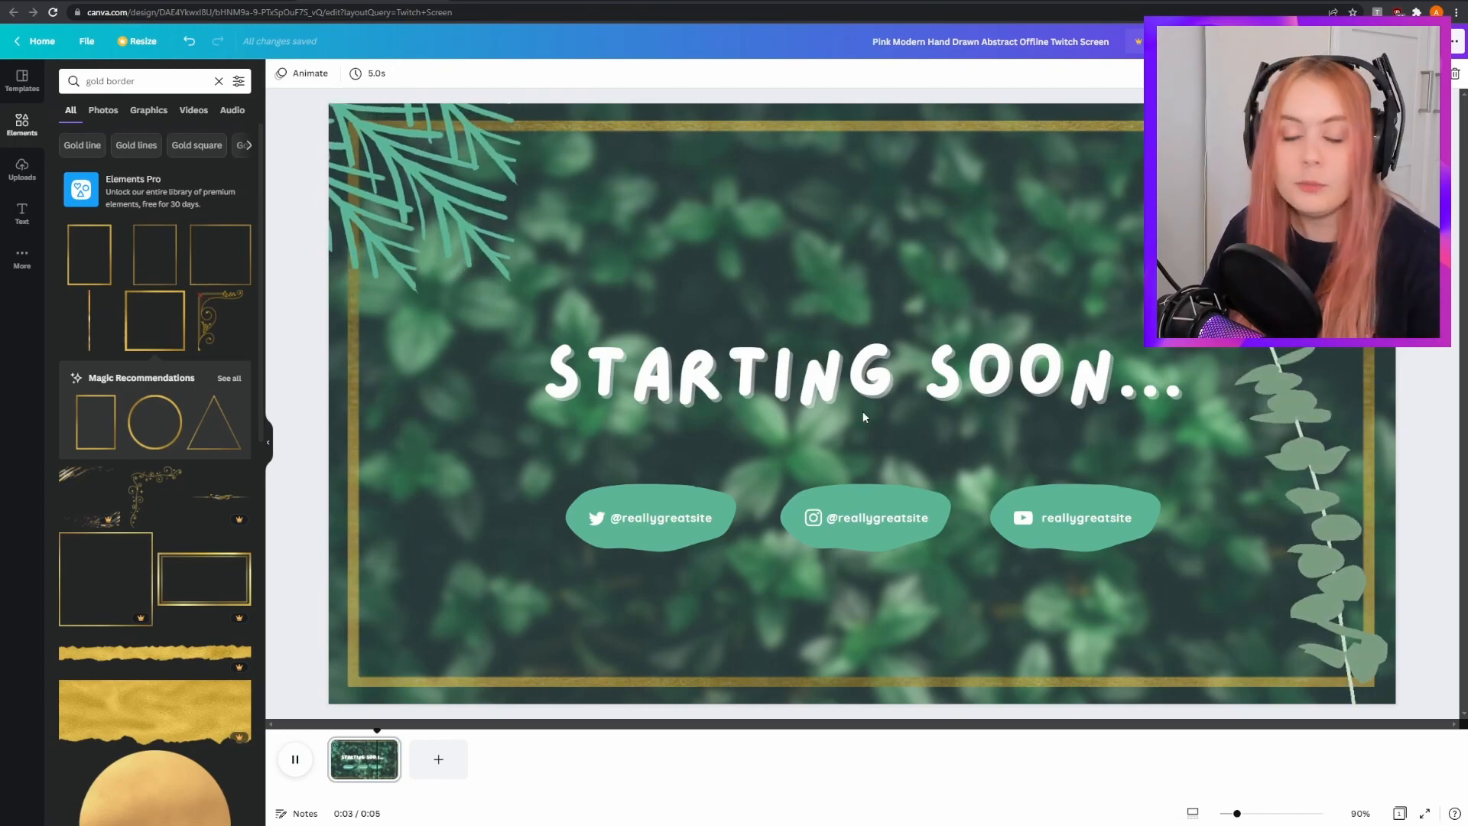
left_click(294, 759)
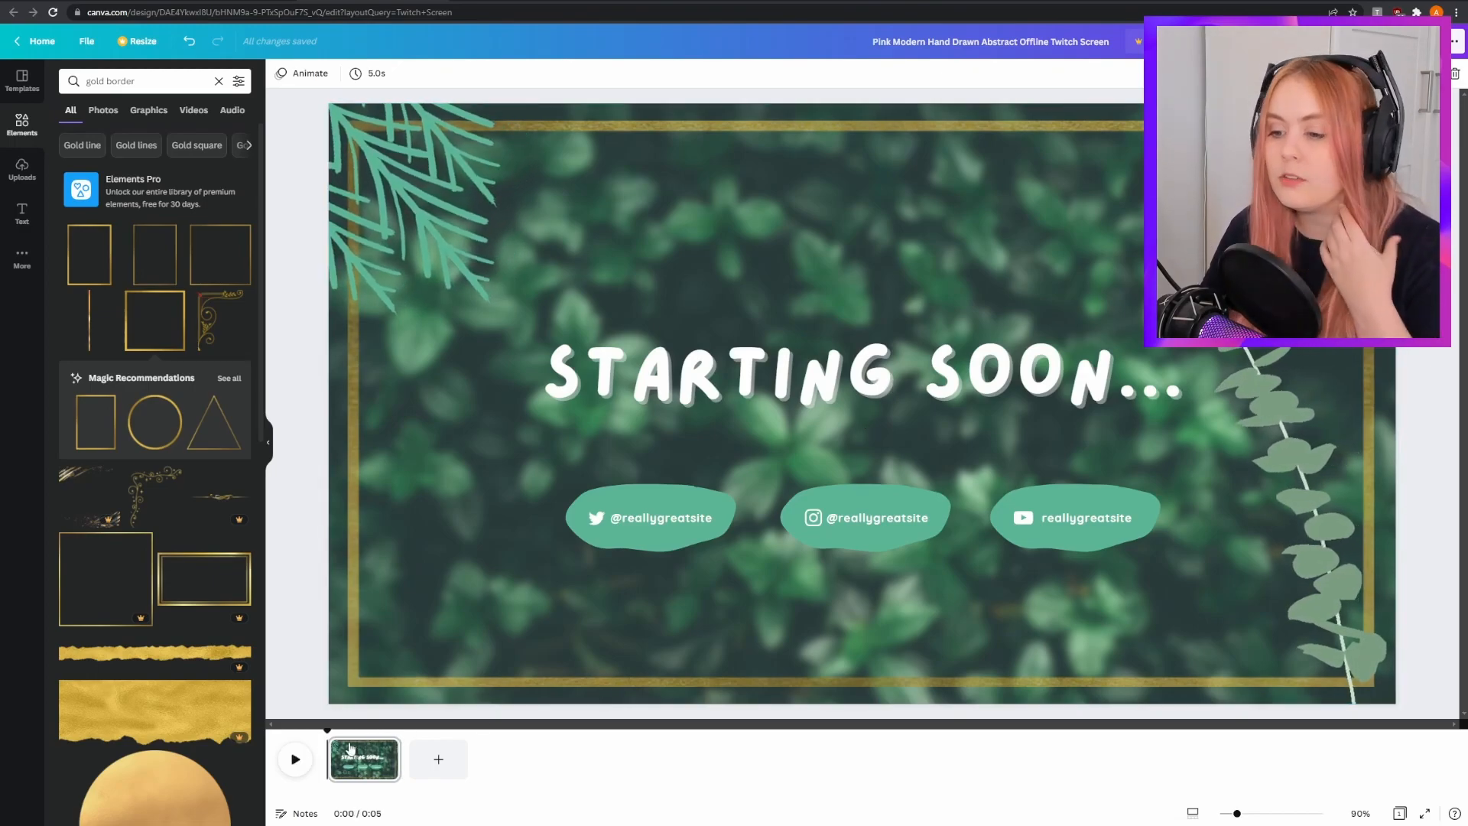
mouse_move(370, 769)
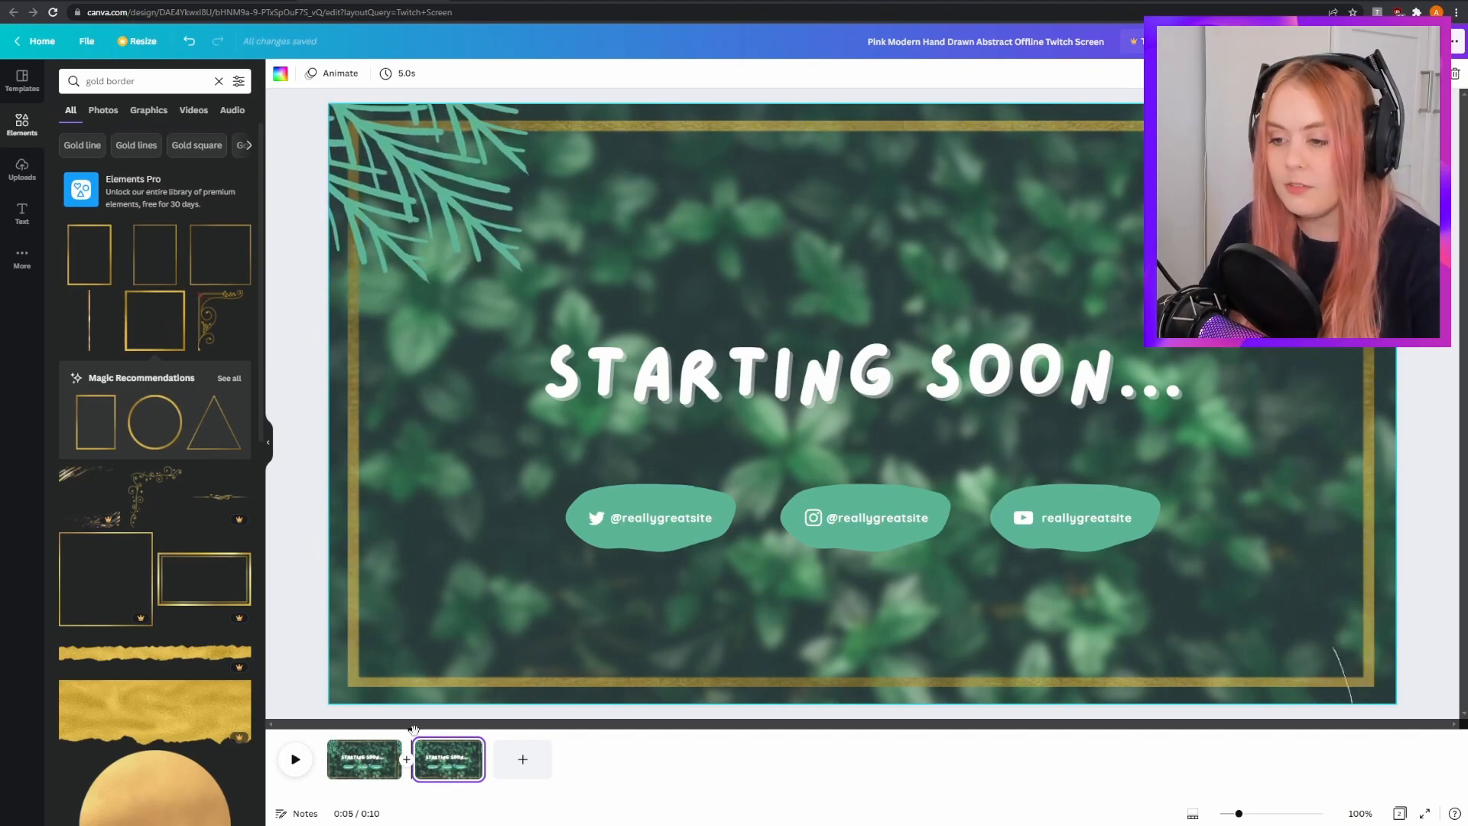
left_click(363, 760)
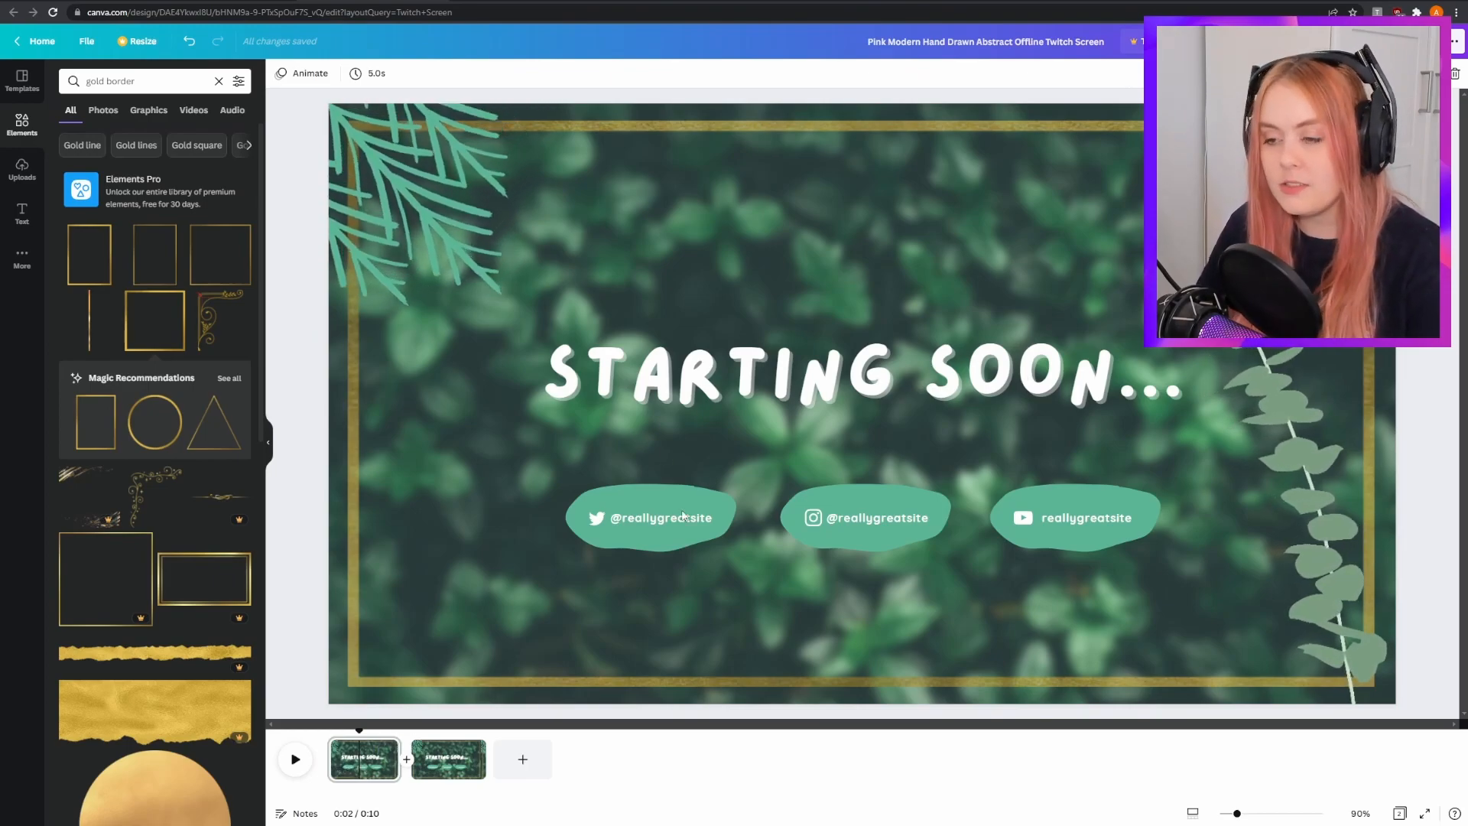
left_click(295, 759)
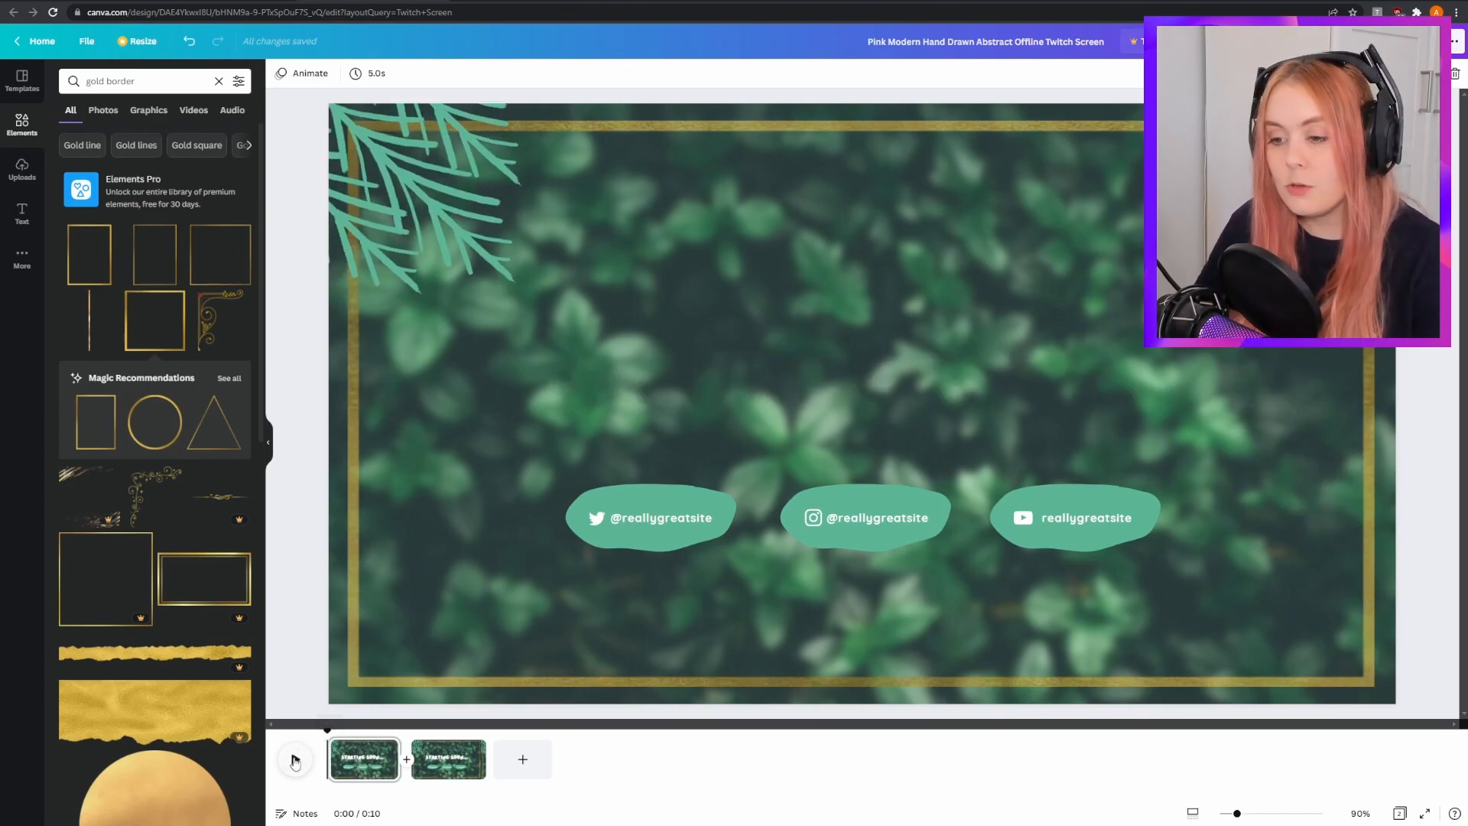
left_click(295, 759)
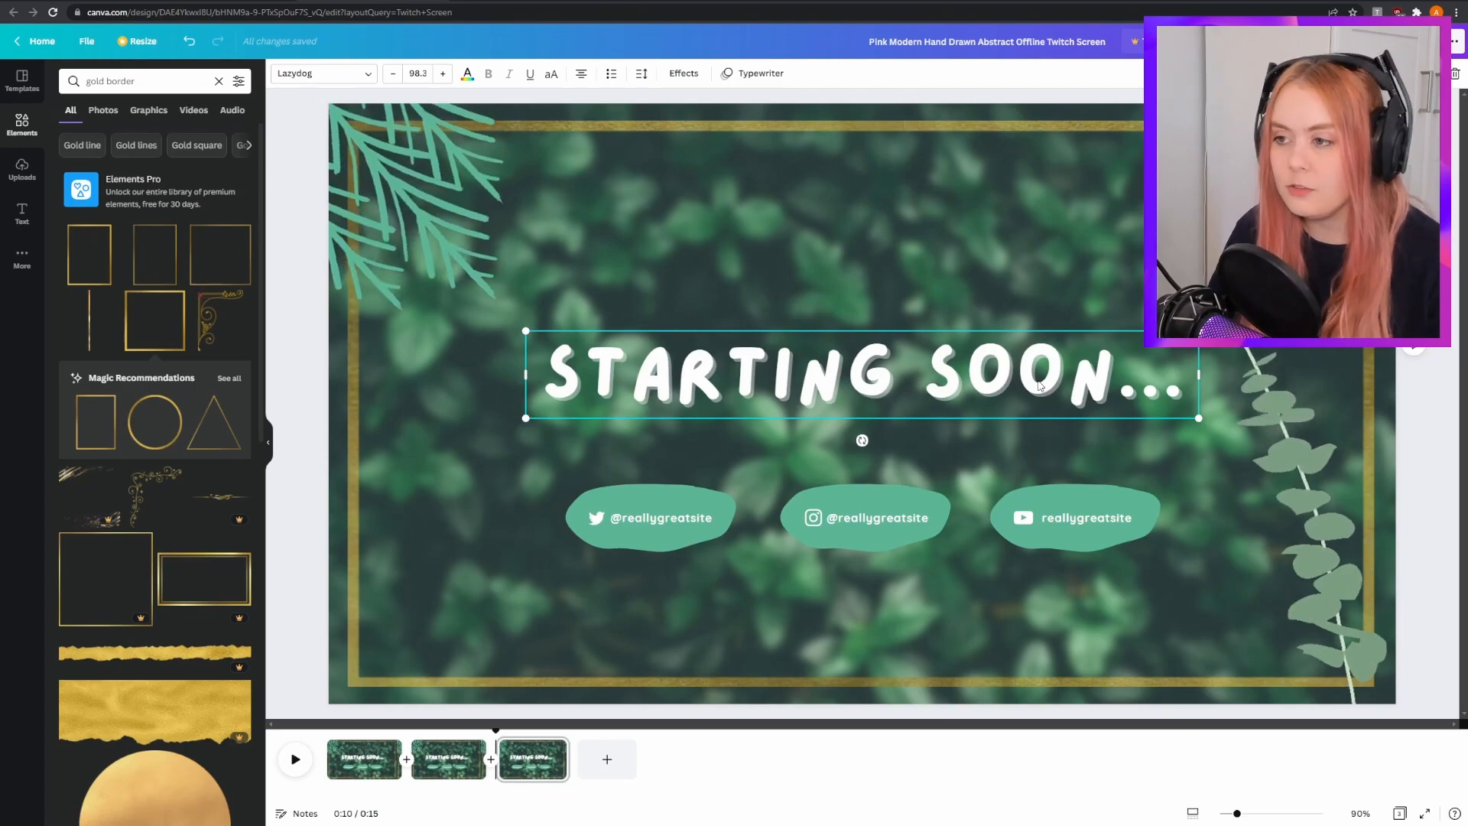
mouse_move(961, 391)
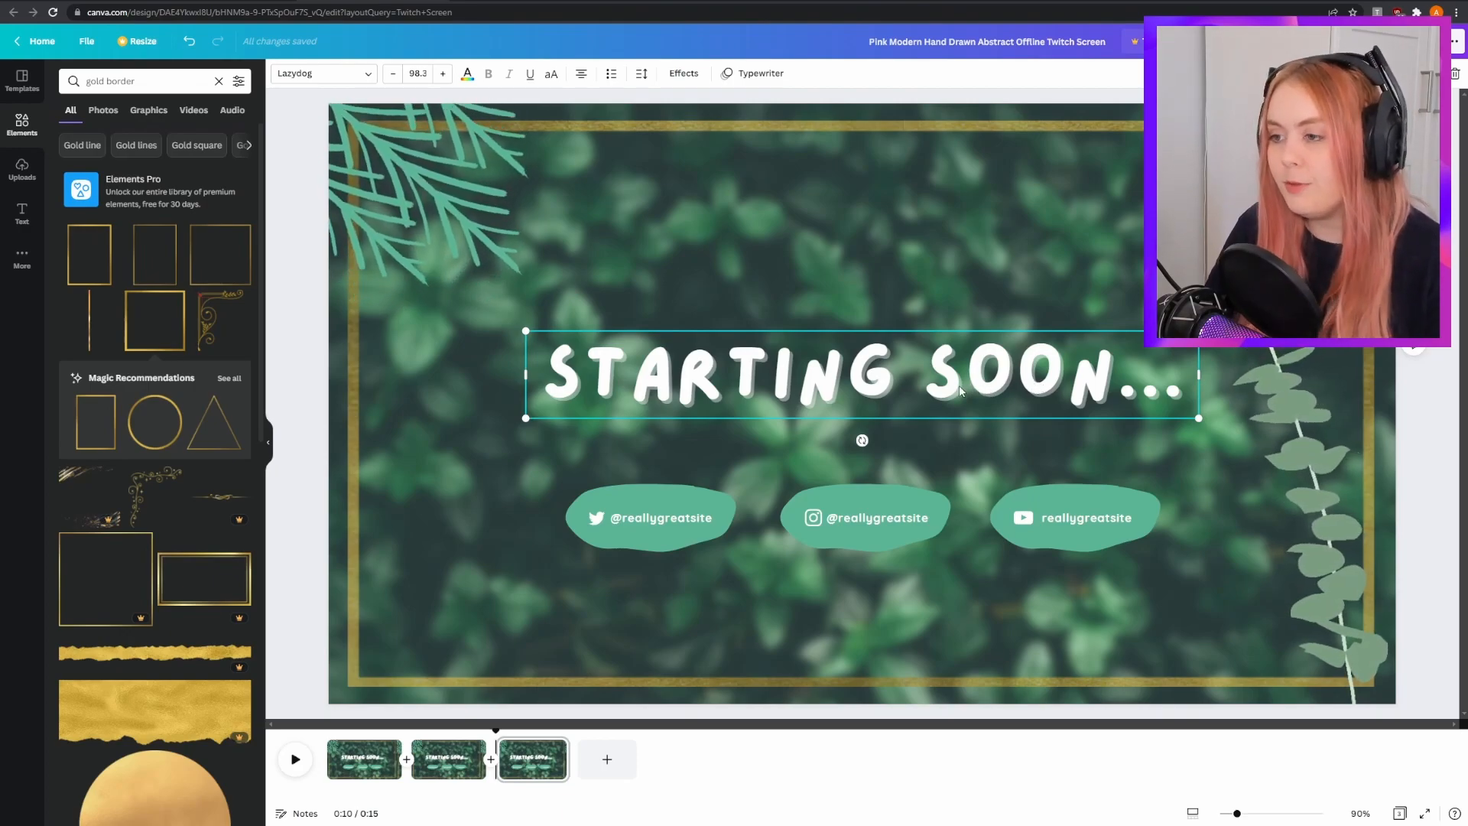
mouse_move(884, 384)
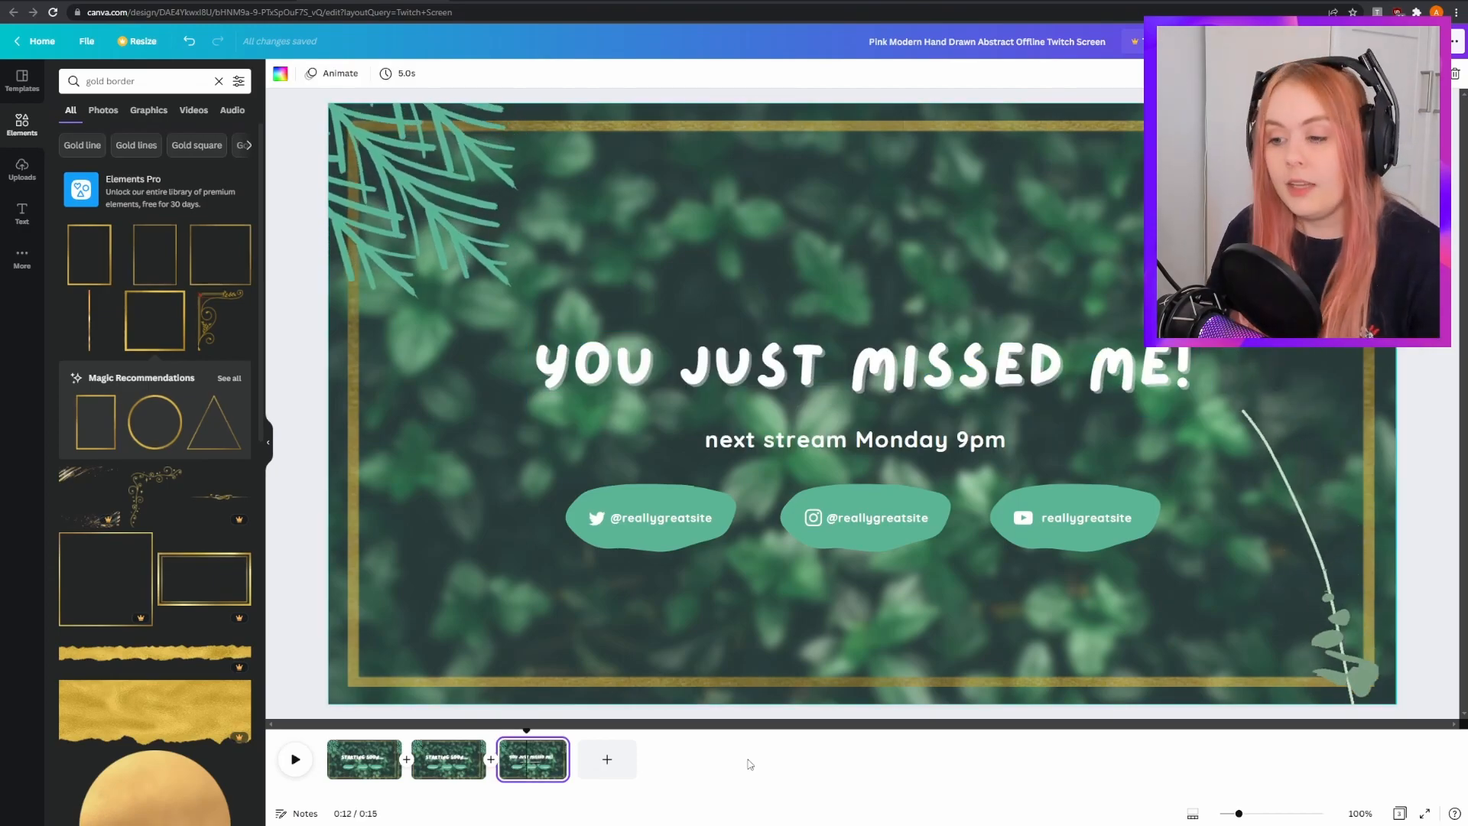
mouse_move(694, 771)
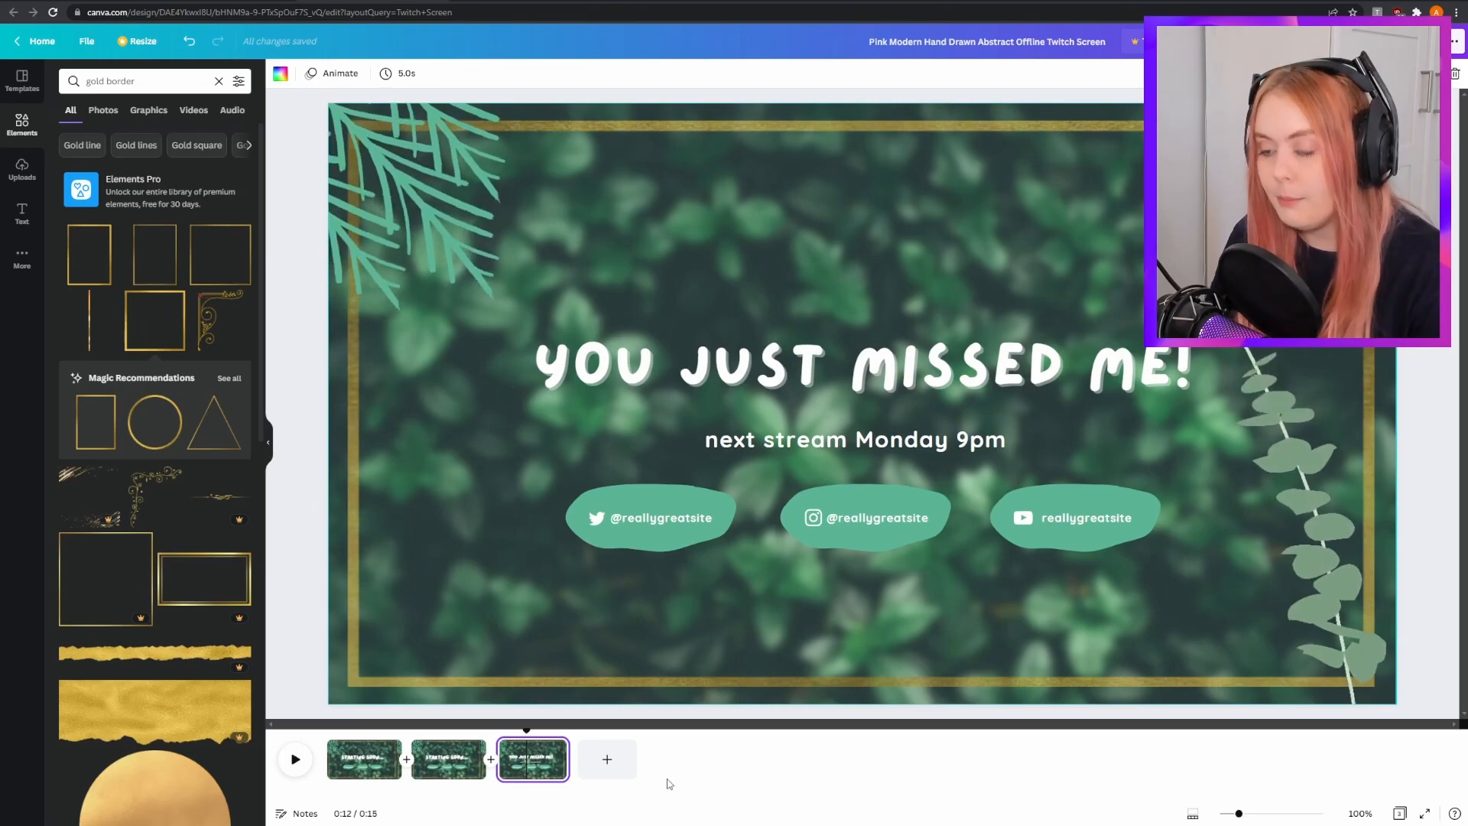
Step: Add another page to start the ending and Be Right Back scenes
left_click(606, 760)
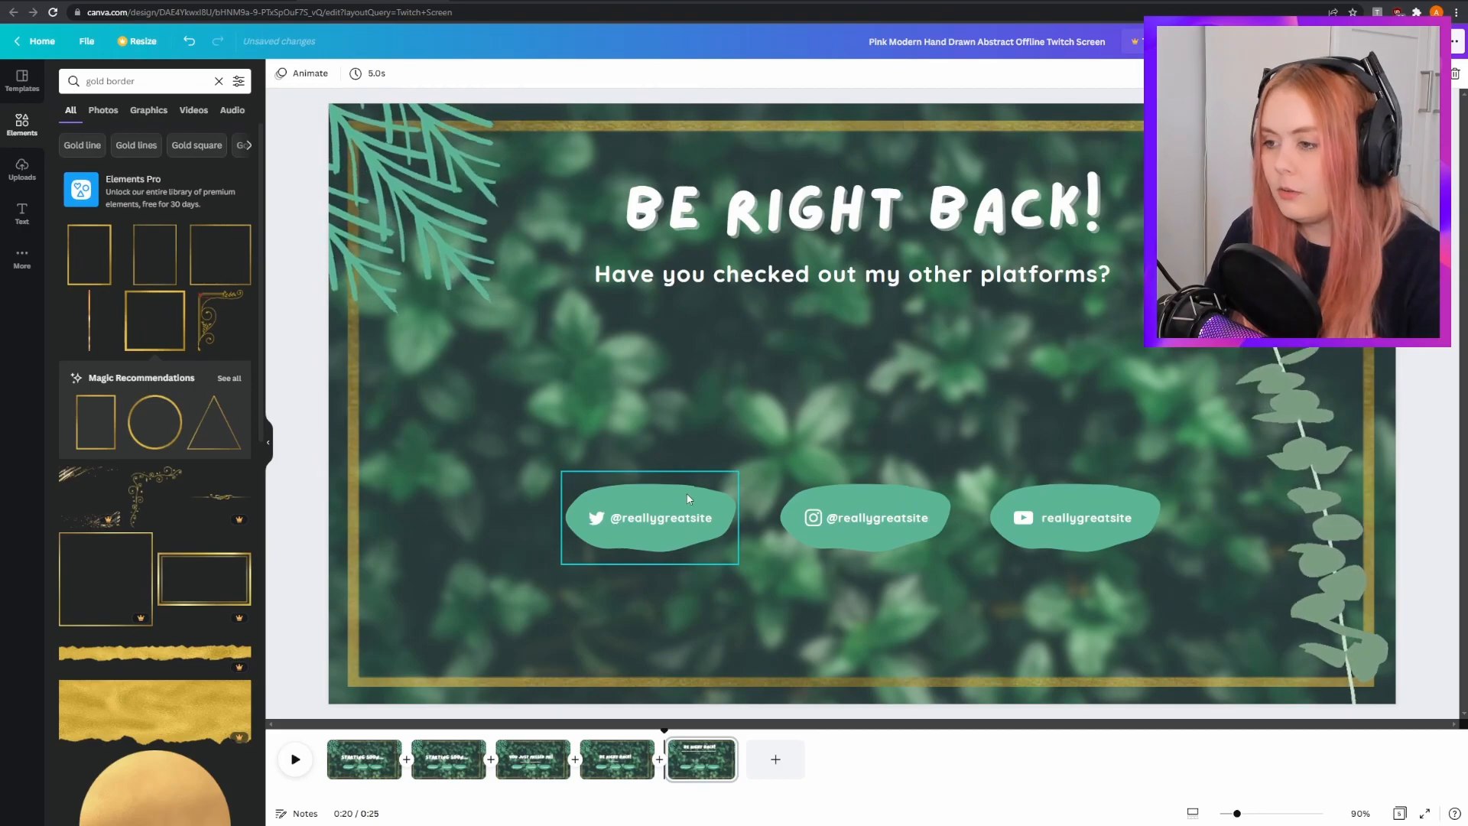
Step: Raise the social buttons under the subtitle and resize the lower-left gold frame
left_click_drag(650, 517, 521, 357)
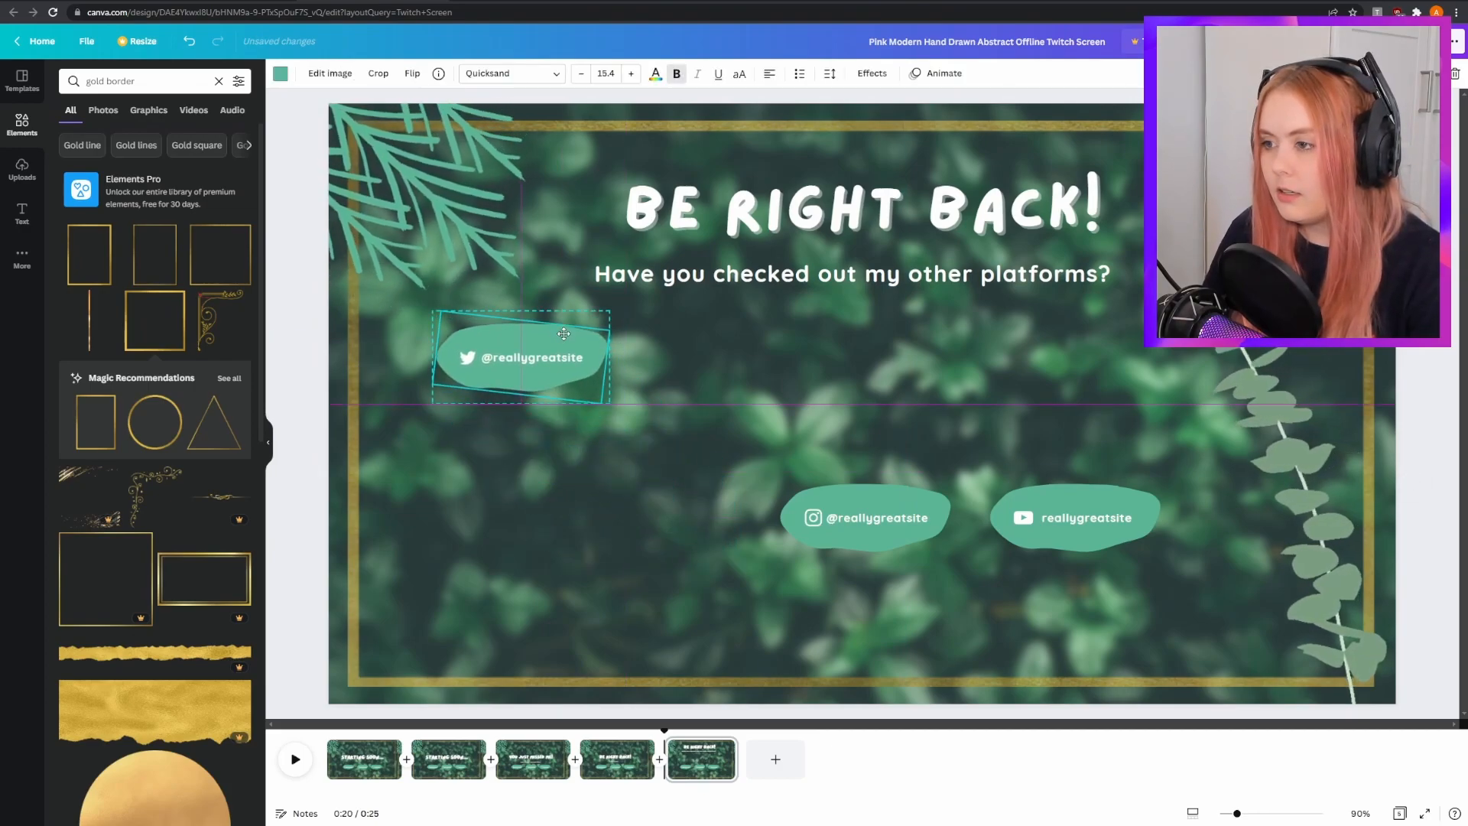
left_click_drag(865, 517, 853, 358)
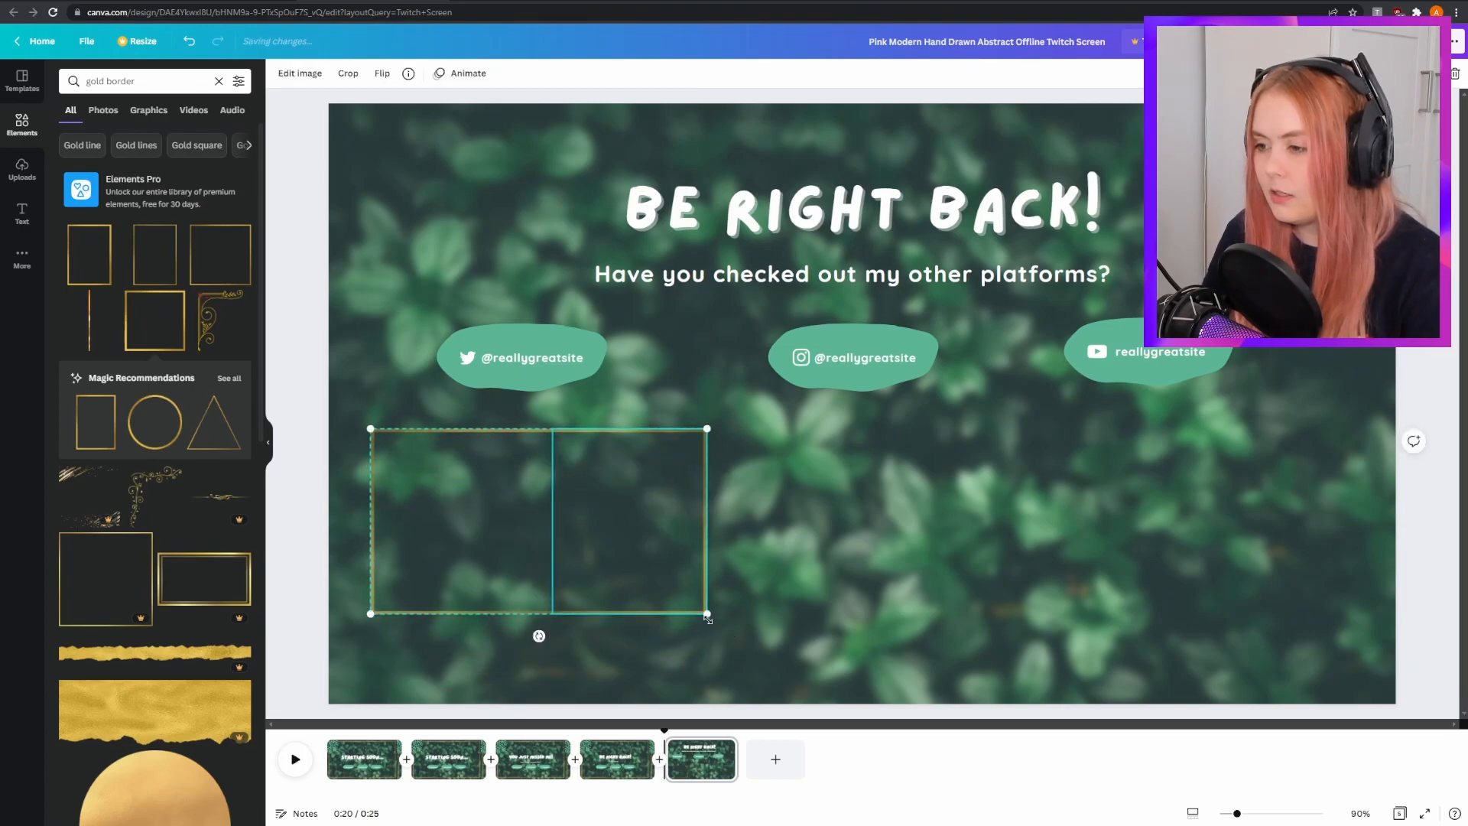
left_click_drag(706, 615, 751, 639)
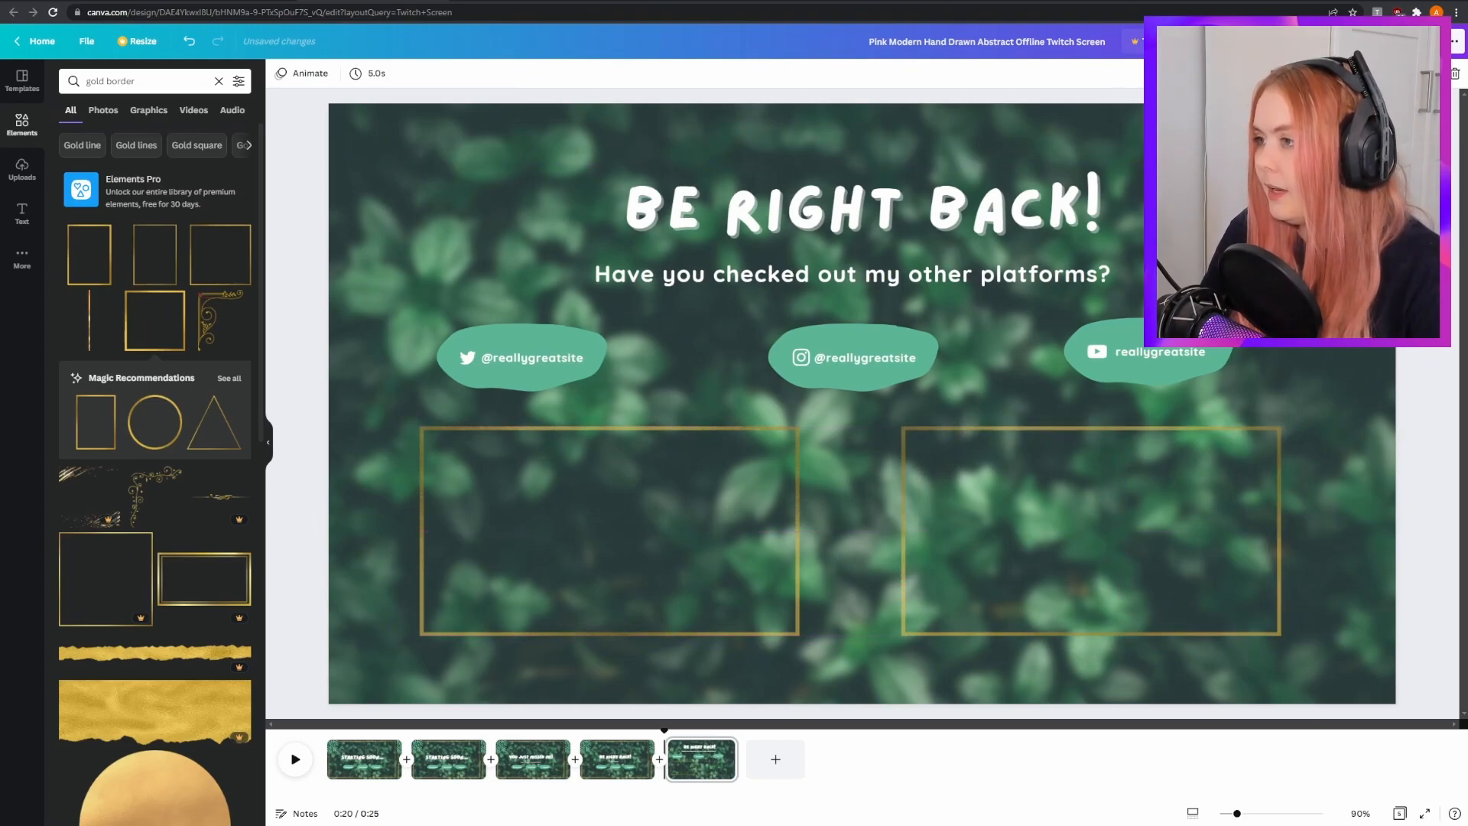
left_click(879, 210)
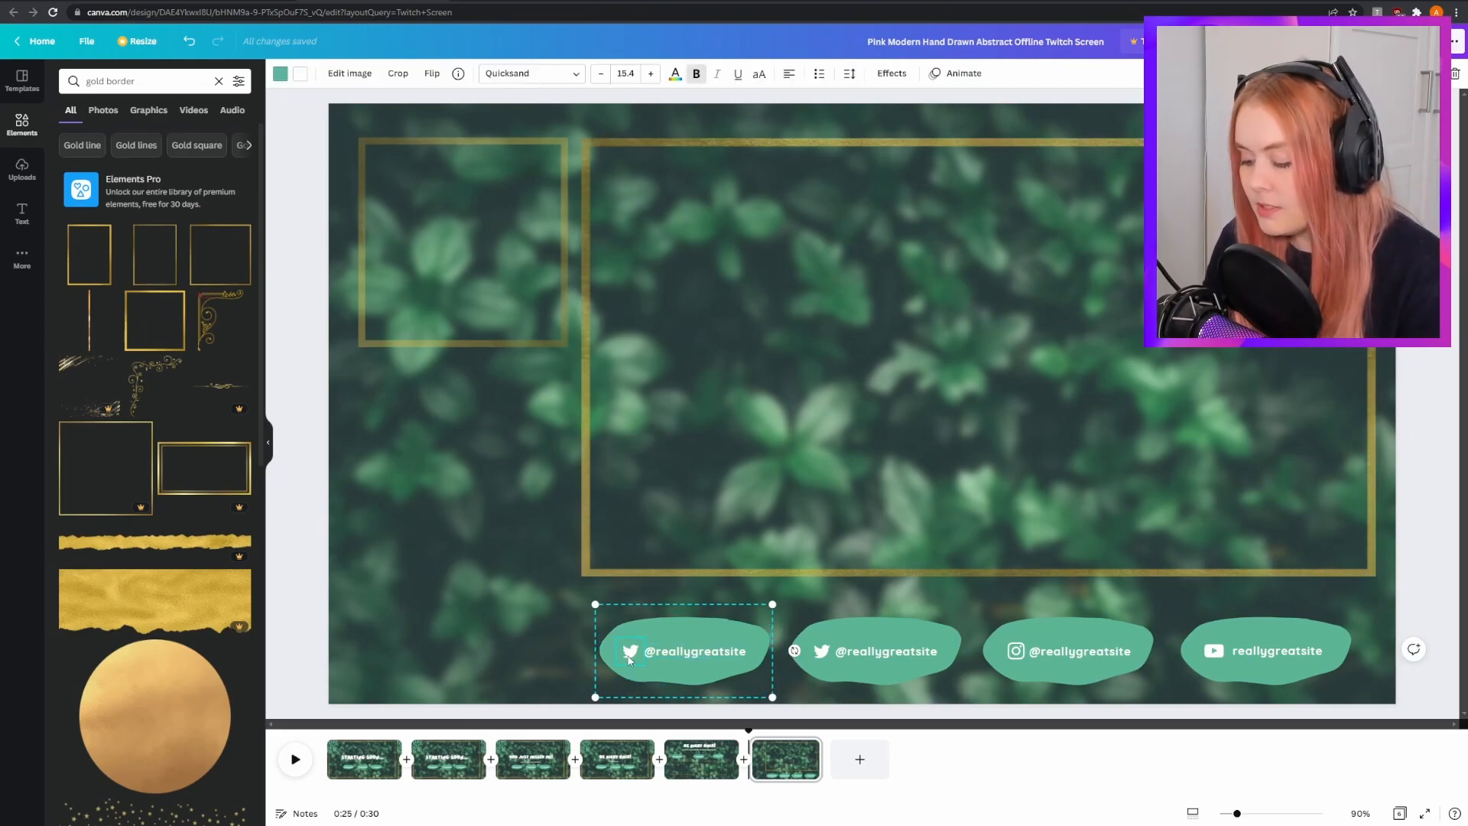
Step: Relabel the first badge as Latest Follower and add a green panel below the webcam frame
double_click(694, 653)
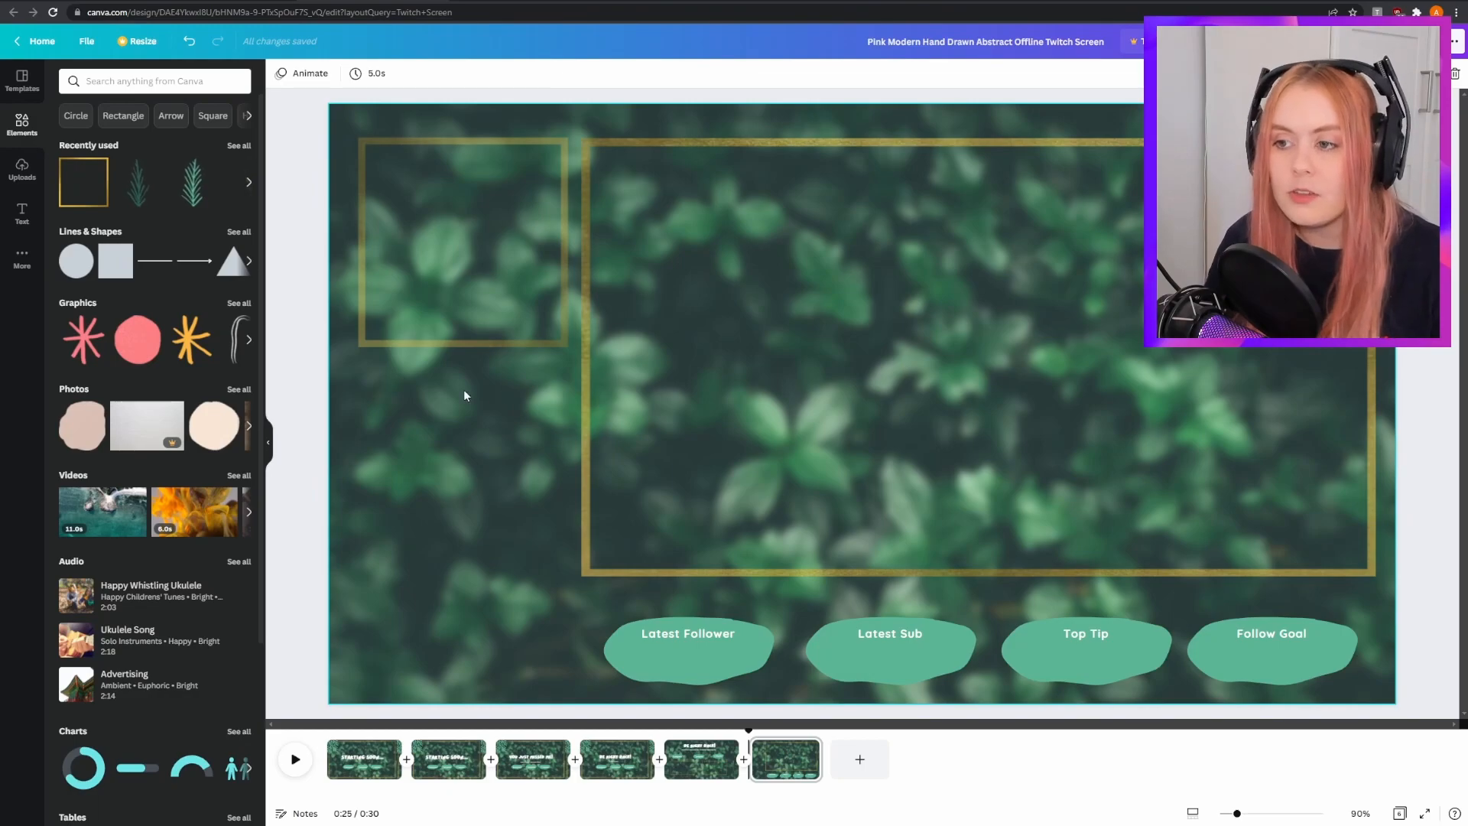
mouse_move(524, 426)
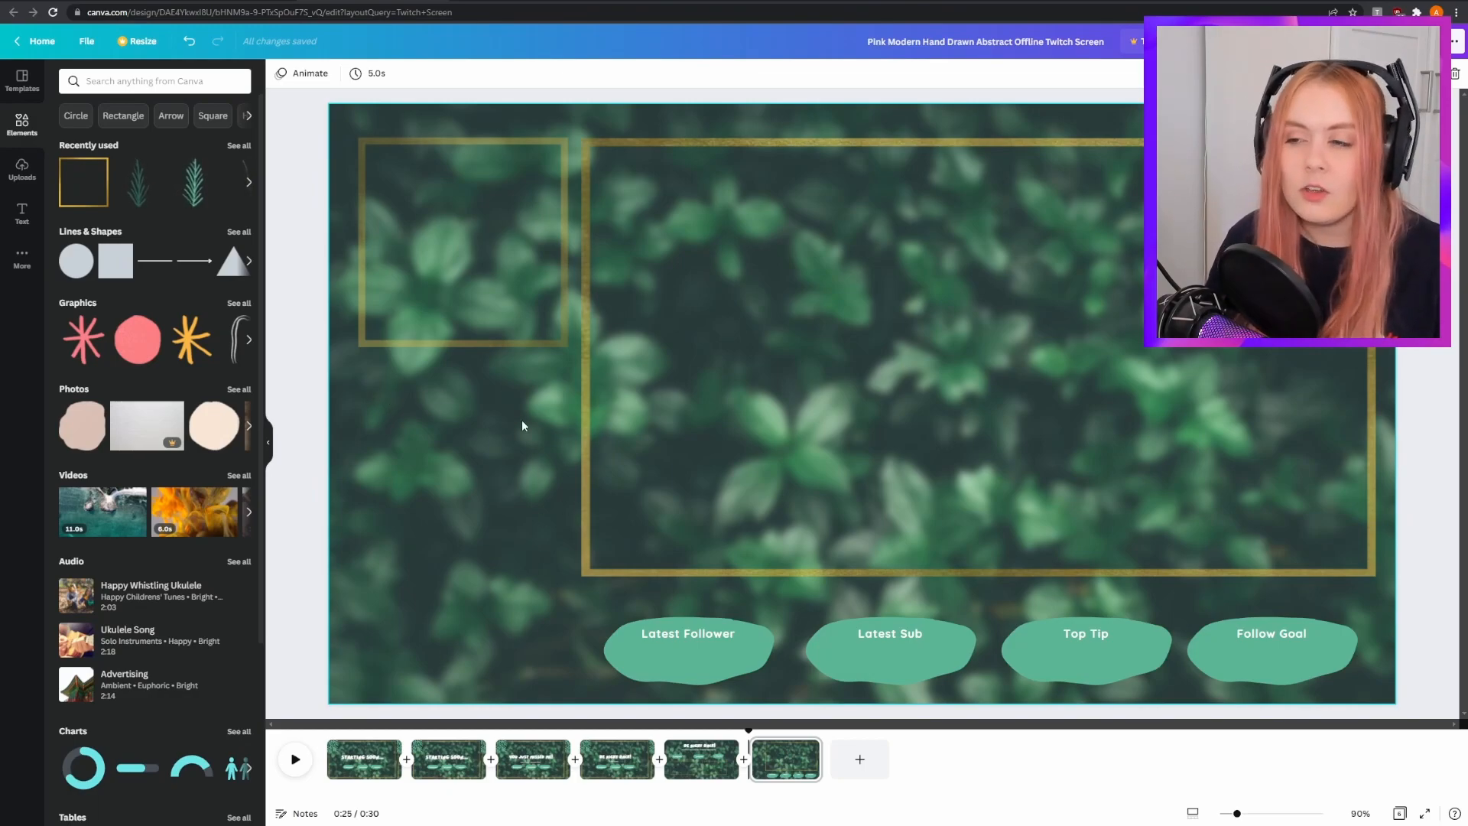
left_click(461, 245)
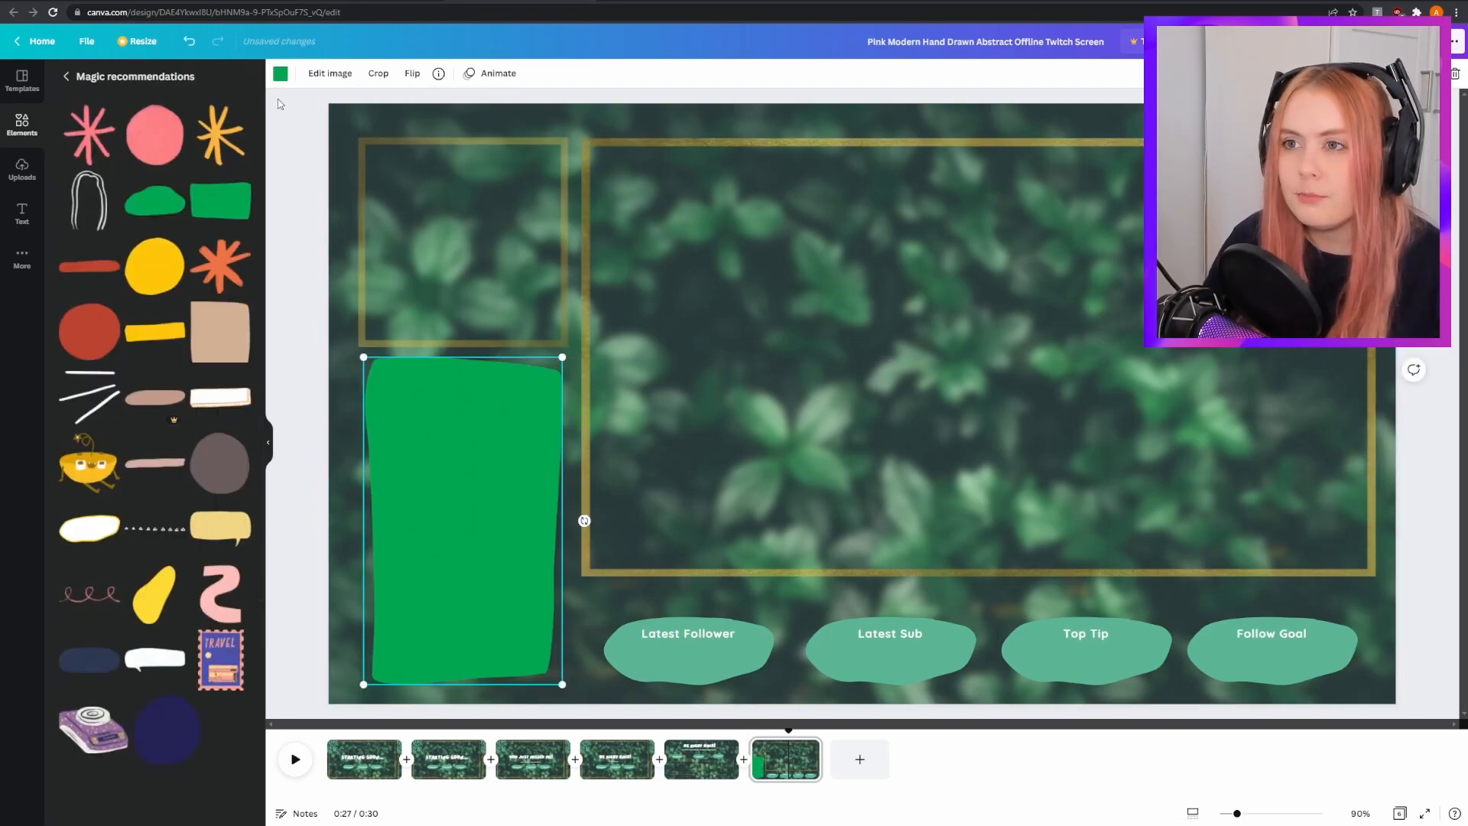
Step: Change the tall panel's colour to the buttons' mint green from Document Colours
left_click(280, 74)
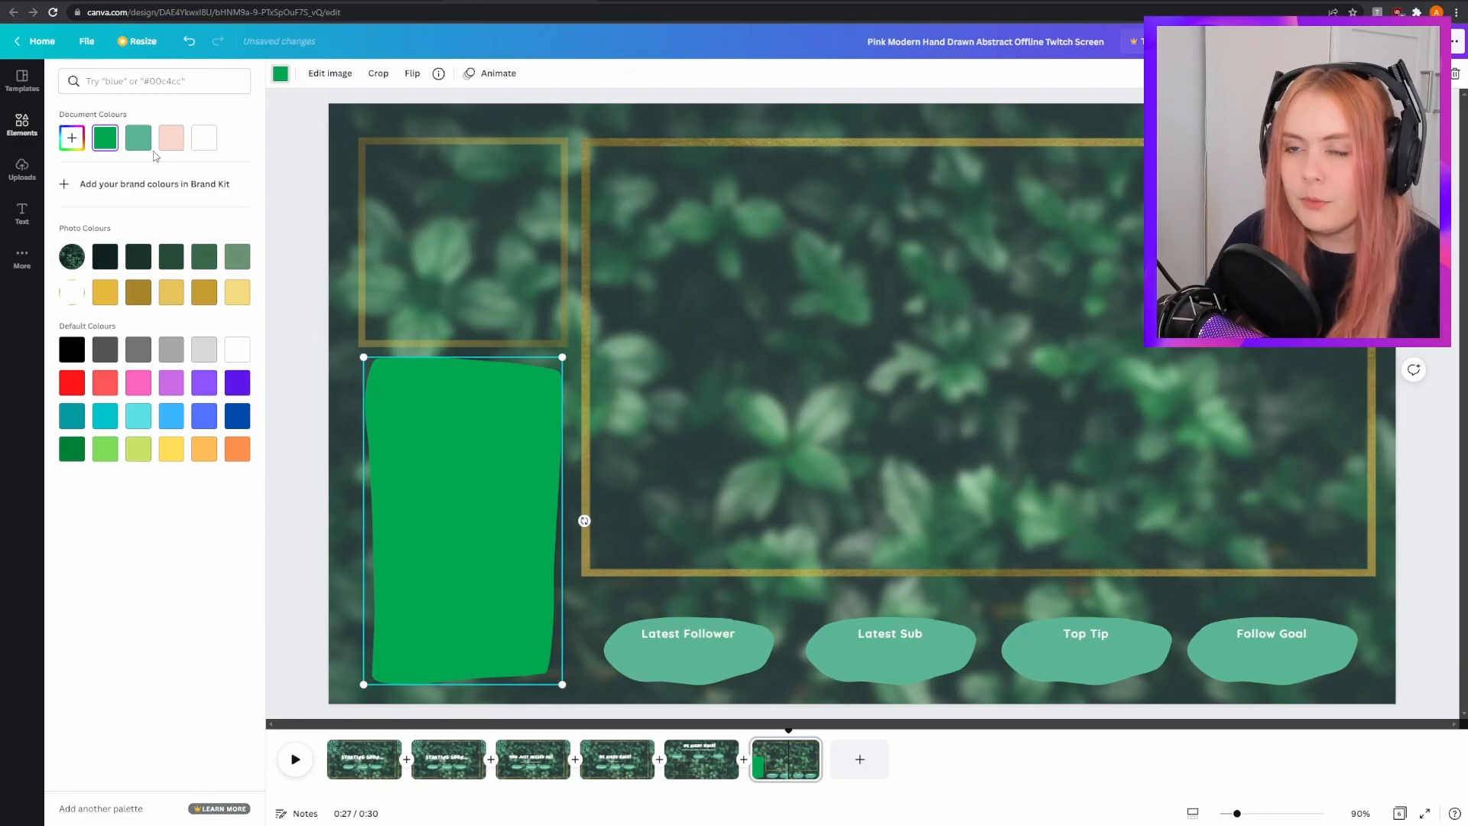
left_click(137, 138)
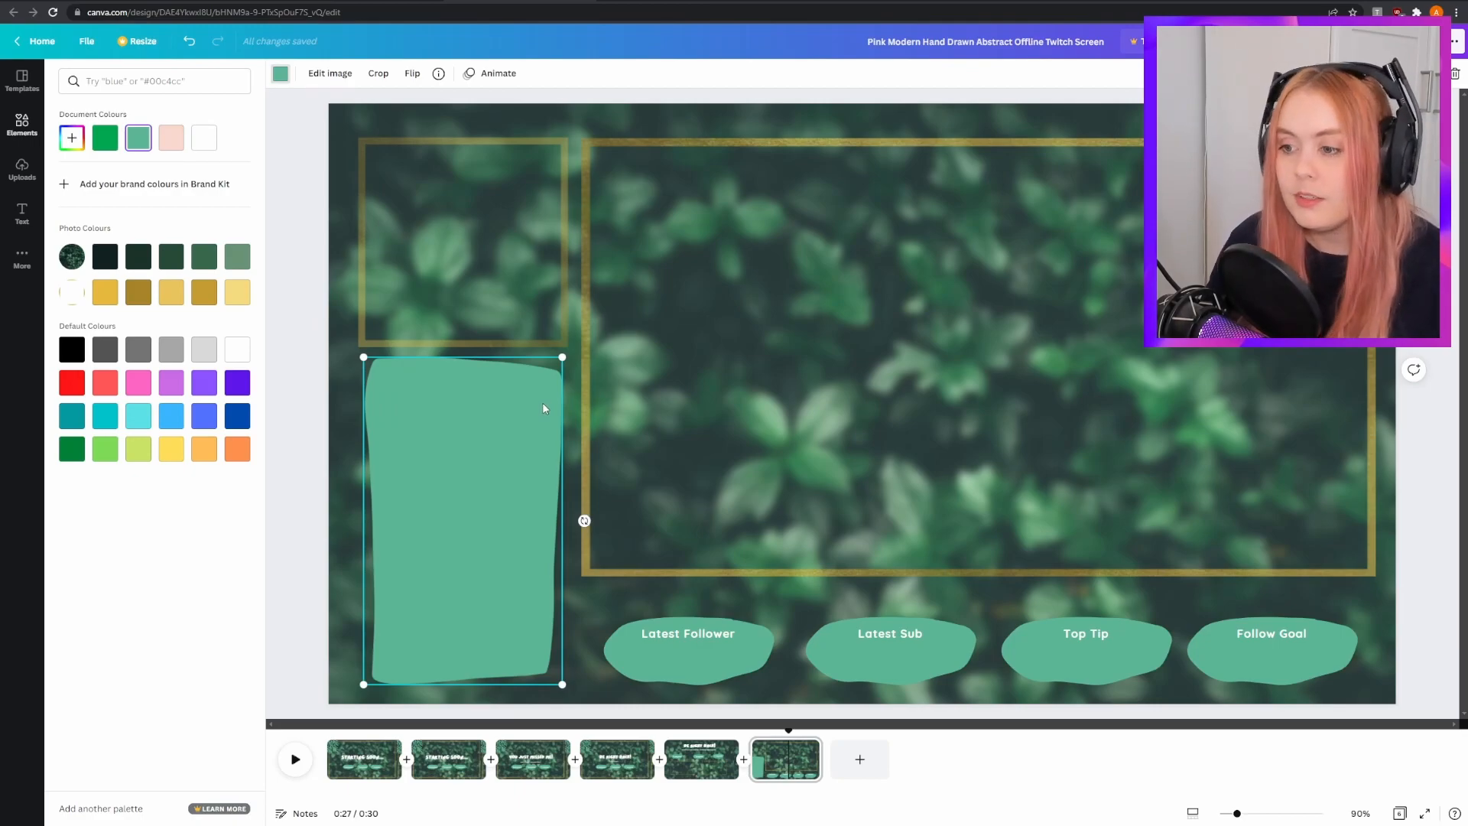
mouse_move(387, 521)
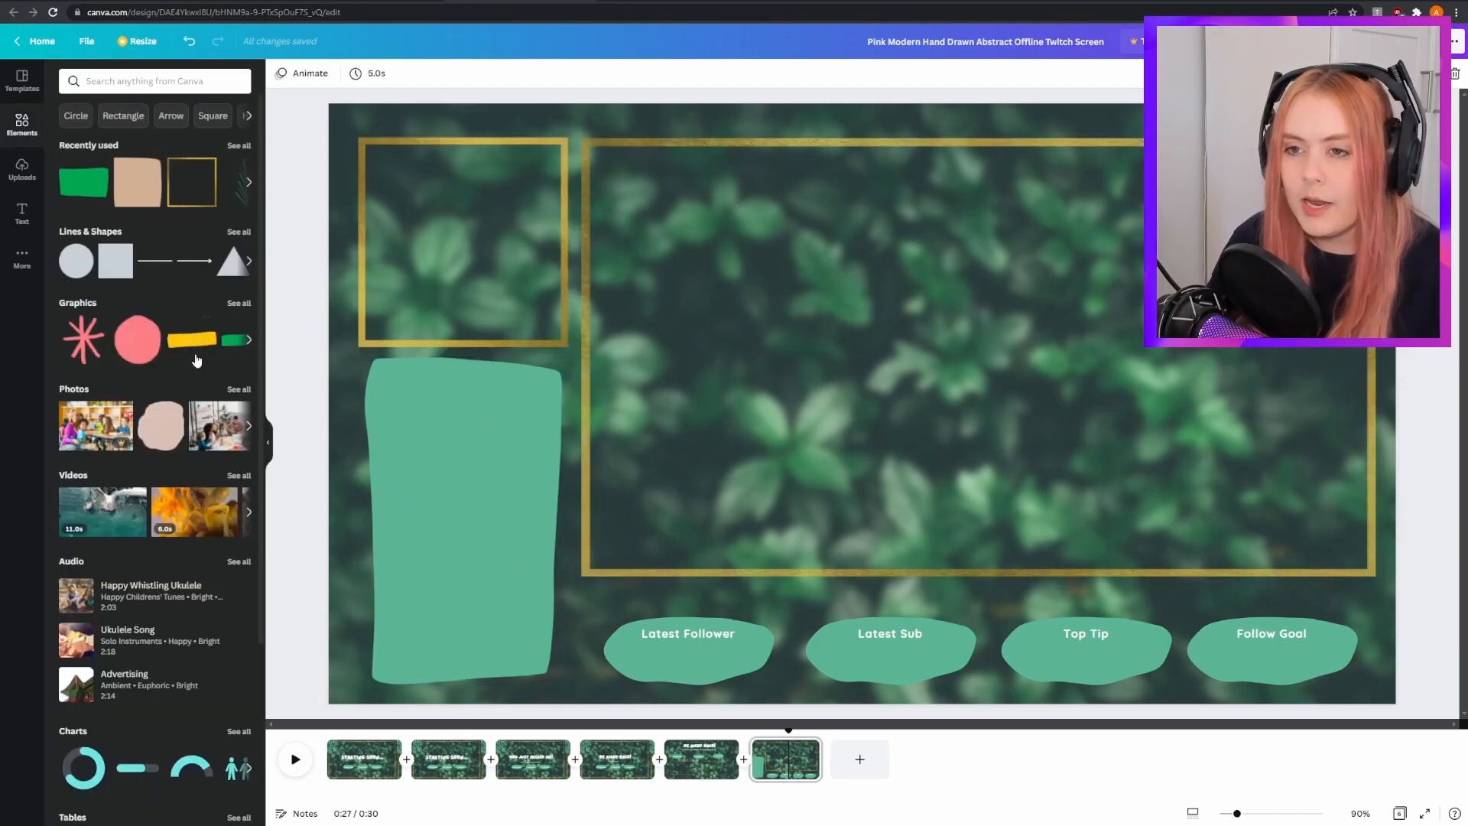
Step: Place a shrunken potted fern at the mint panel's base, then return to page one
type("plants")
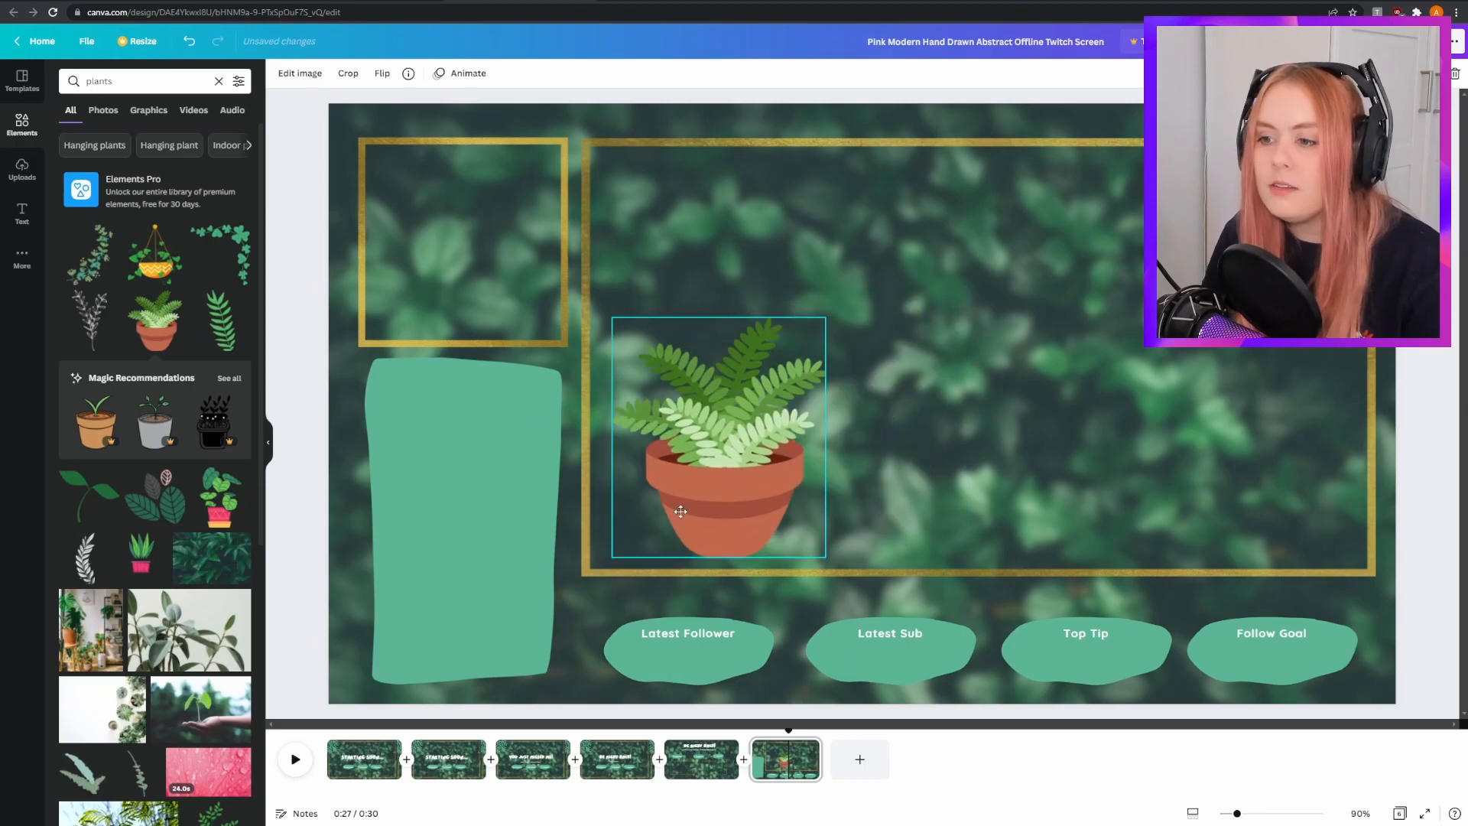
left_click_drag(718, 436, 422, 581)
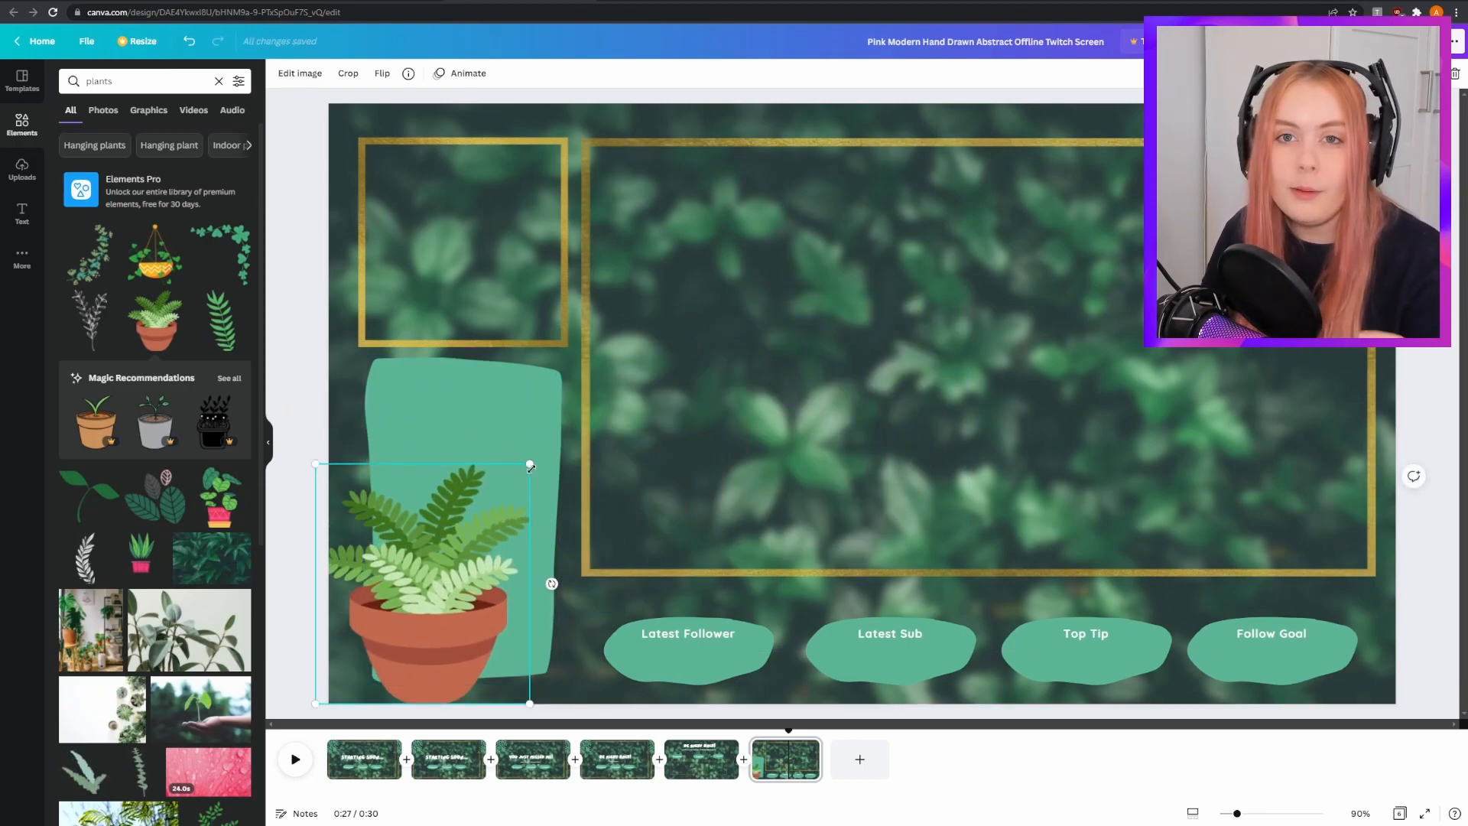
left_click_drag(529, 466, 429, 571)
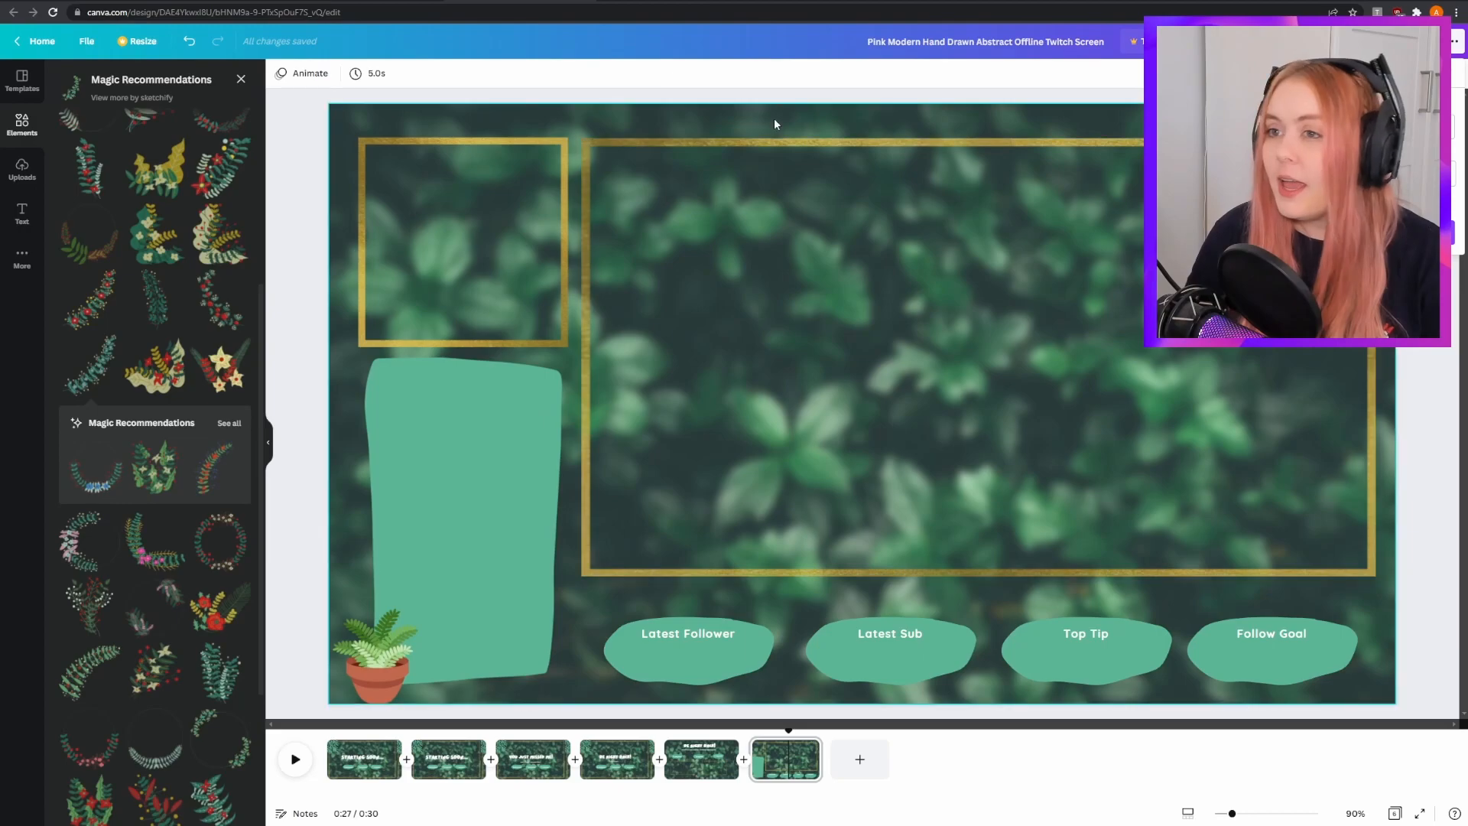
left_click(363, 759)
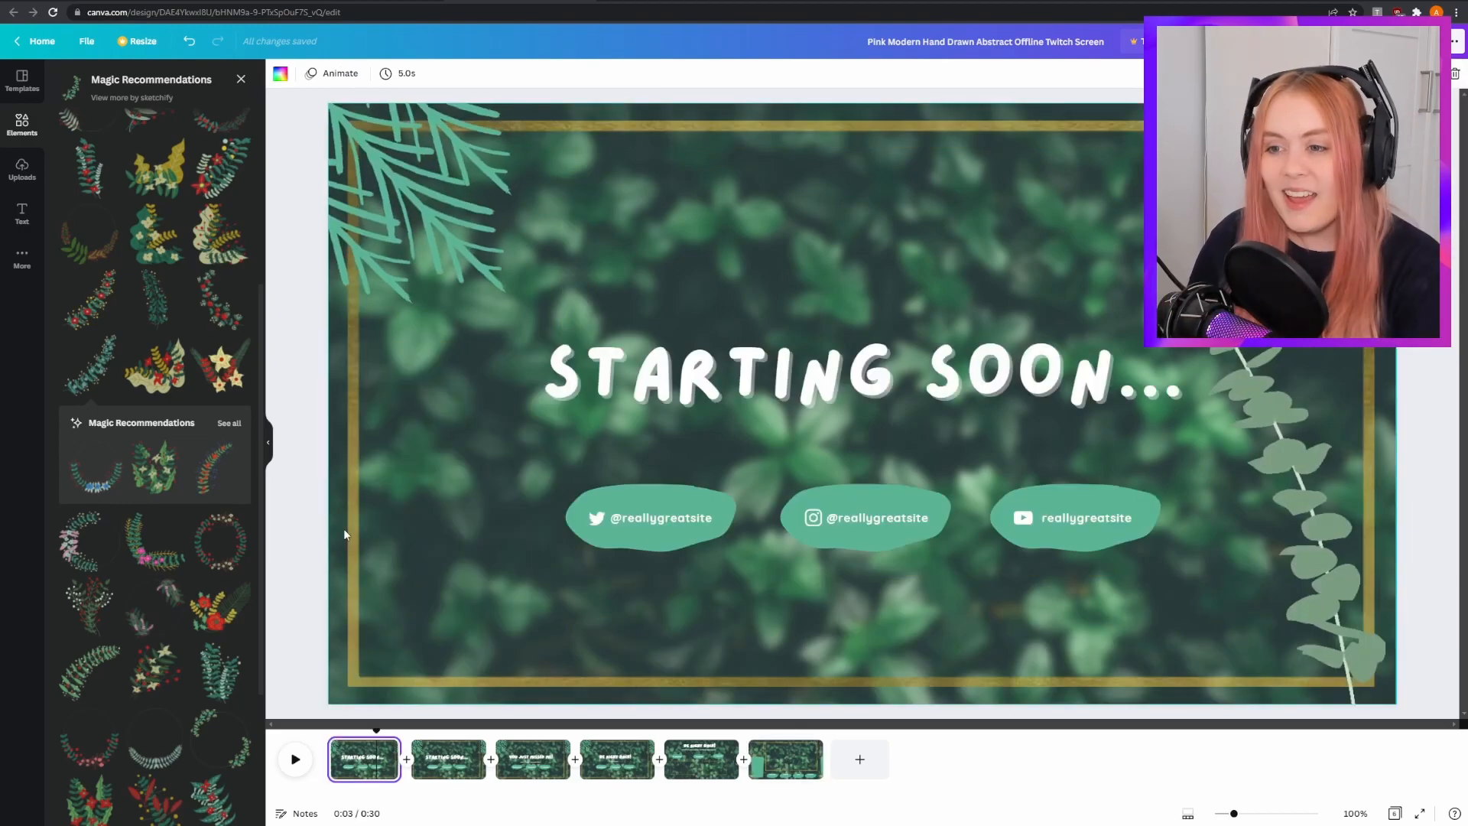